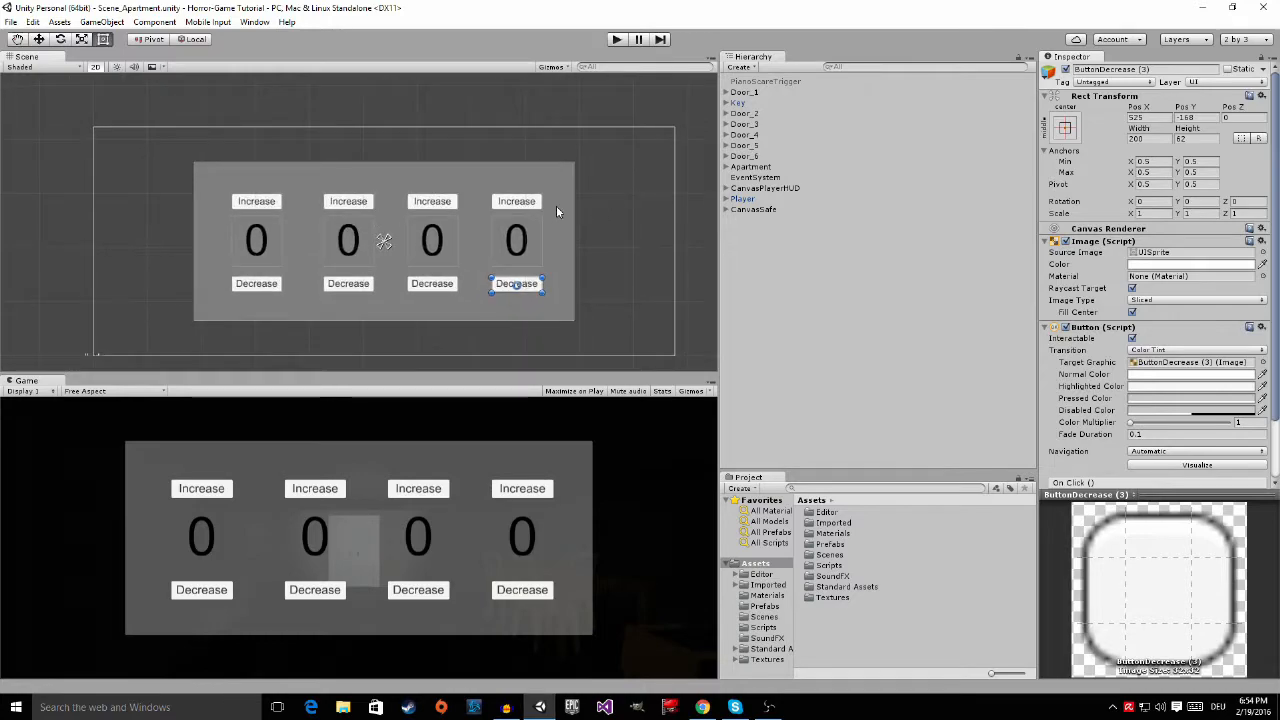
{"action": "mouse_move", "coordinate": [560, 190]}
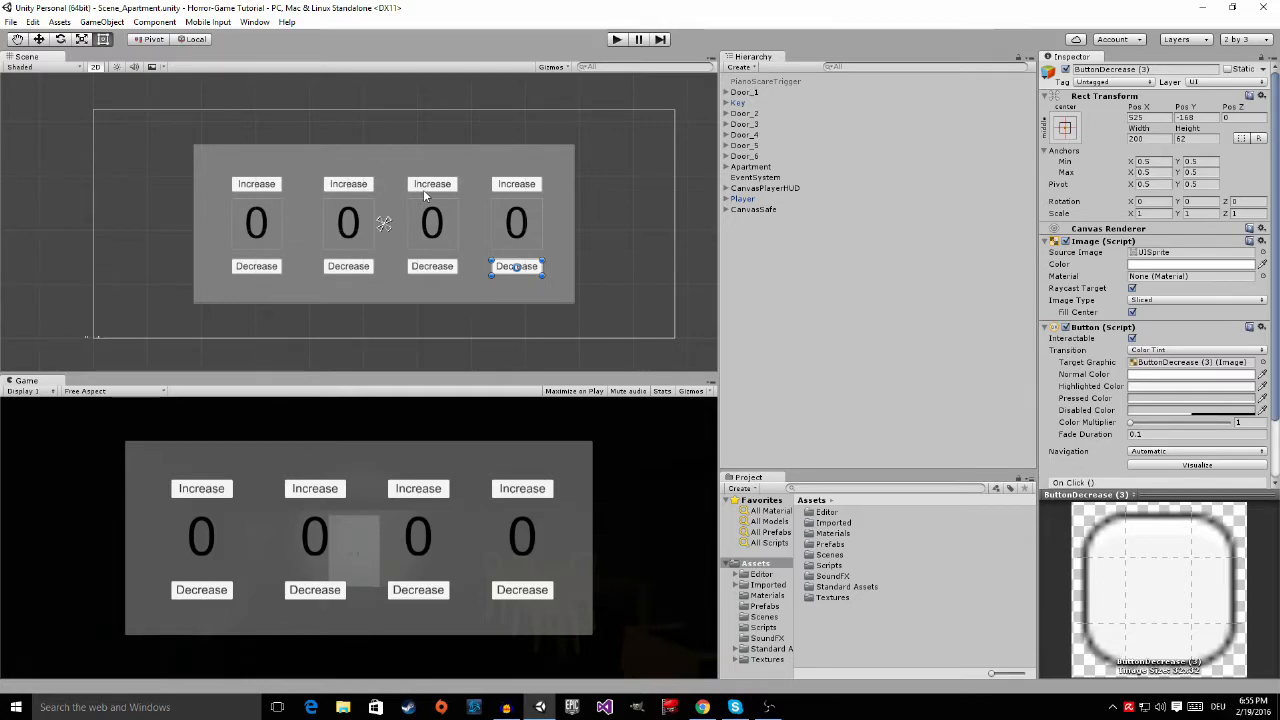
{"action": "mouse_move", "coordinate": [594, 176]}
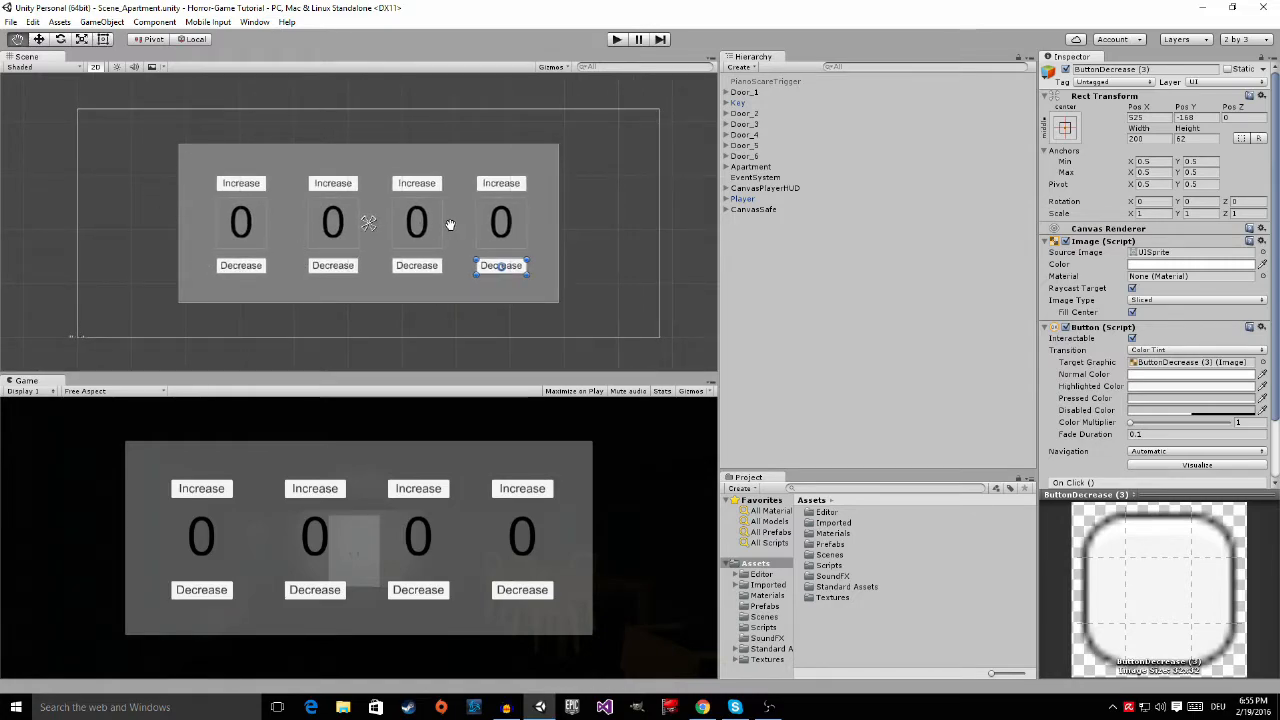
{"action": "mouse_move", "coordinate": [536, 236]}
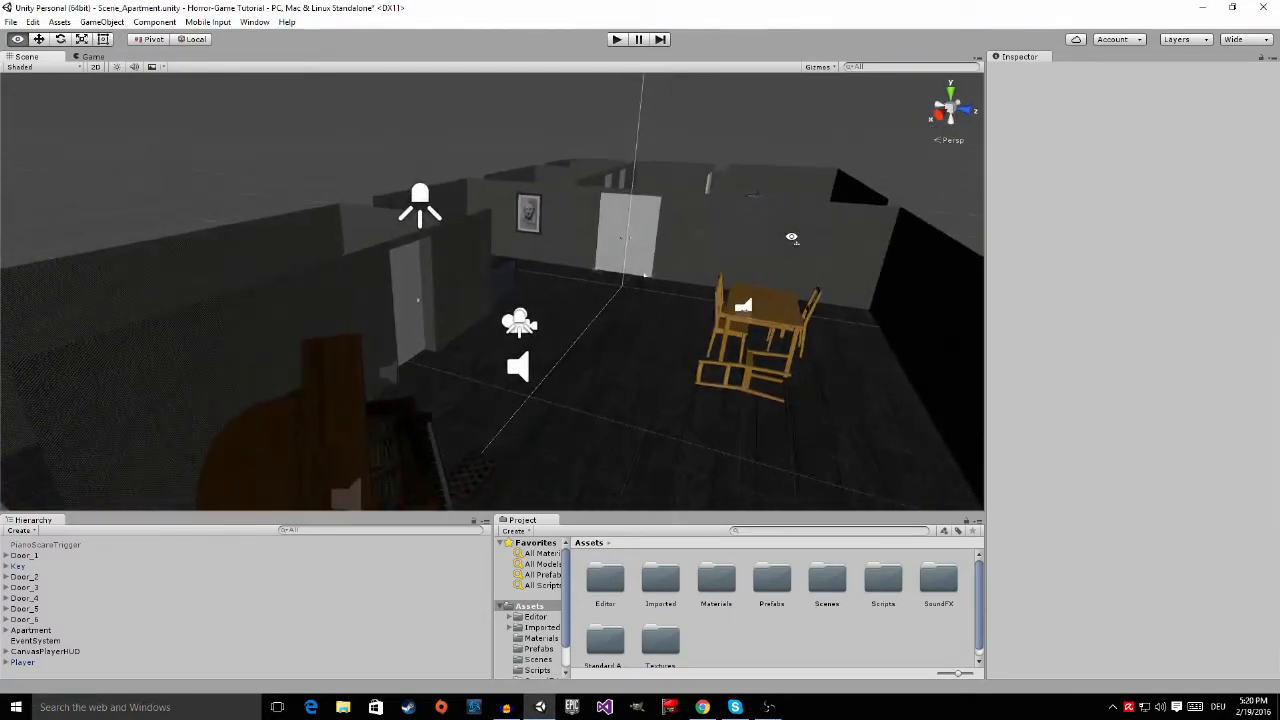
Step: Apply a different editor window layout and toggle scene lighting so the apartment is visible
{"action": "left_click", "coordinate": [1238, 40]}
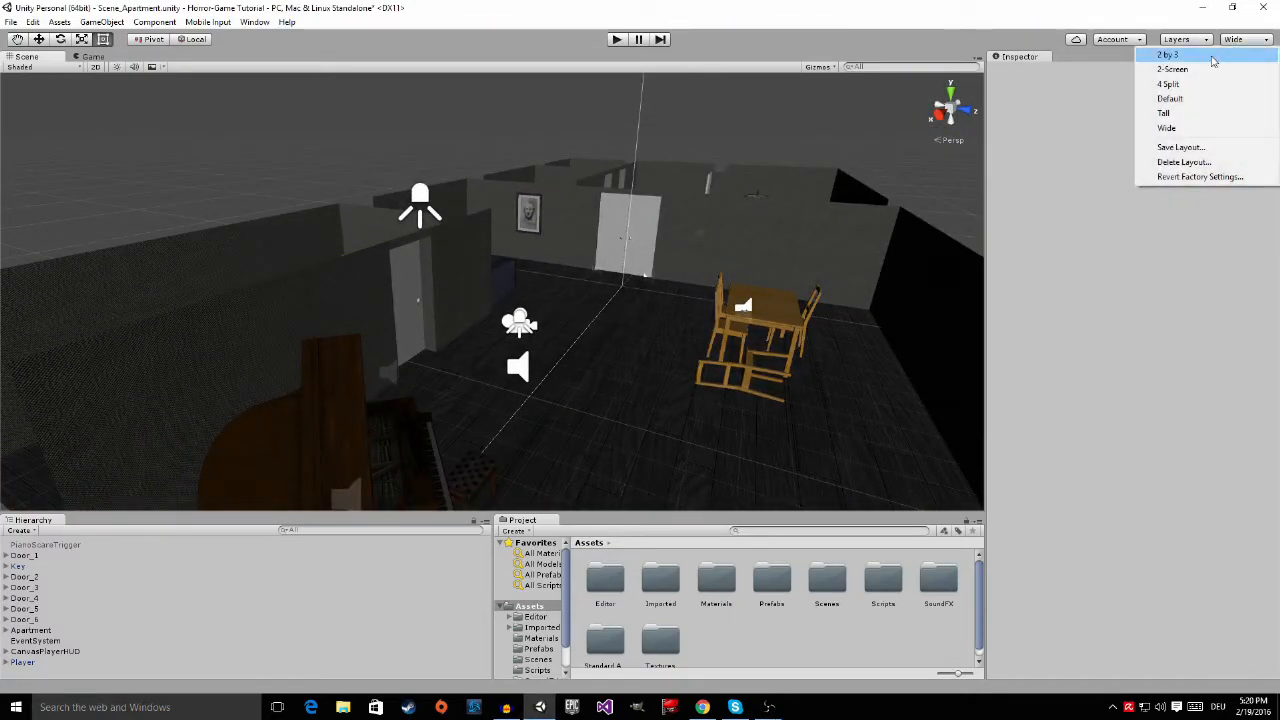
{"action": "left_click", "coordinate": [1168, 56]}
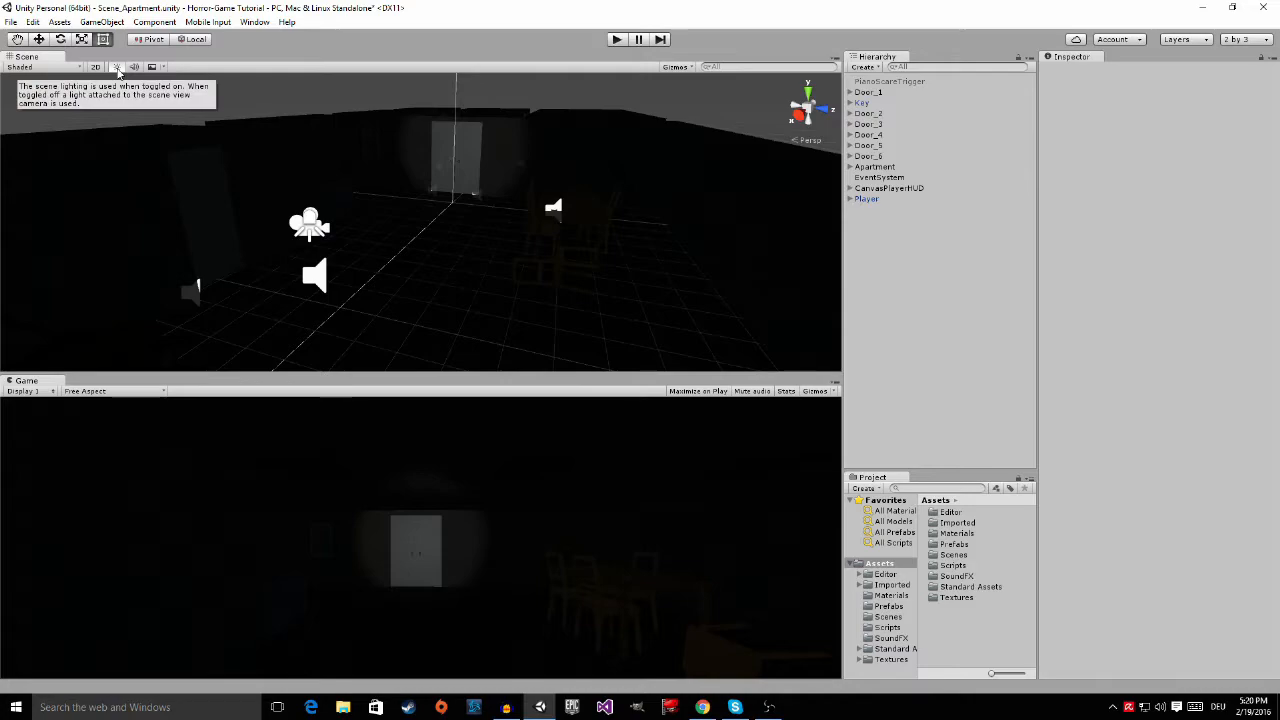
{"action": "left_click", "coordinate": [116, 68]}
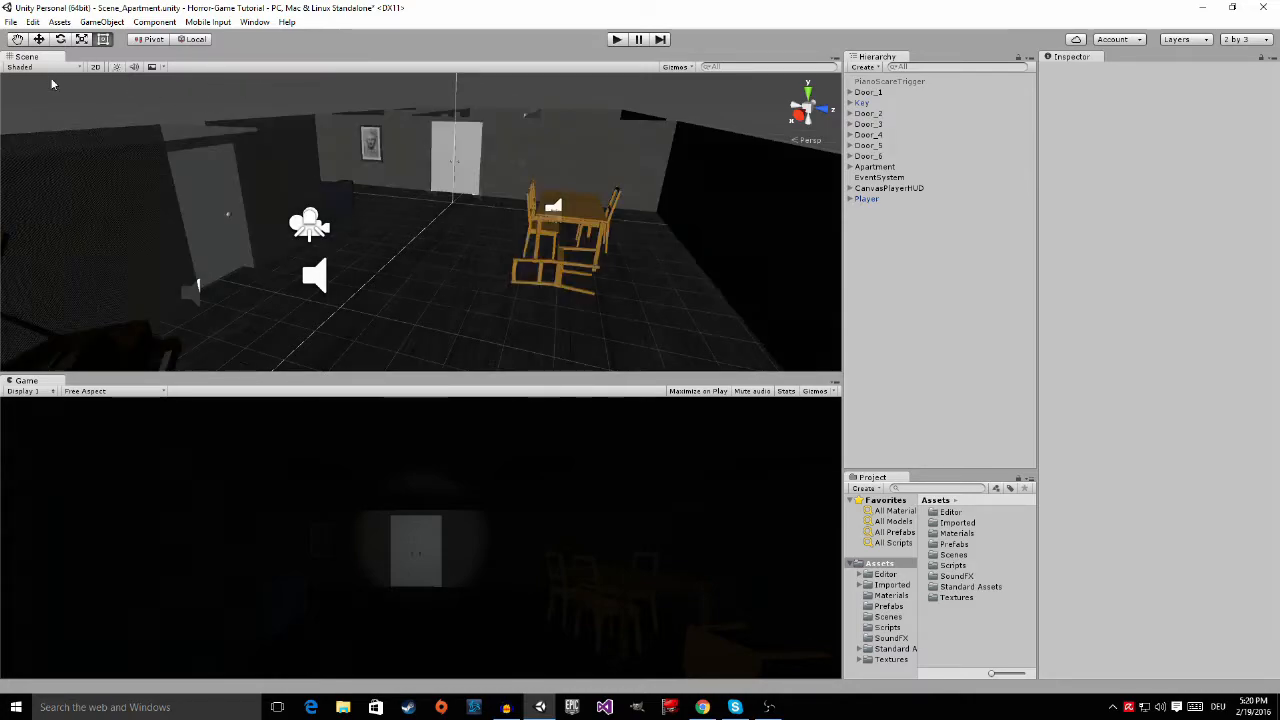
{"action": "mouse_move", "coordinate": [116, 68]}
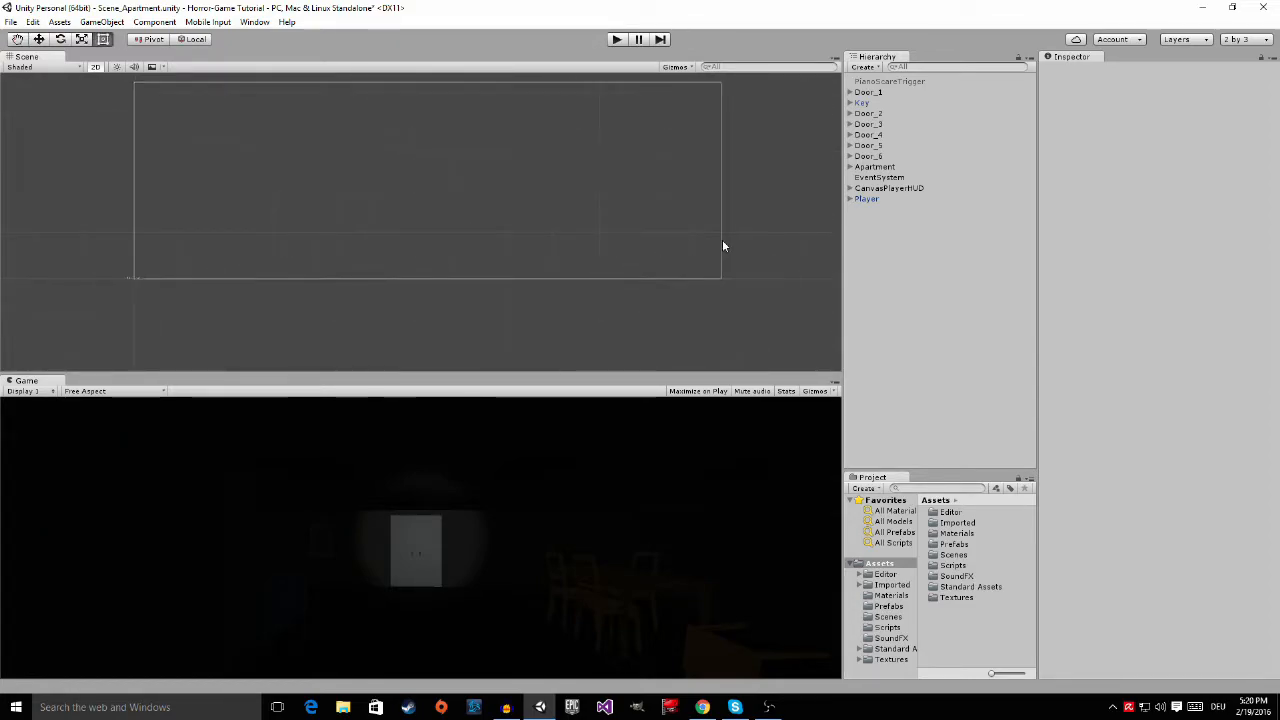
Step: Duplicate CanvasPlayerHUD in the Hierarchy and rename the copy to 'CanvasSafe'
{"action": "left_click", "coordinate": [888, 188]}
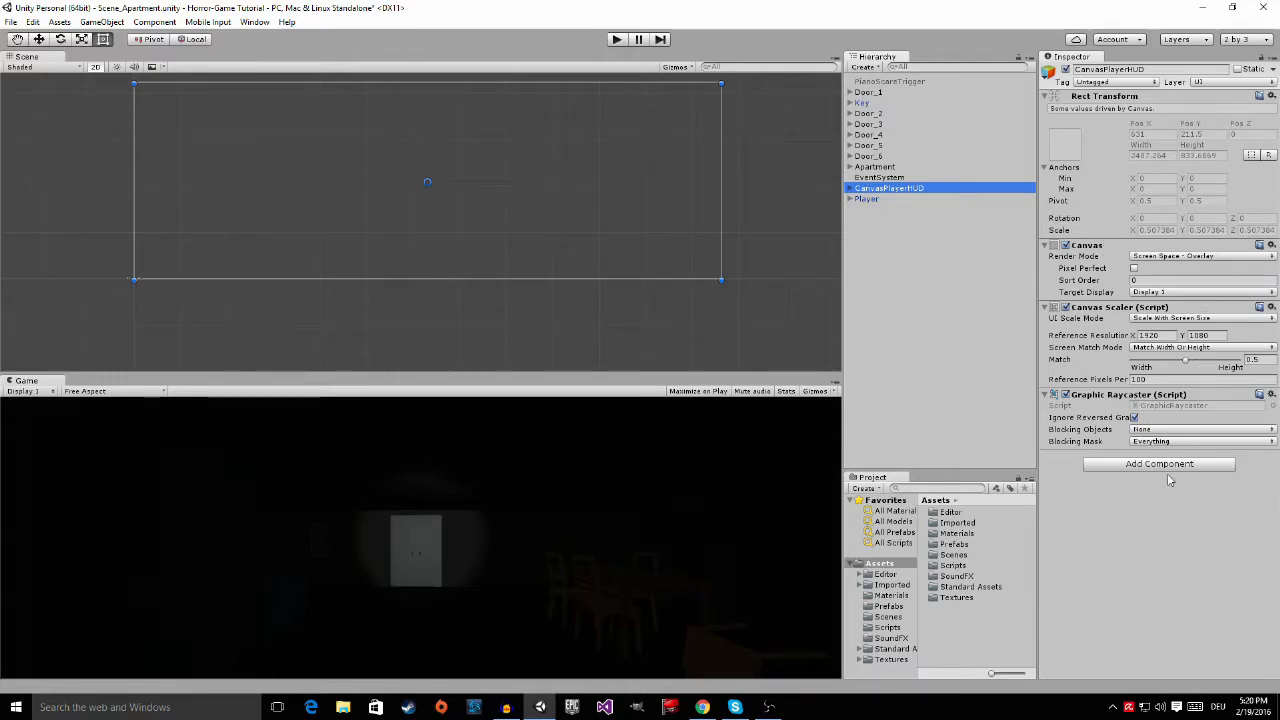
{"action": "mouse_move", "coordinate": [930, 204]}
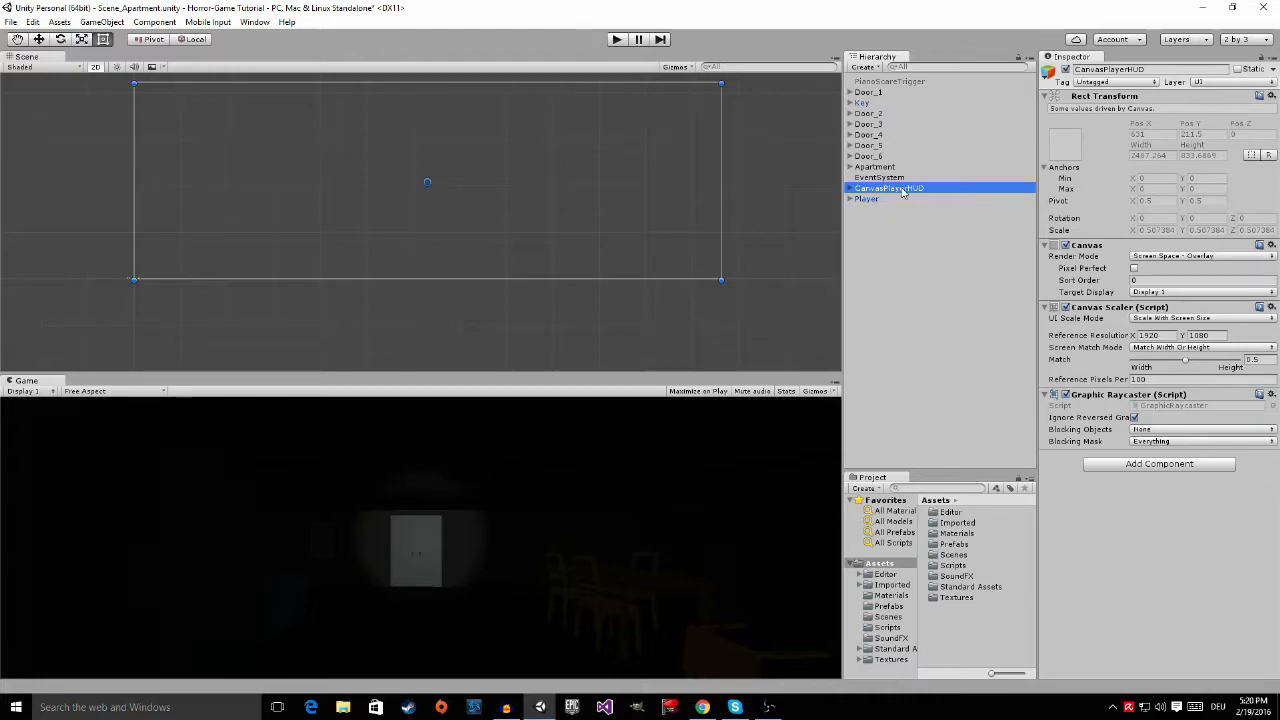
{"action": "left_click", "coordinate": [866, 198]}
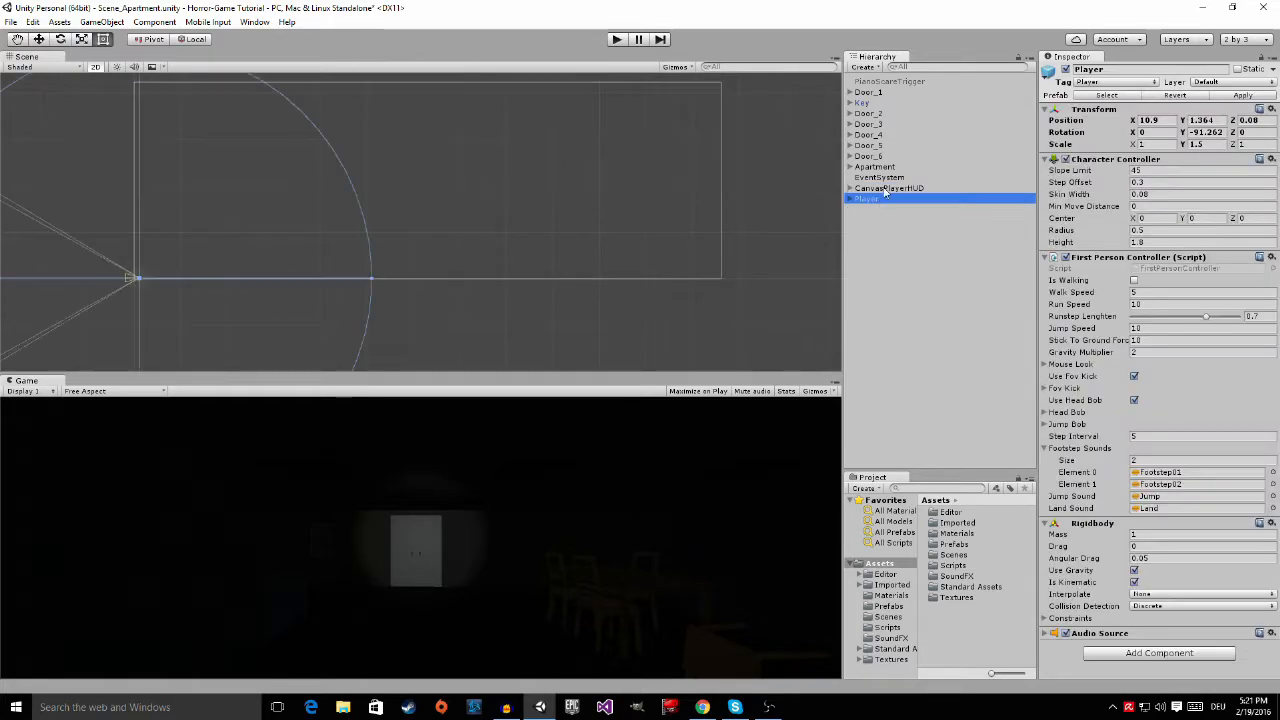
{"action": "left_click", "coordinate": [888, 188]}
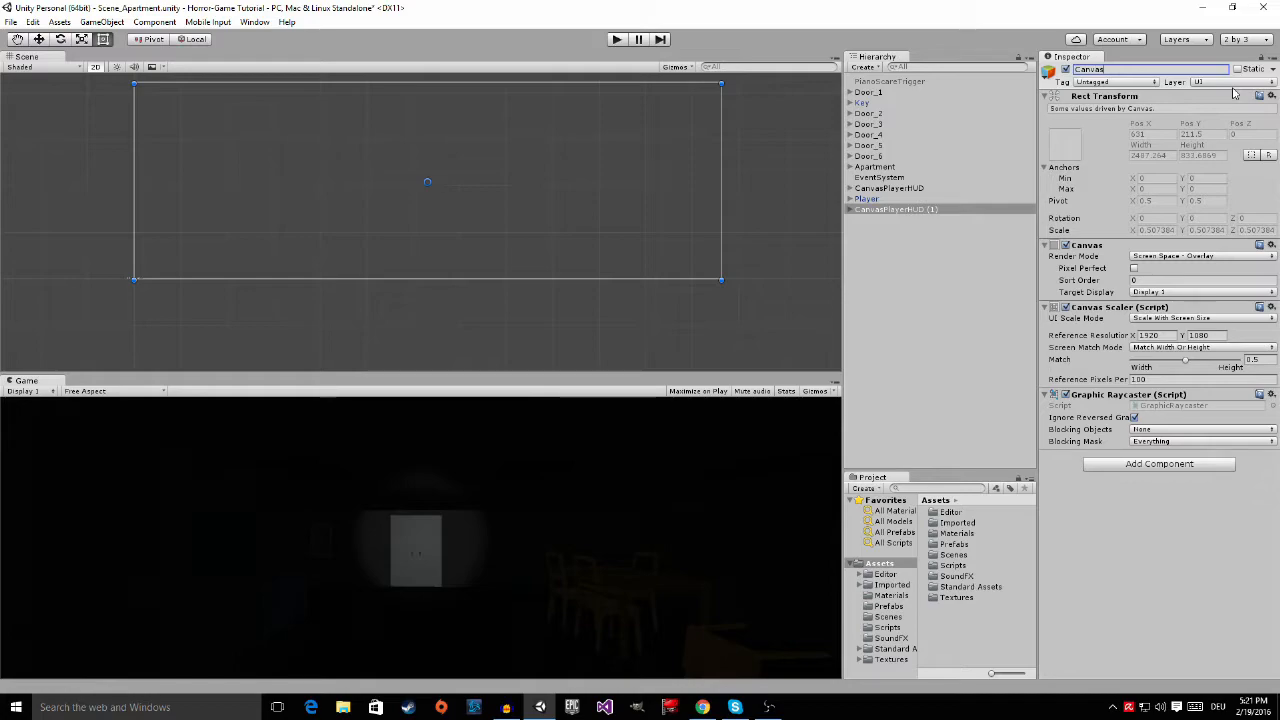
{"action": "type", "text": "CanvasSafe"}
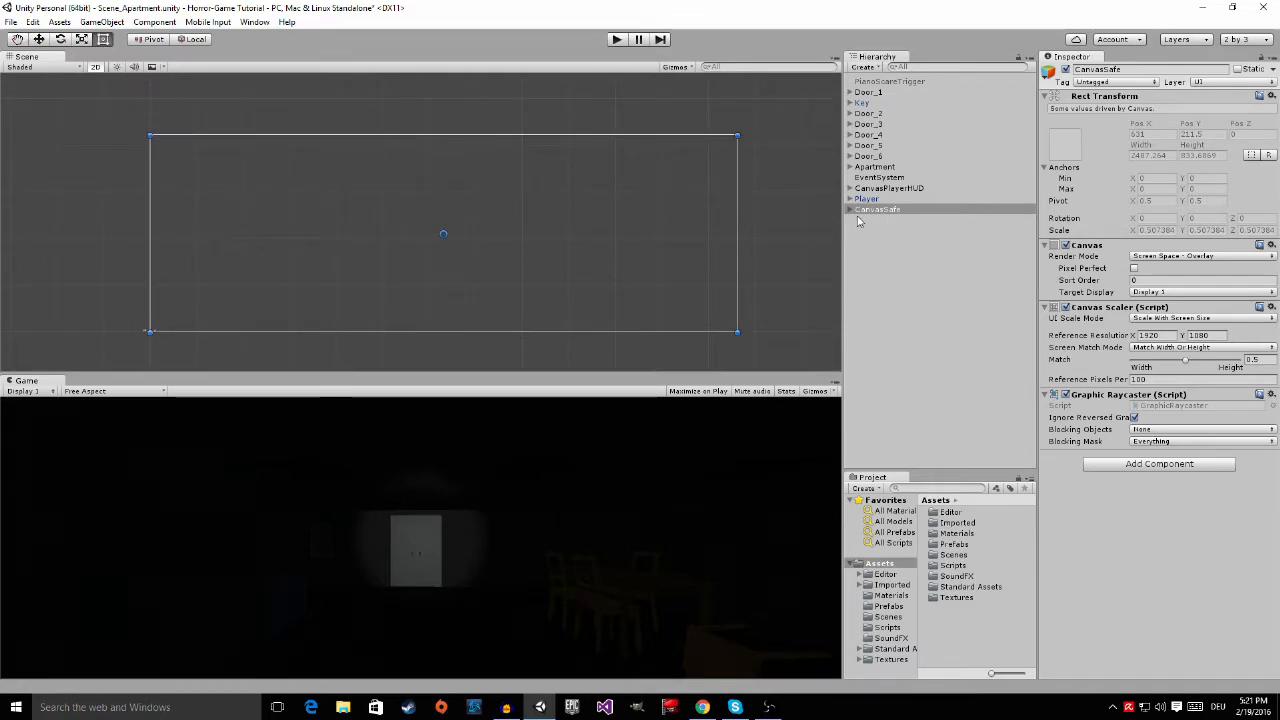
{"action": "left_click", "coordinate": [850, 210]}
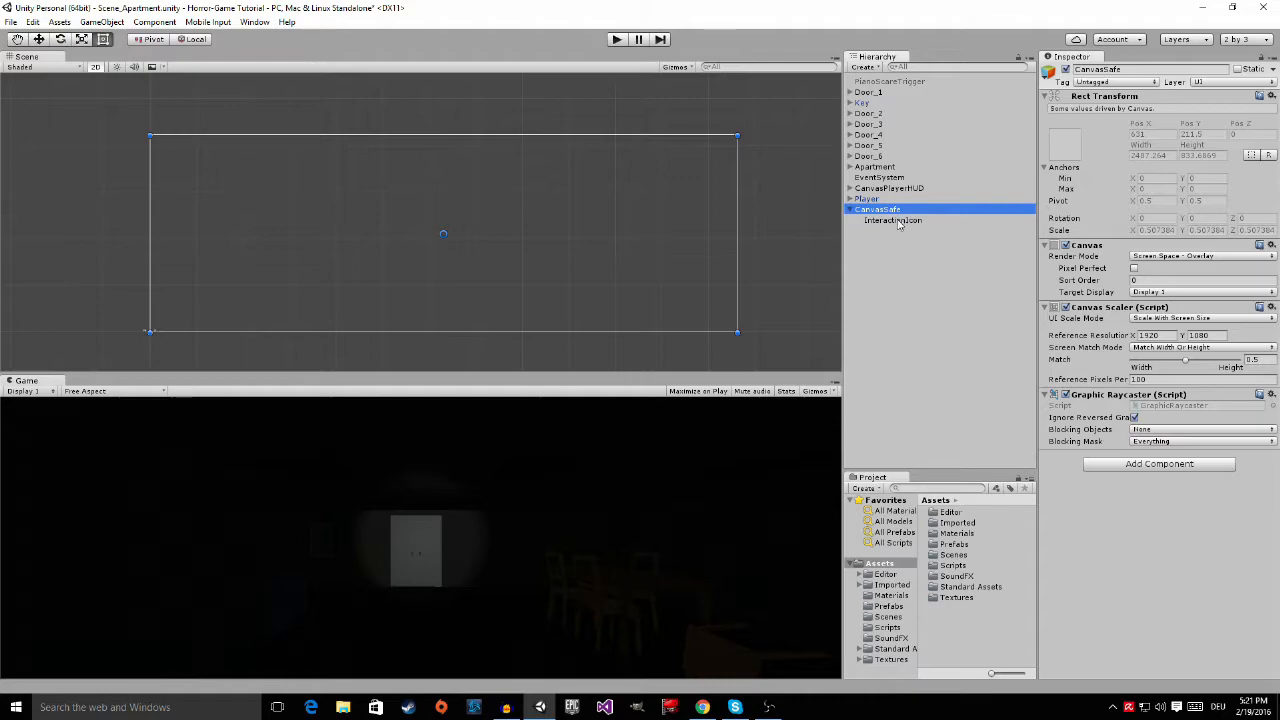
{"action": "left_click", "coordinate": [890, 218]}
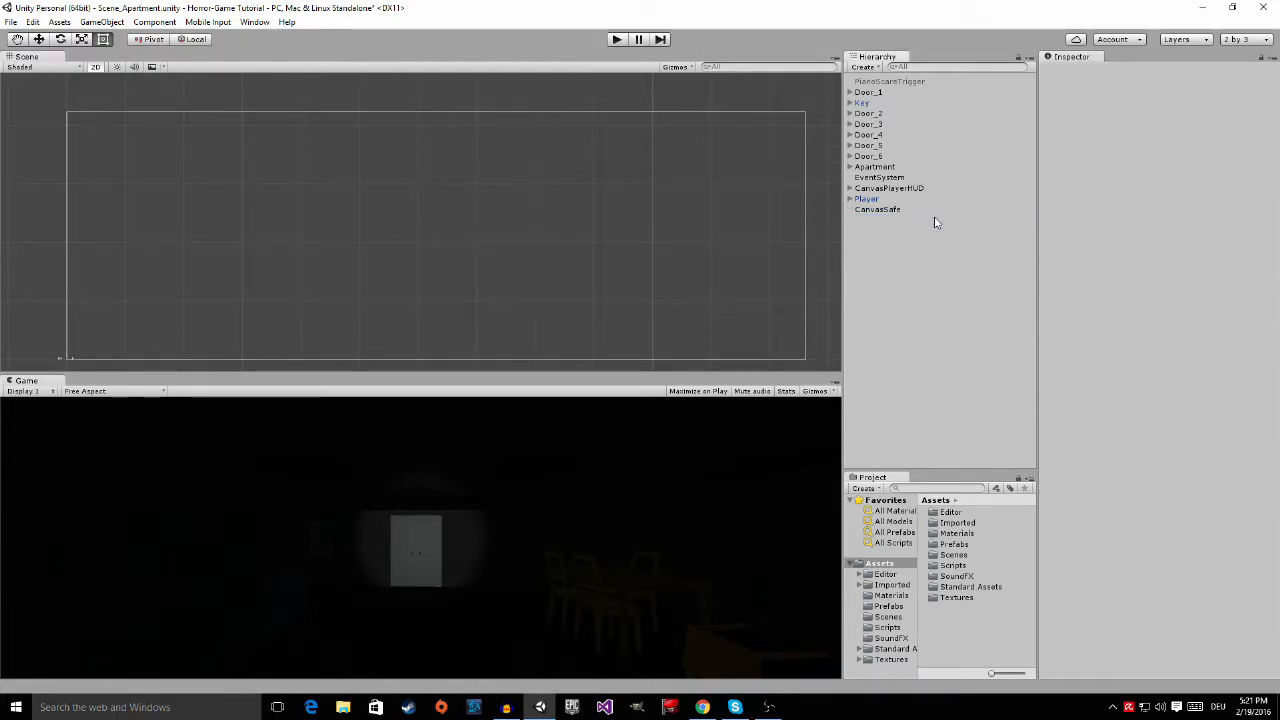
{"action": "left_click", "coordinate": [876, 210]}
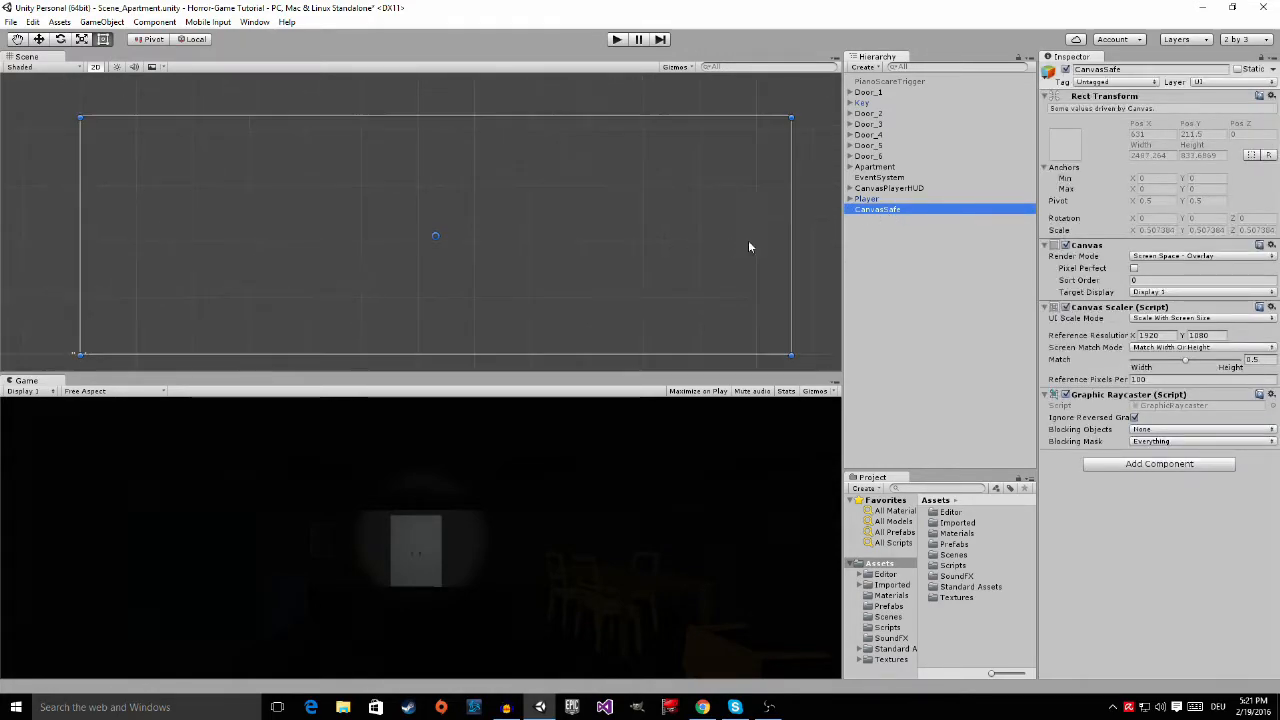
Step: Add a UI Panel under CanvasSafe, shrink it and move it toward the canvas centre
{"action": "right_click", "coordinate": [876, 210]}
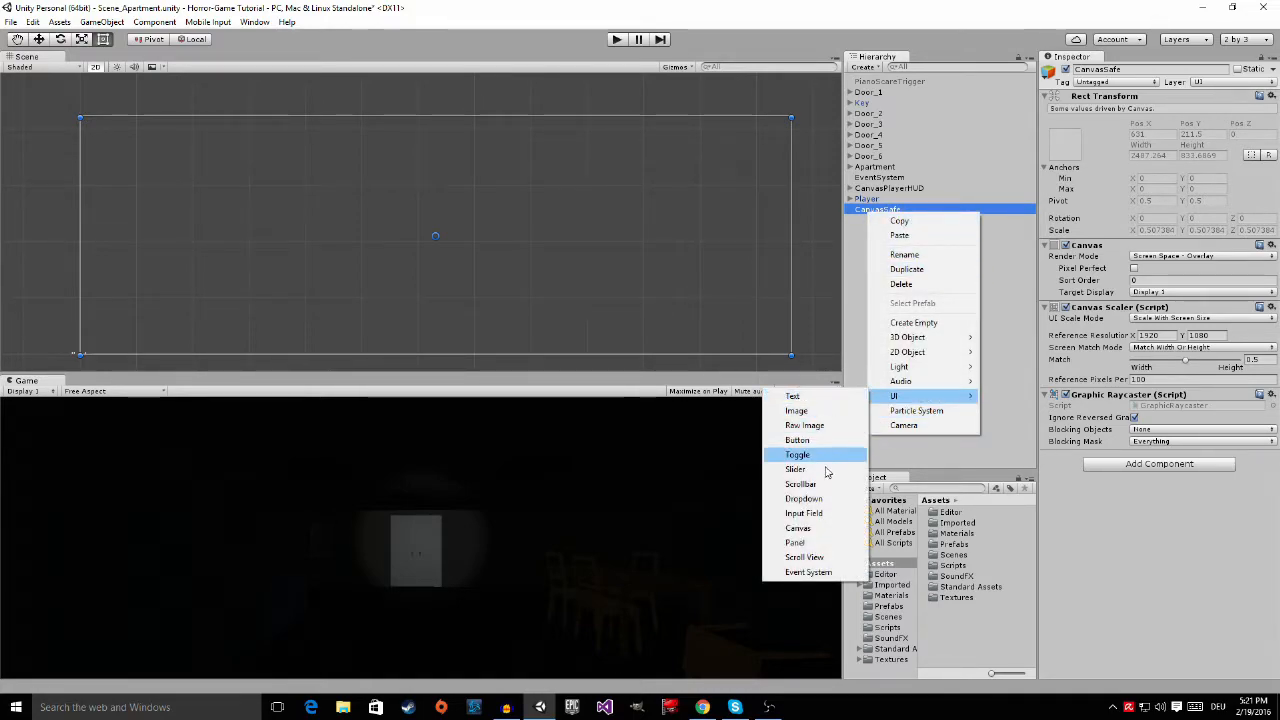
{"action": "mouse_move", "coordinate": [808, 542]}
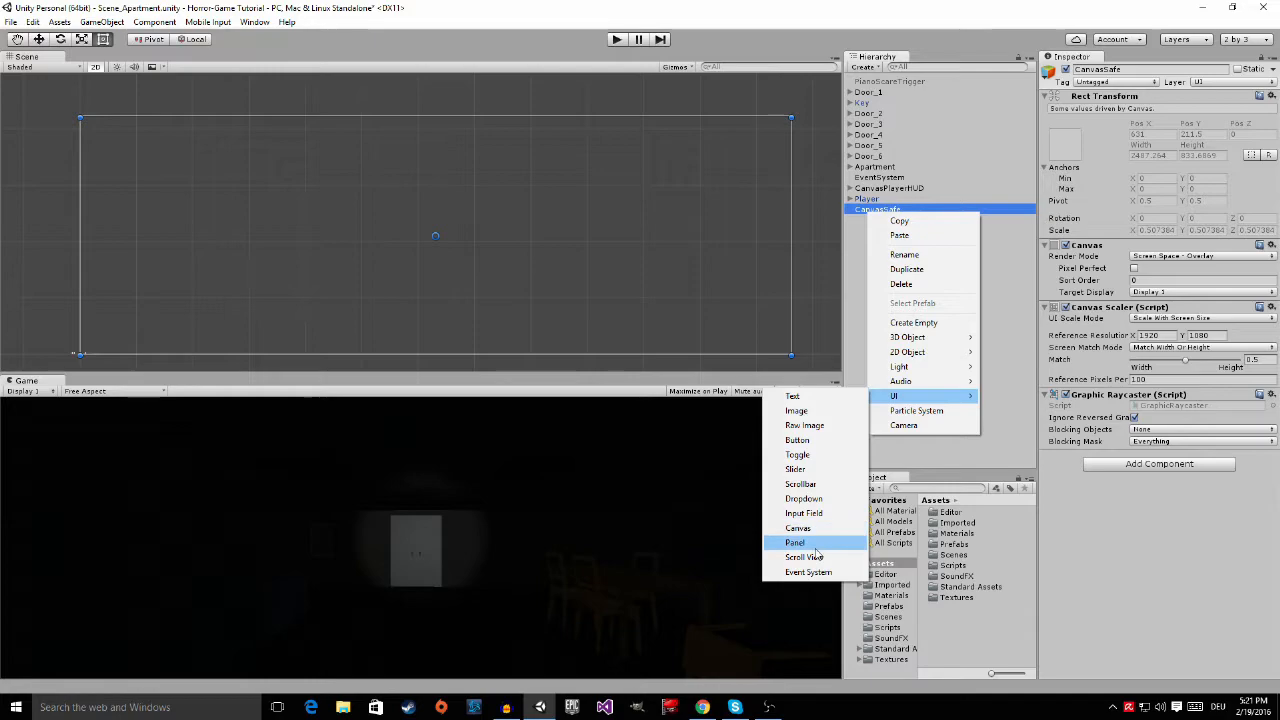
{"action": "left_click", "coordinate": [796, 542]}
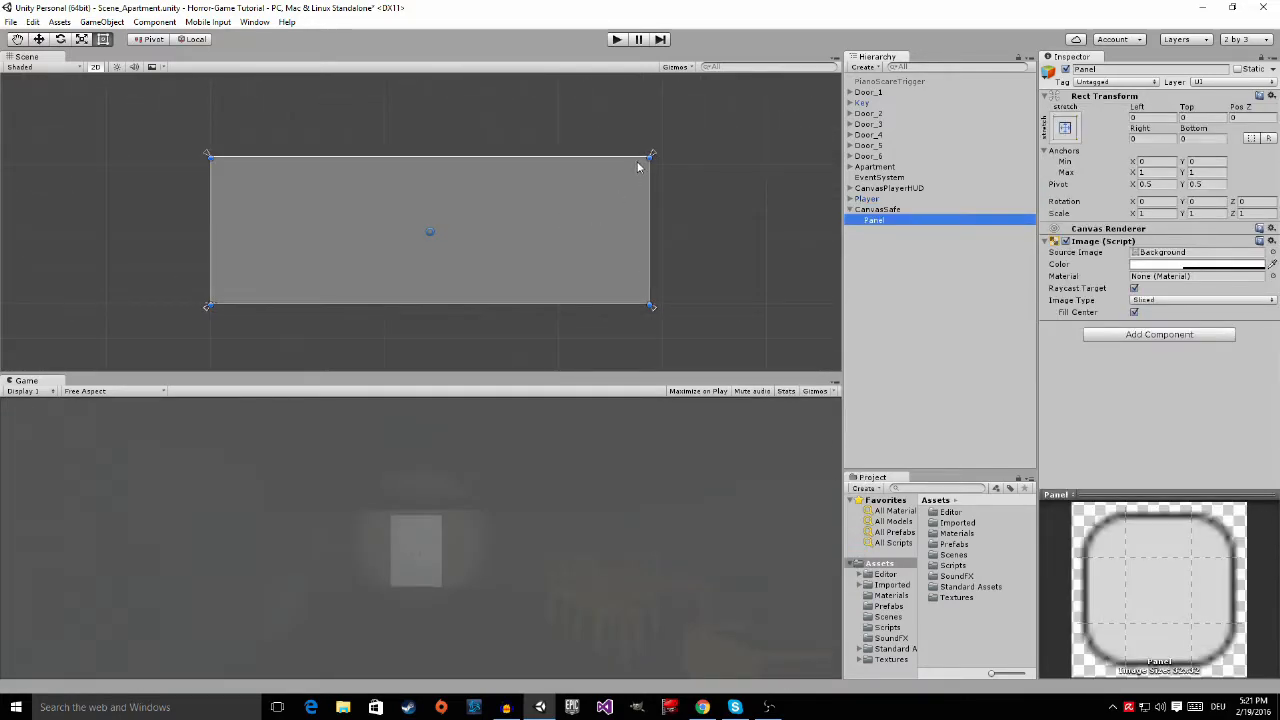
{"action": "mouse_move", "coordinate": [544, 196]}
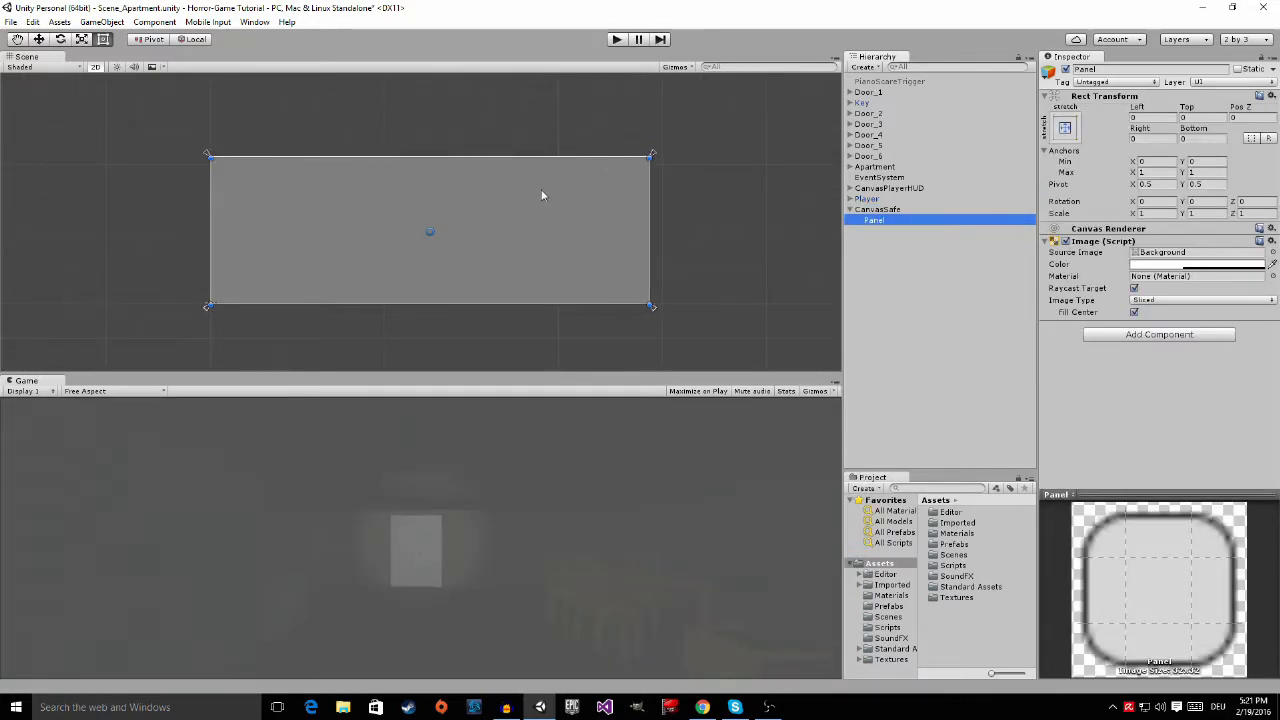
{"action": "mouse_move", "coordinate": [618, 206]}
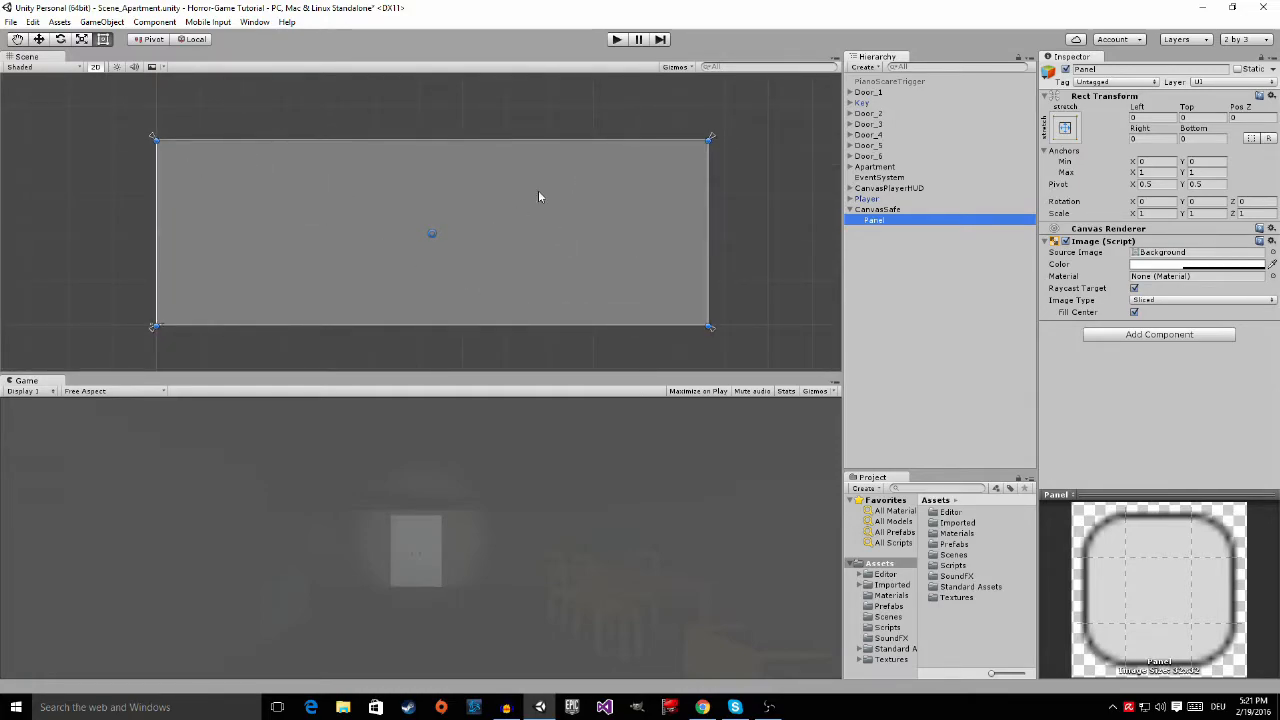
{"action": "mouse_move", "coordinate": [648, 198]}
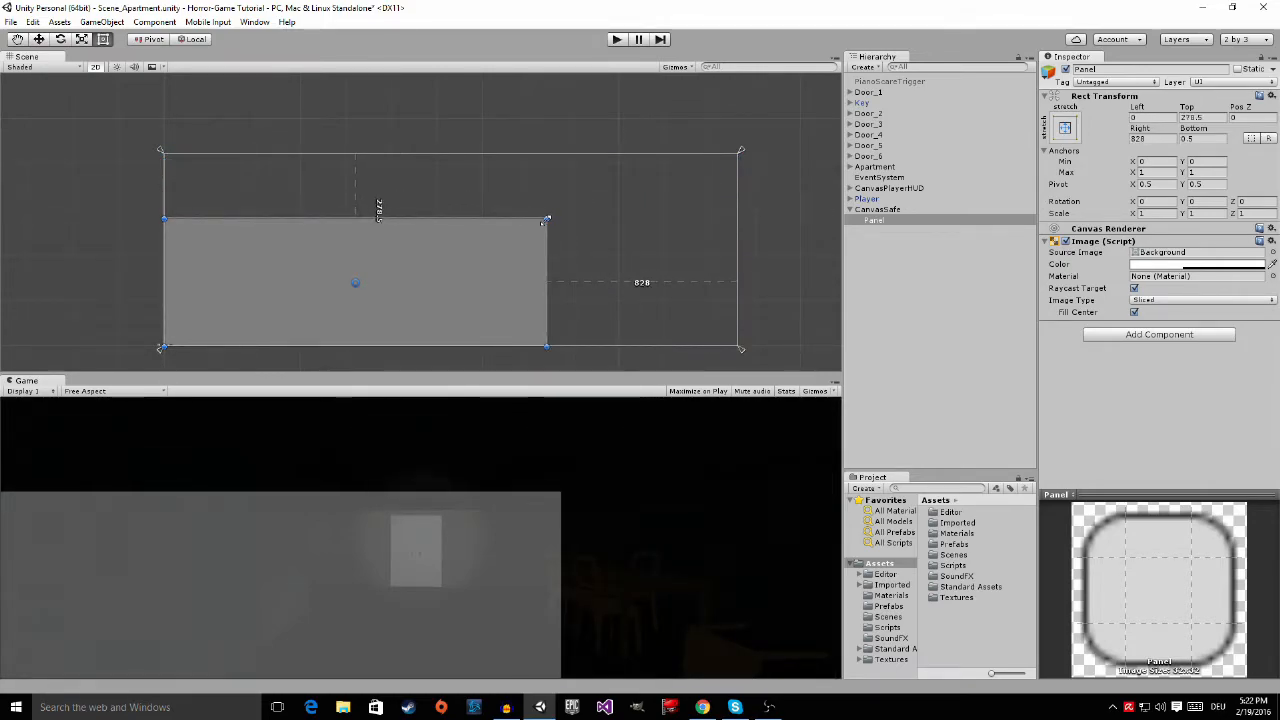
{"action": "left_click_drag", "start_coordinate": [544, 220], "coordinate": [516, 224]}
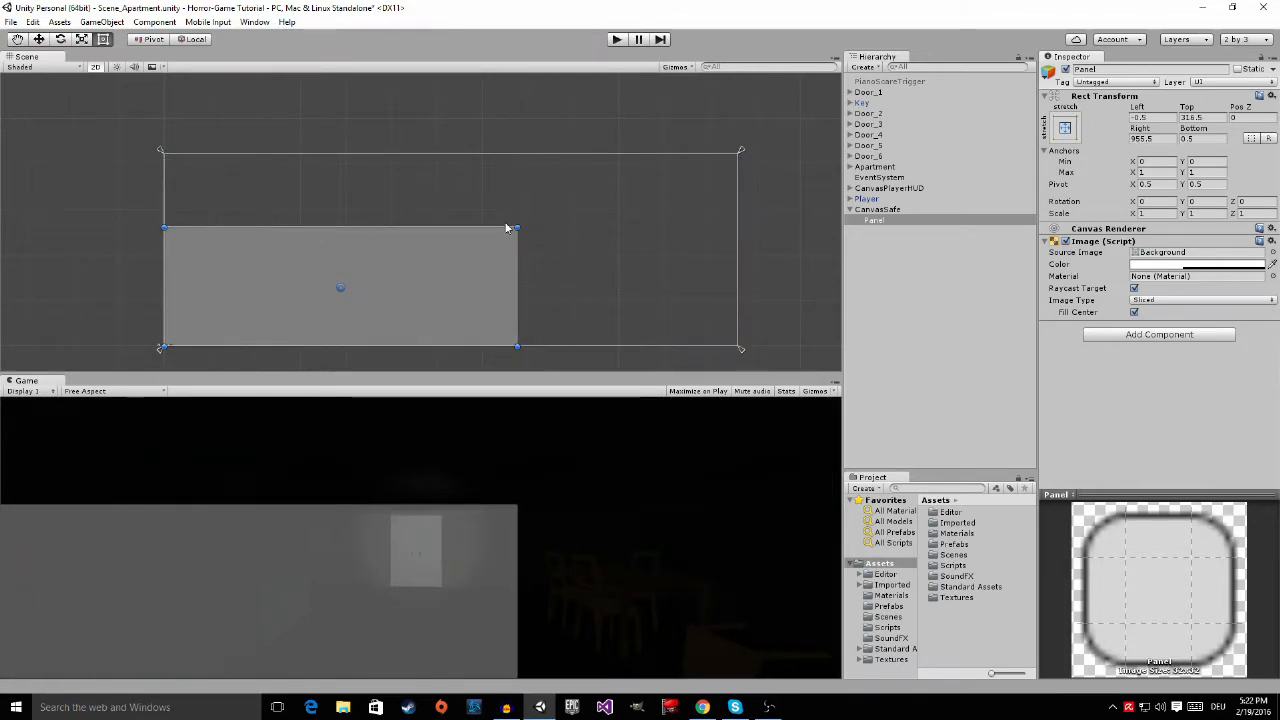
{"action": "left_click_drag", "start_coordinate": [516, 228], "coordinate": [500, 228]}
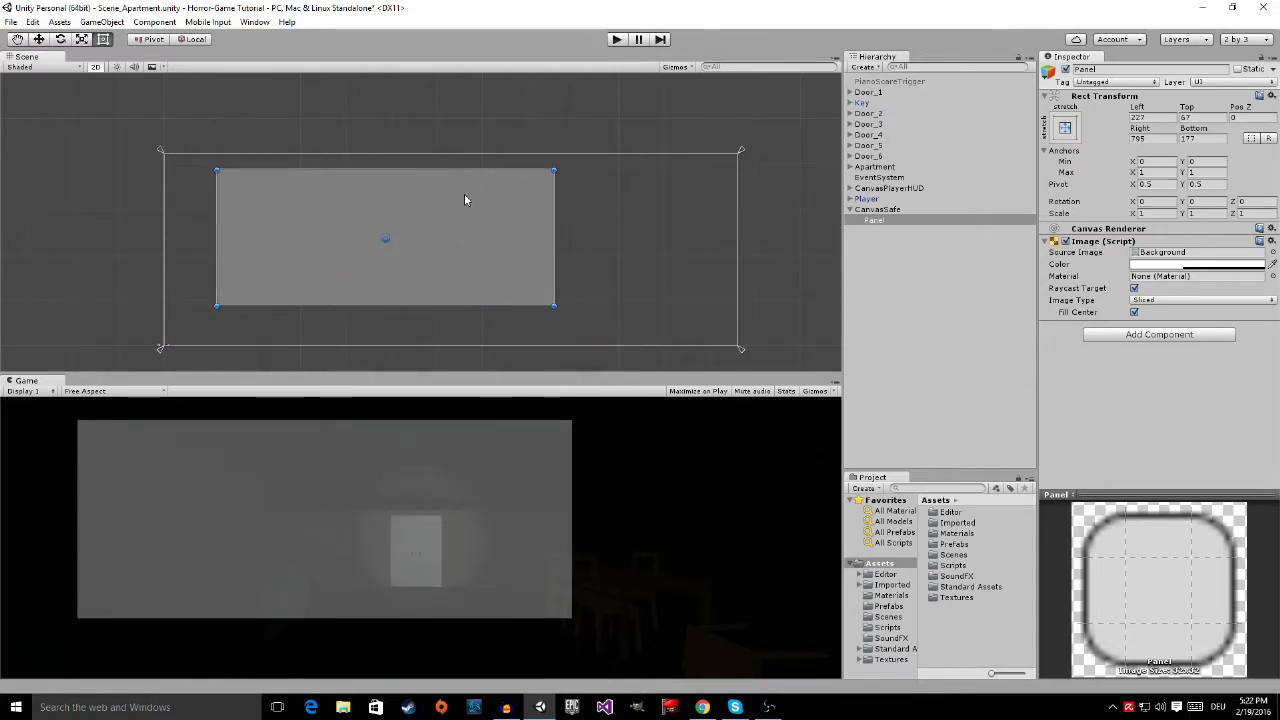
{"action": "left_click_drag", "start_coordinate": [386, 238], "coordinate": [528, 250]}
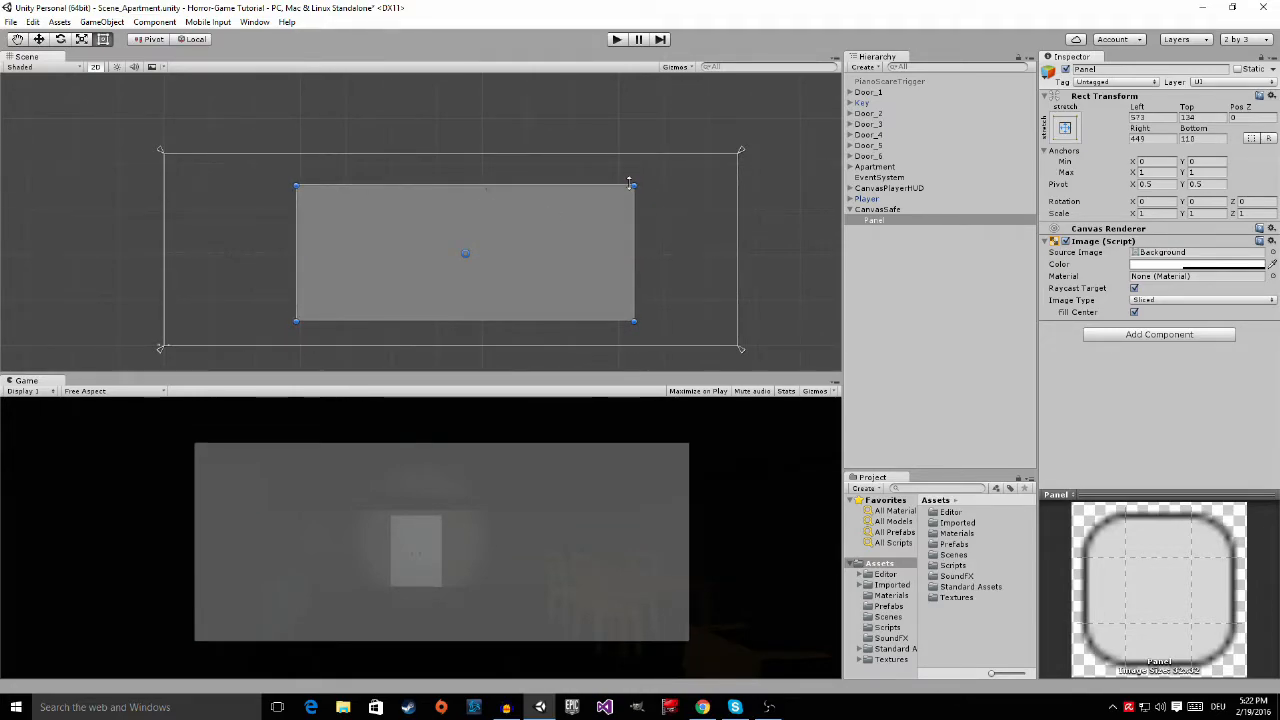
Step: Set the panel's Rect Transform to width 1500 and height 625
{"action": "left_click", "coordinate": [1064, 128]}
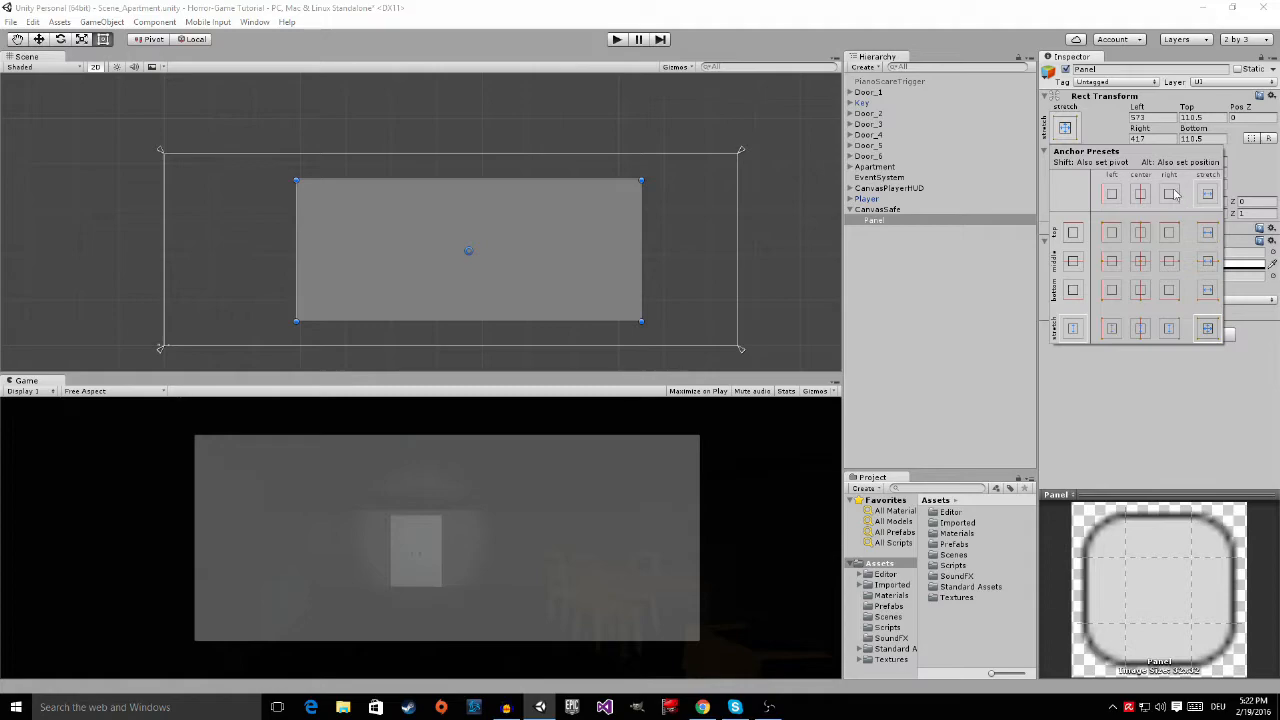
{"action": "mouse_move", "coordinate": [1164, 428]}
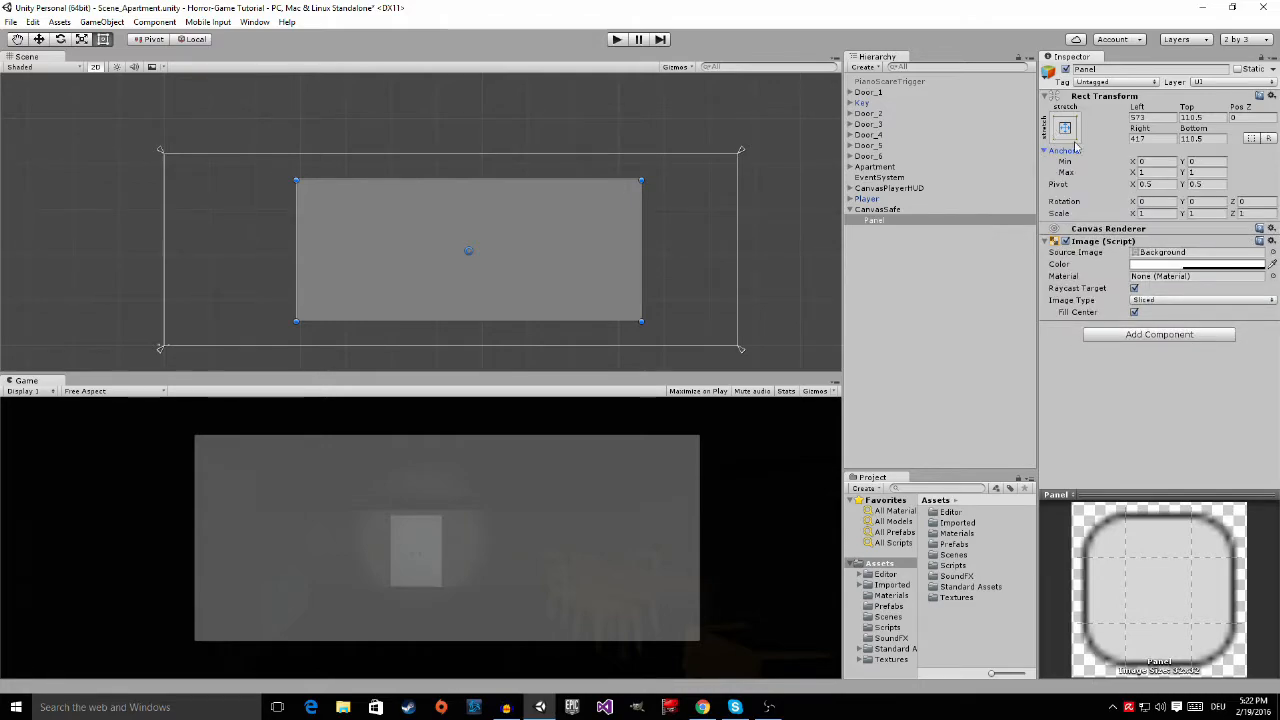
{"action": "left_click", "coordinate": [1064, 128]}
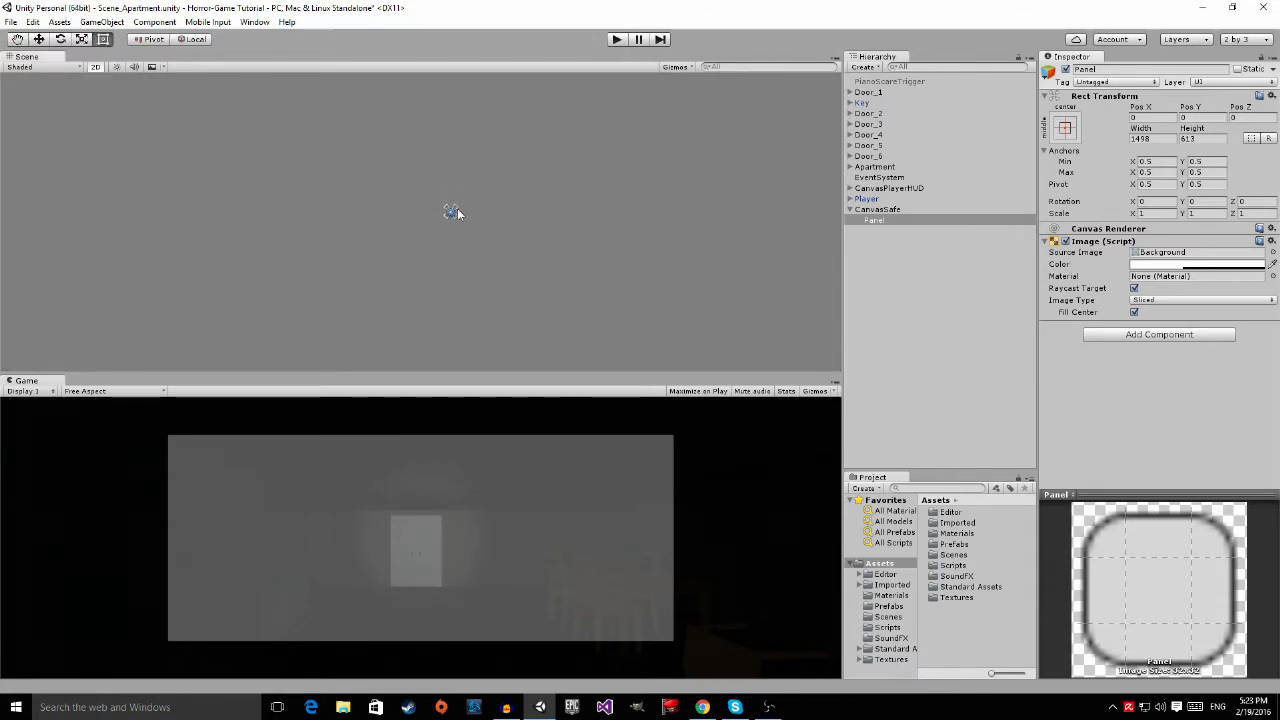
{"action": "mouse_move", "coordinate": [464, 220]}
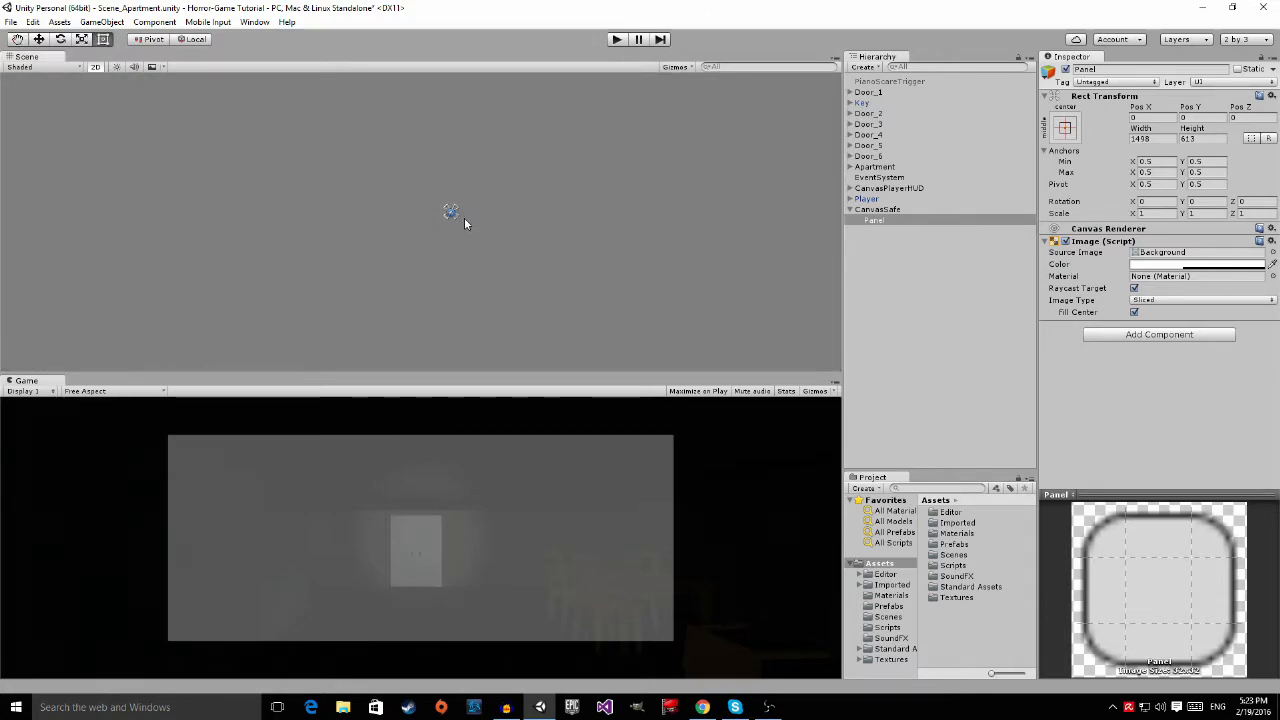
{"action": "mouse_move", "coordinate": [488, 214]}
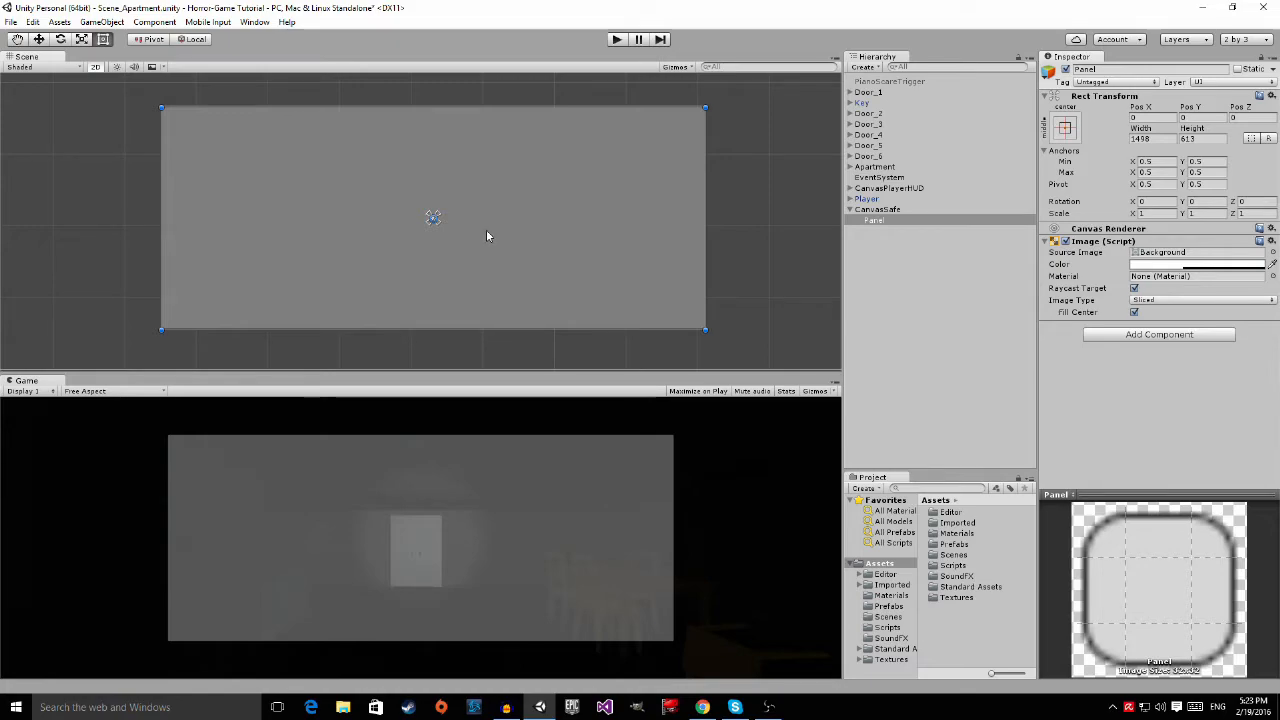
{"action": "mouse_move", "coordinate": [512, 264]}
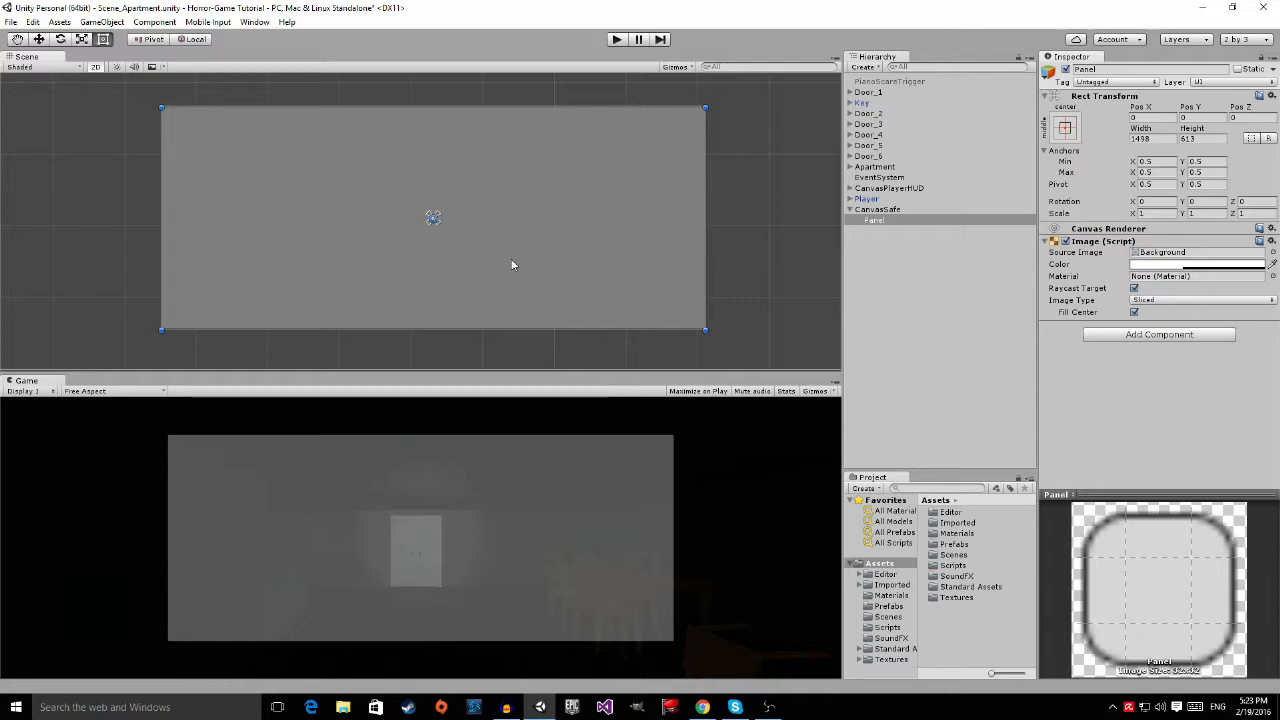
{"action": "mouse_move", "coordinate": [716, 302]}
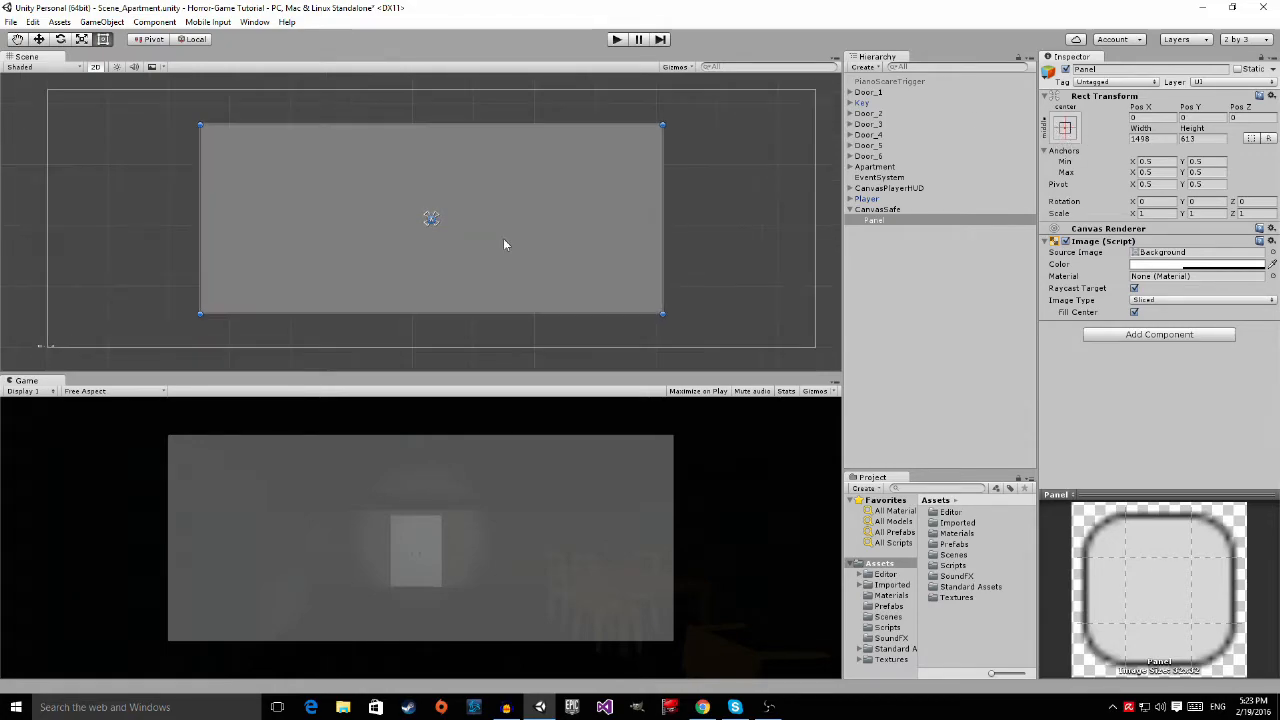
{"action": "mouse_move", "coordinate": [576, 200]}
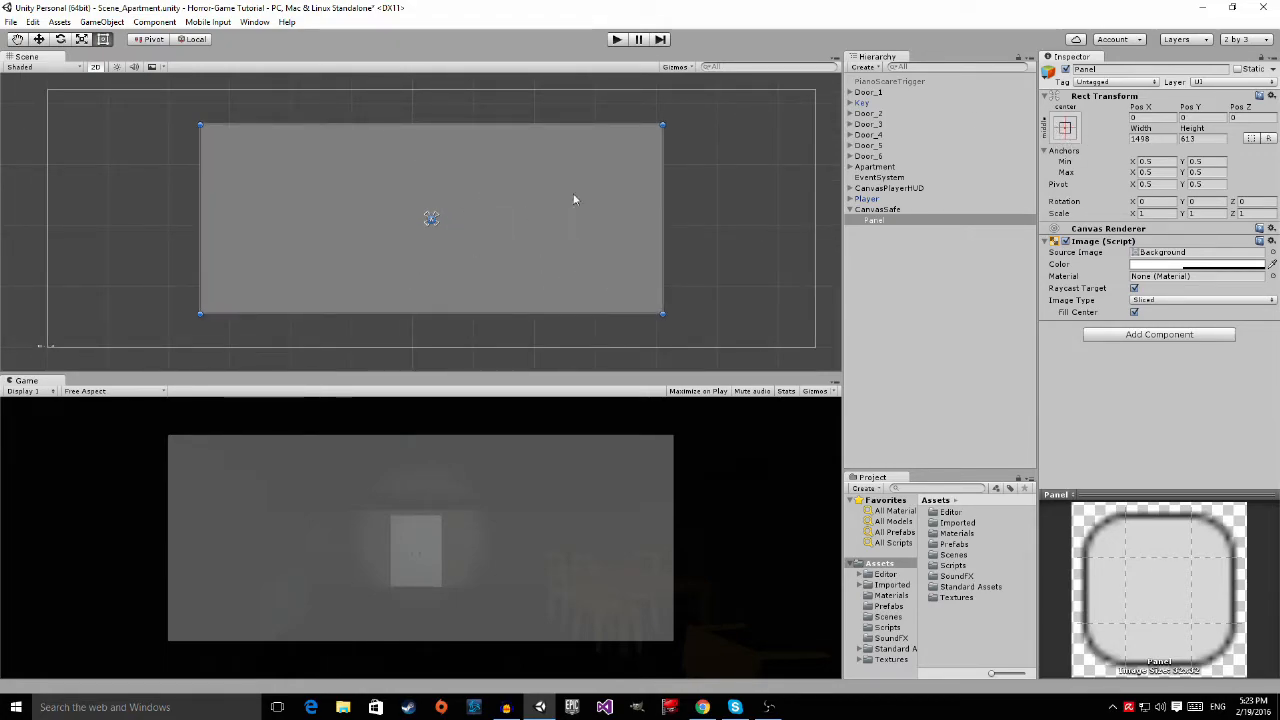
{"action": "mouse_move", "coordinate": [490, 196]}
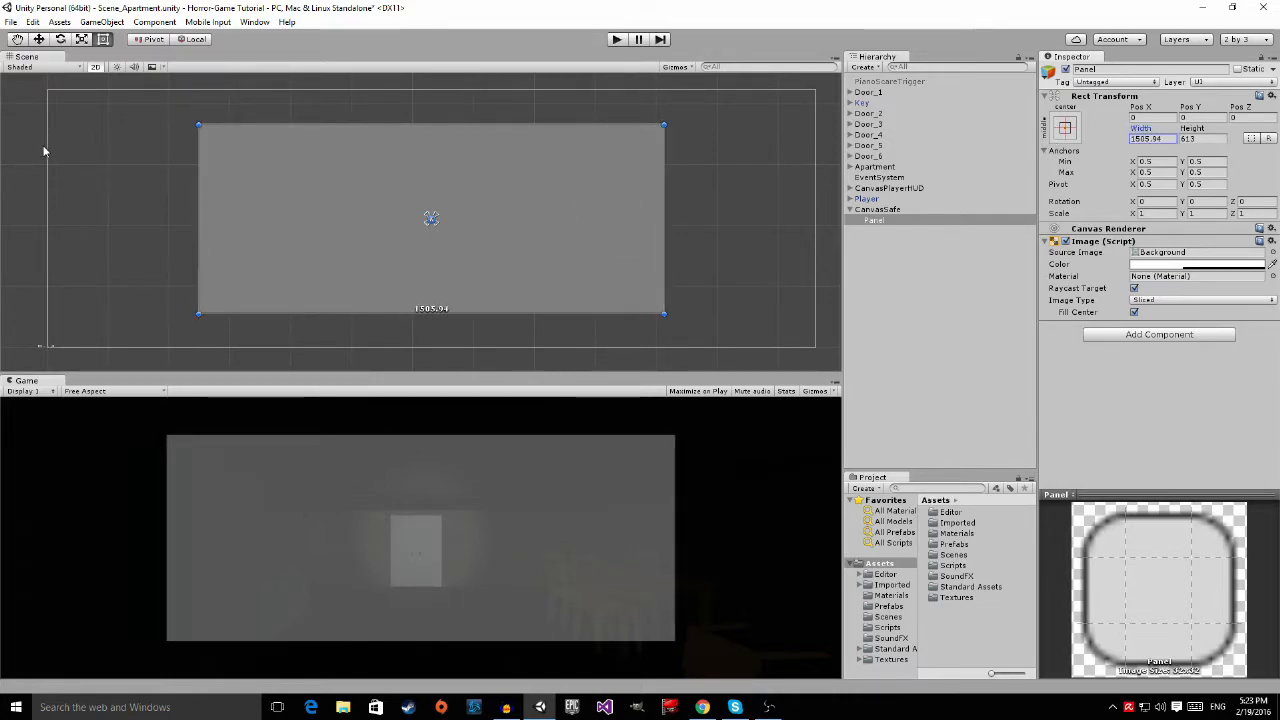
{"action": "left_click", "coordinate": [1150, 138]}
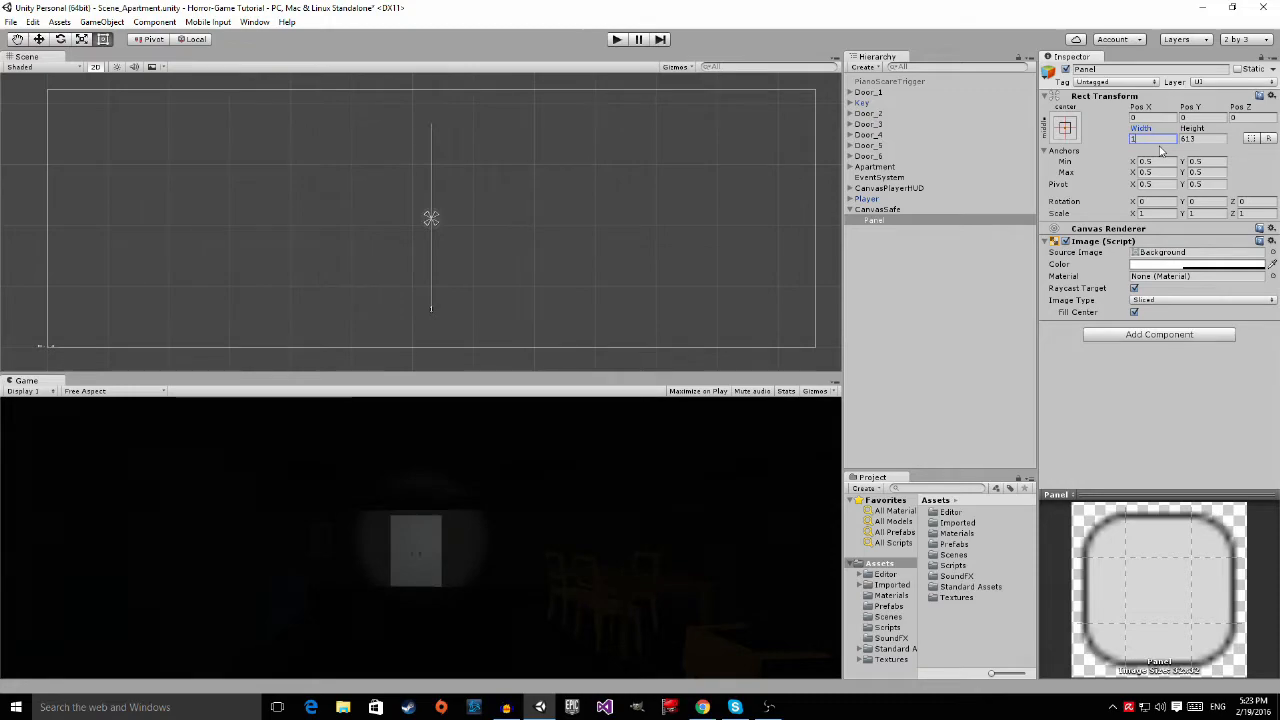
{"action": "type", "text": "1500"}
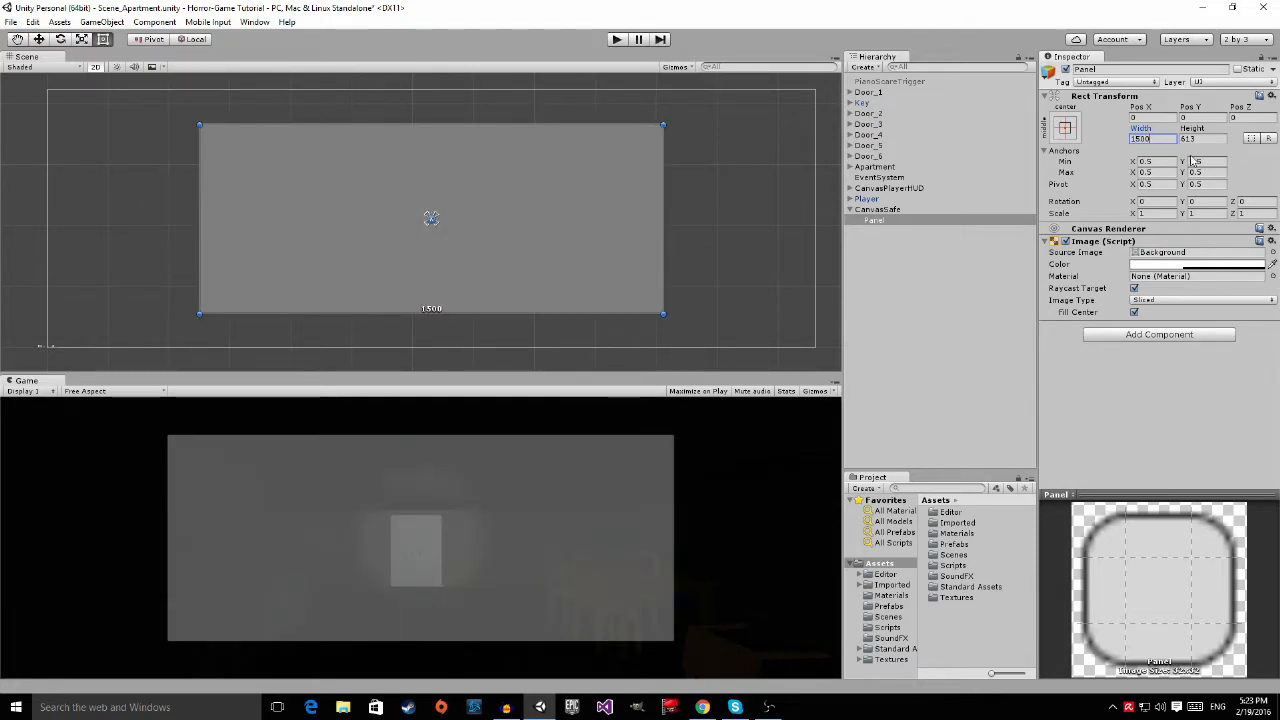
{"action": "left_click", "coordinate": [1200, 138]}
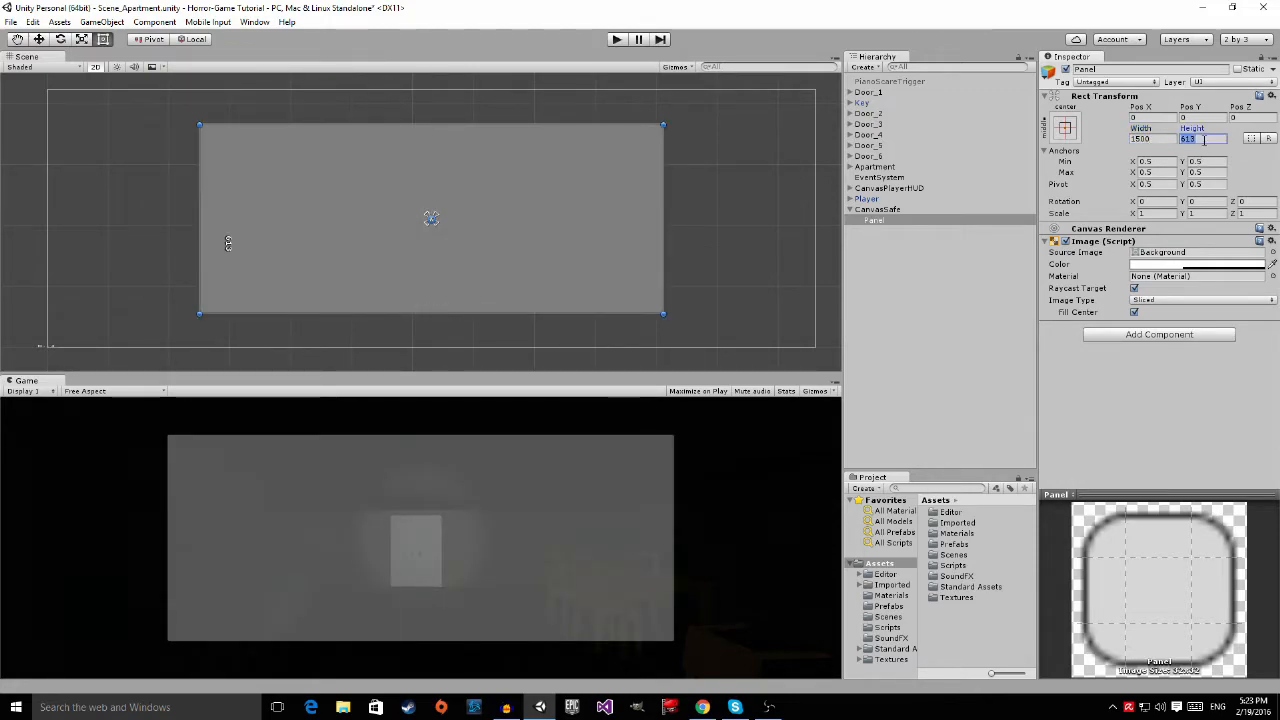
{"action": "type", "text": "8"}
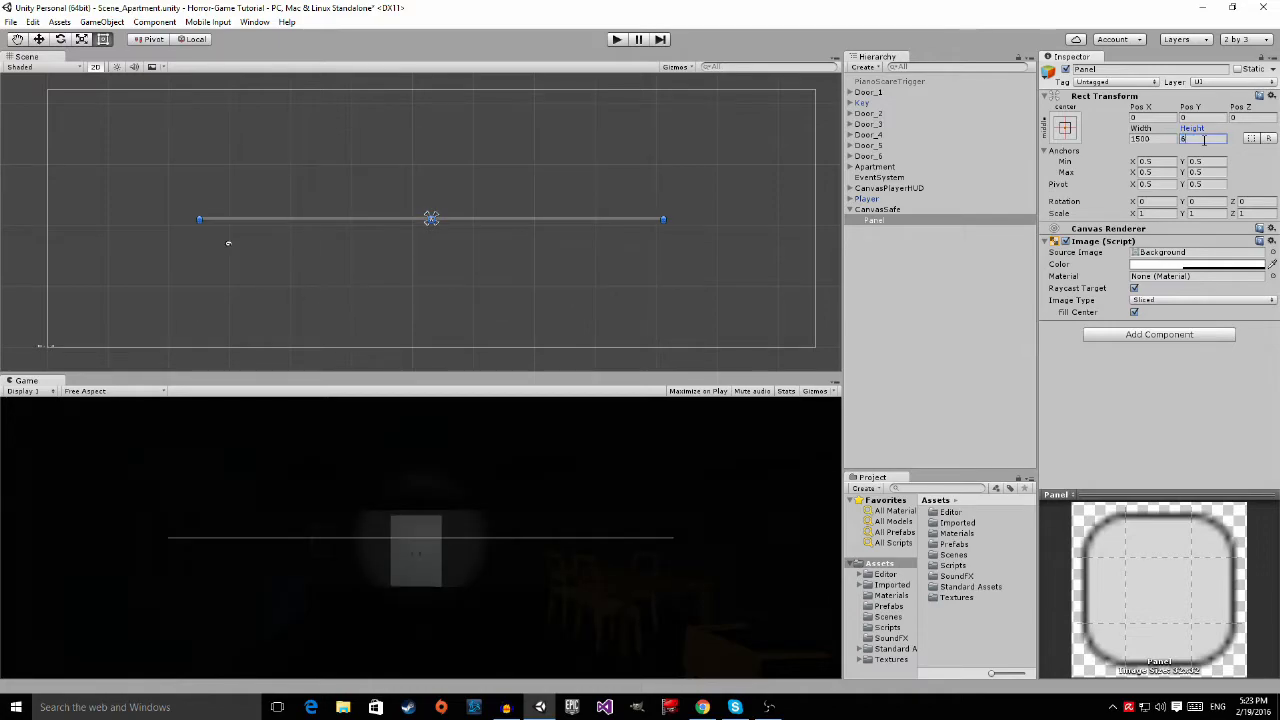
{"action": "type", "text": "625"}
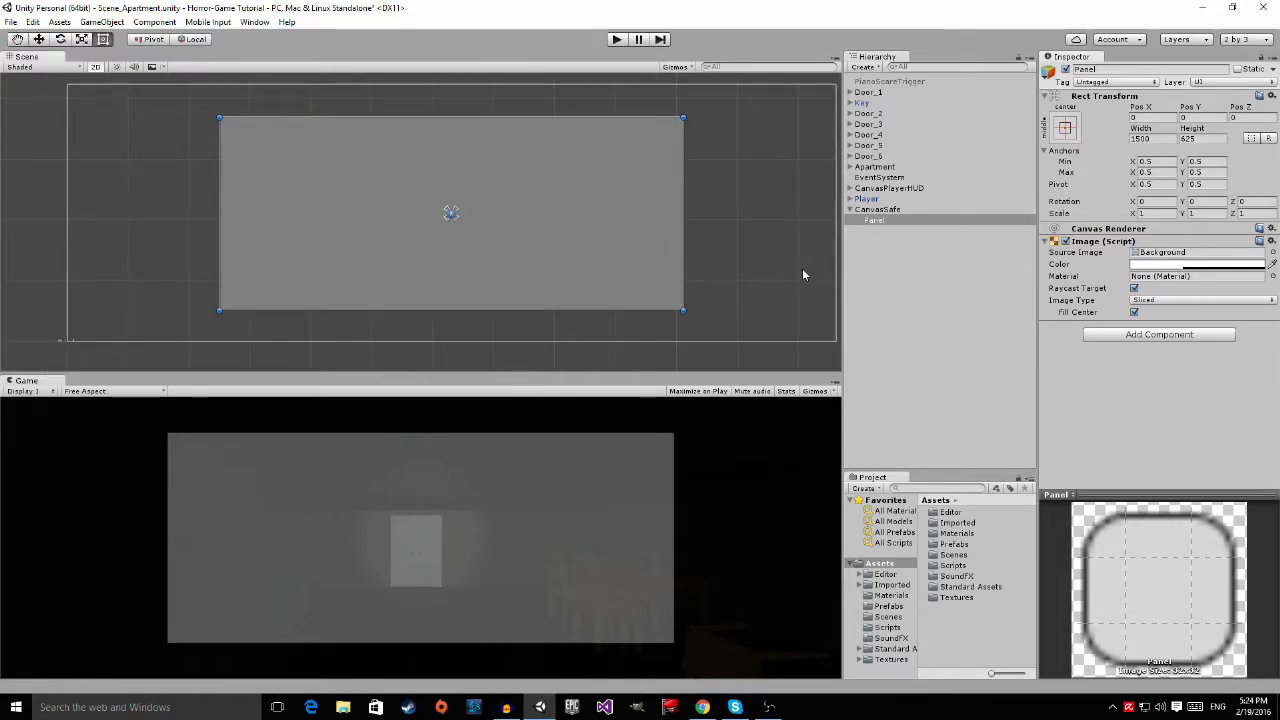
{"action": "mouse_move", "coordinate": [884, 228]}
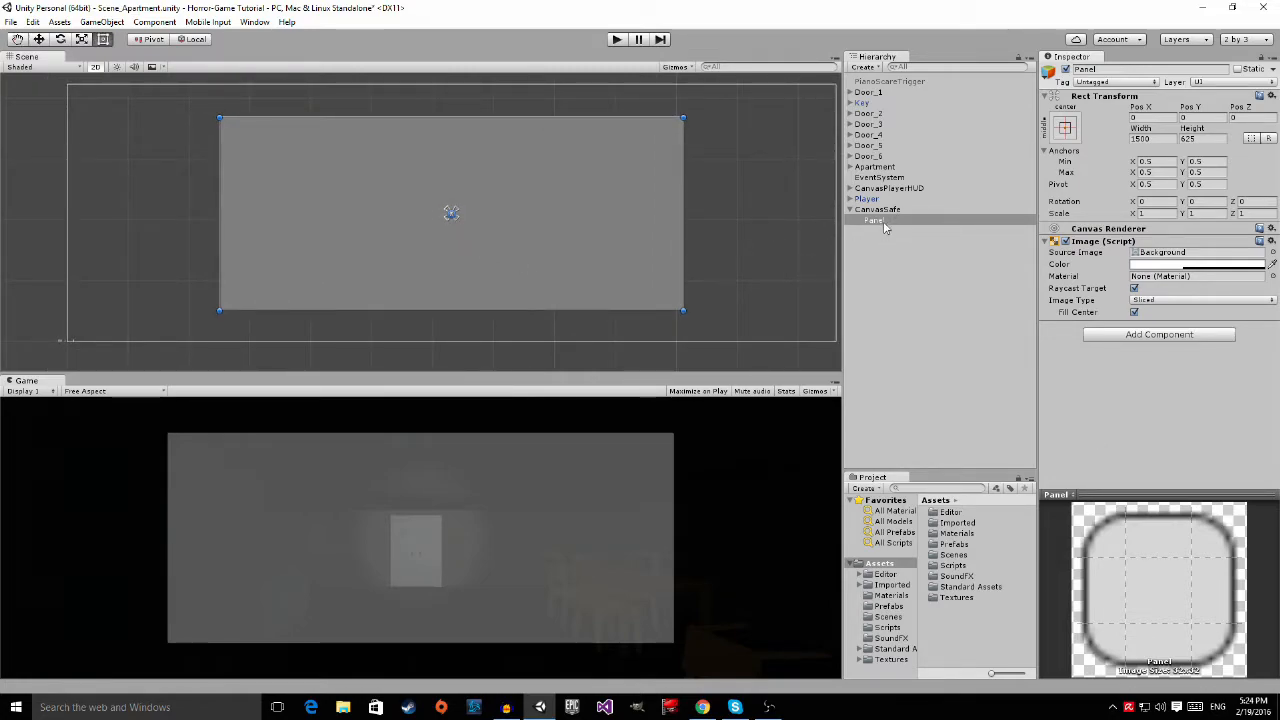
Step: Add a UI Text element as a child of the panel and select it
{"action": "left_click", "coordinate": [876, 220]}
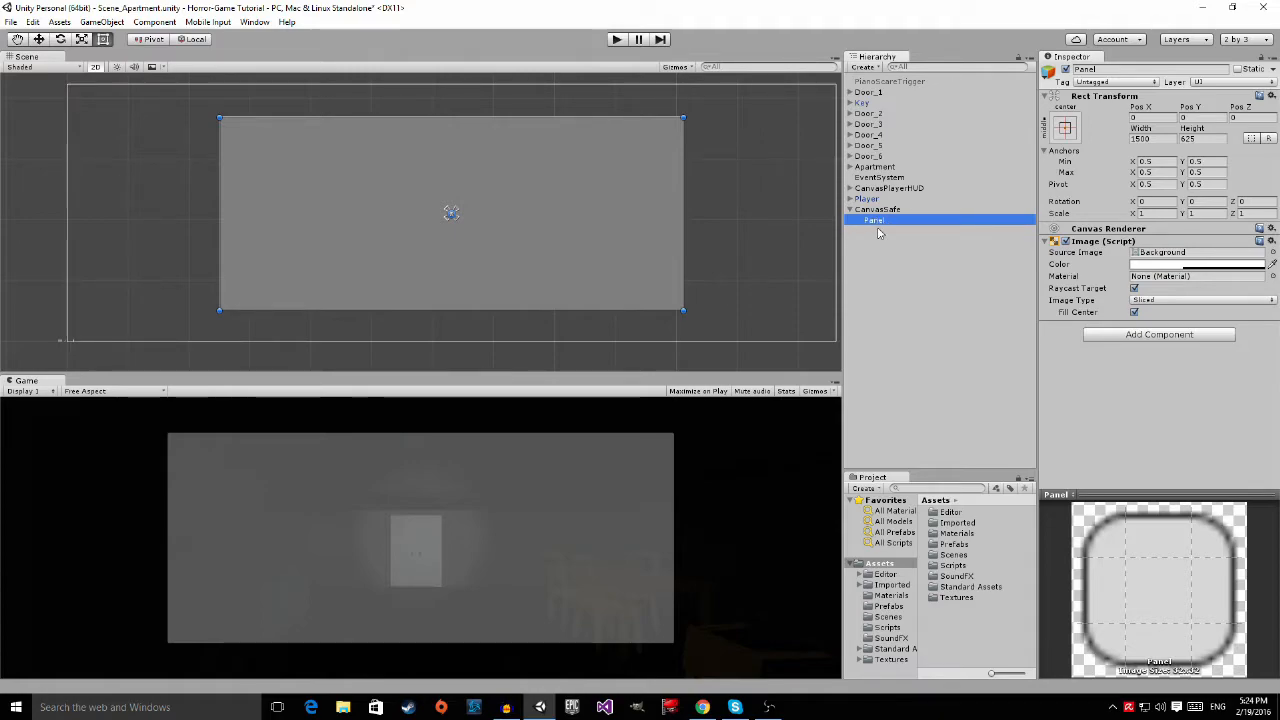
{"action": "right_click", "coordinate": [876, 220]}
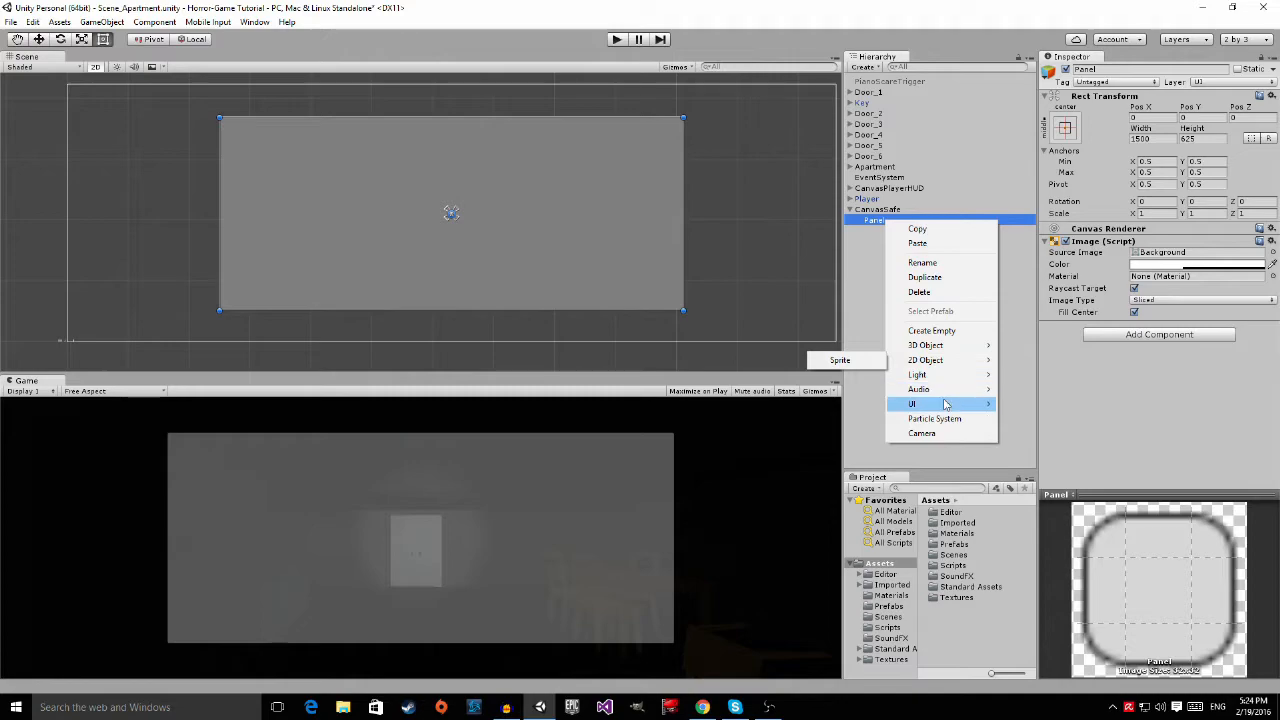
{"action": "mouse_move", "coordinate": [912, 404]}
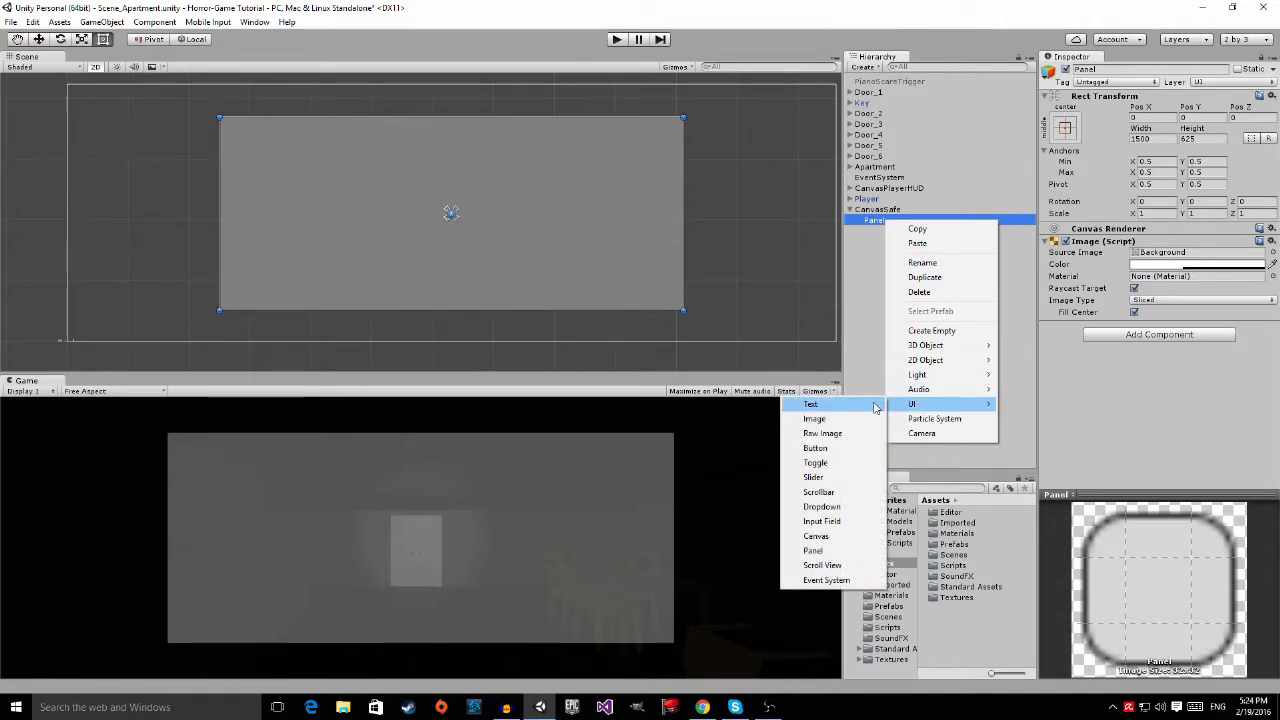
{"action": "left_click", "coordinate": [810, 404]}
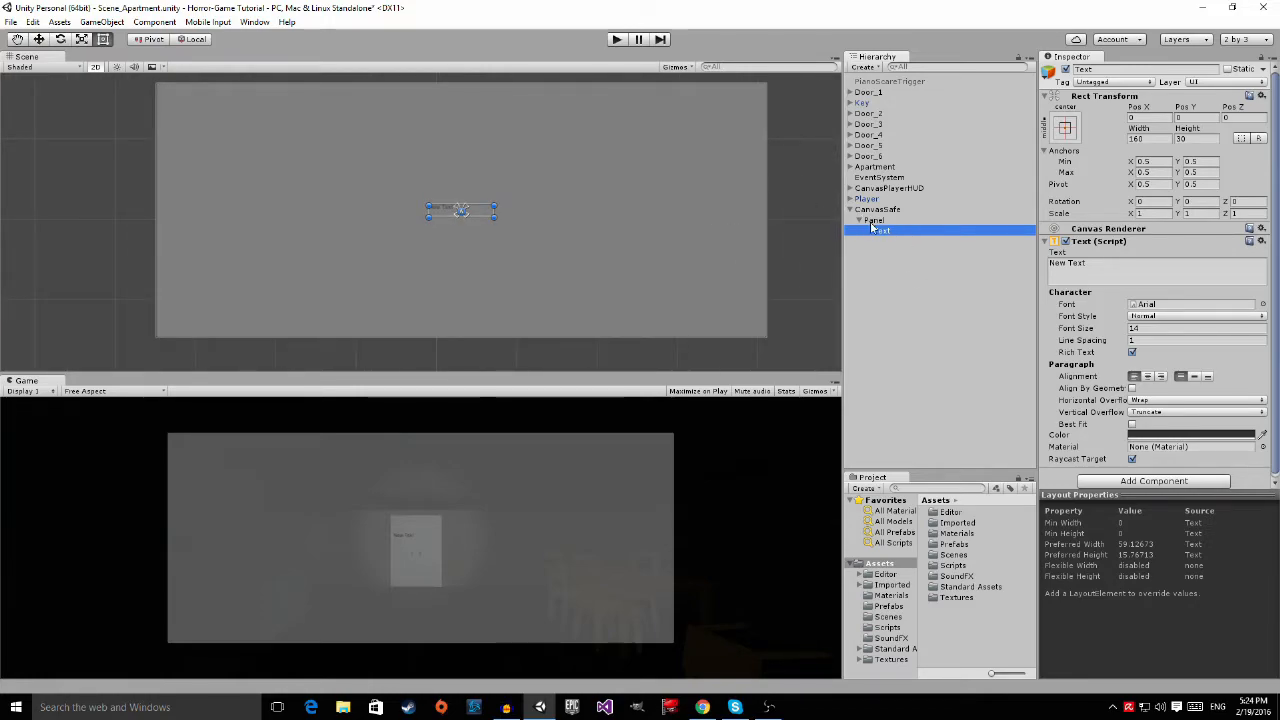
{"action": "left_click", "coordinate": [878, 256]}
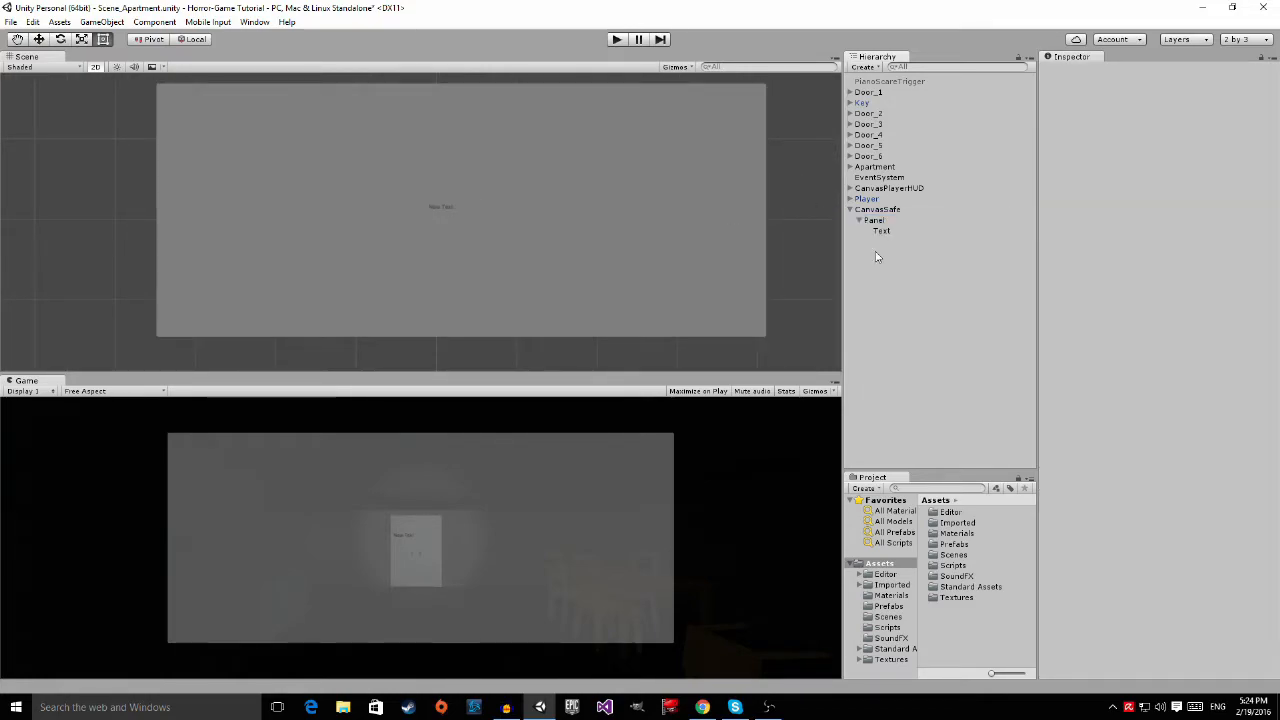
{"action": "left_click", "coordinate": [880, 230]}
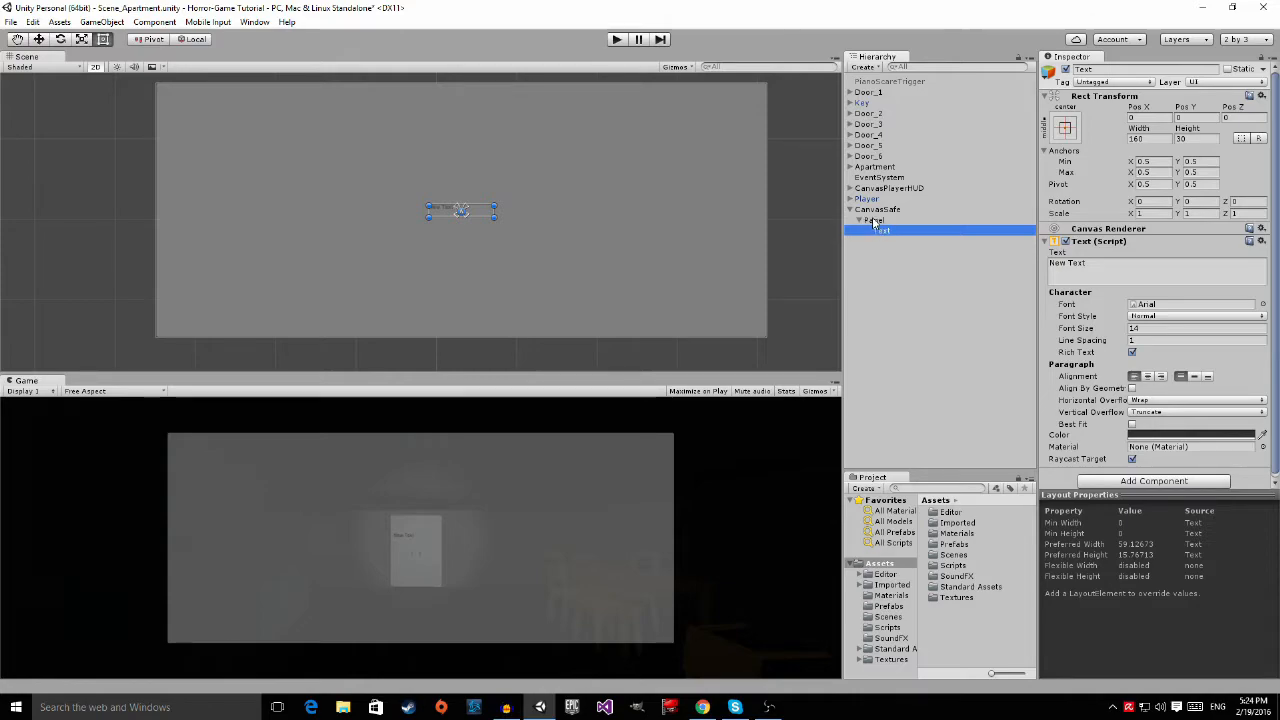
{"action": "left_click", "coordinate": [876, 230]}
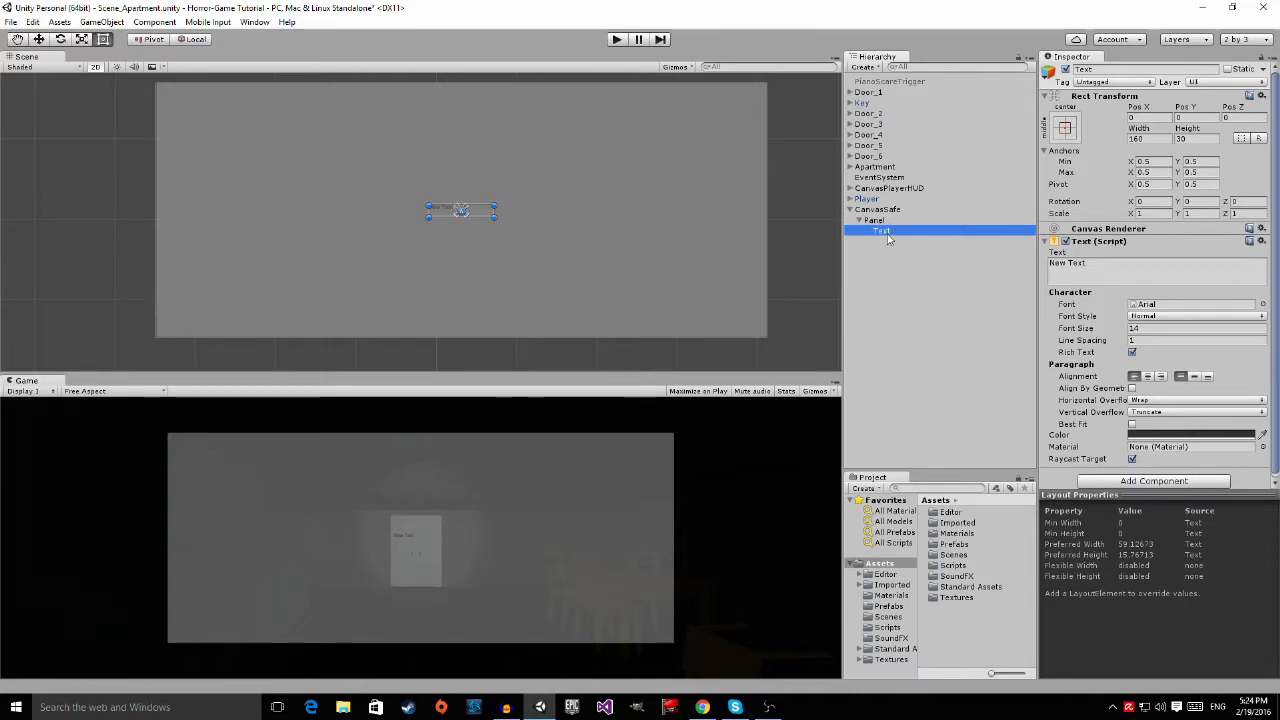
{"action": "mouse_move", "coordinate": [896, 240]}
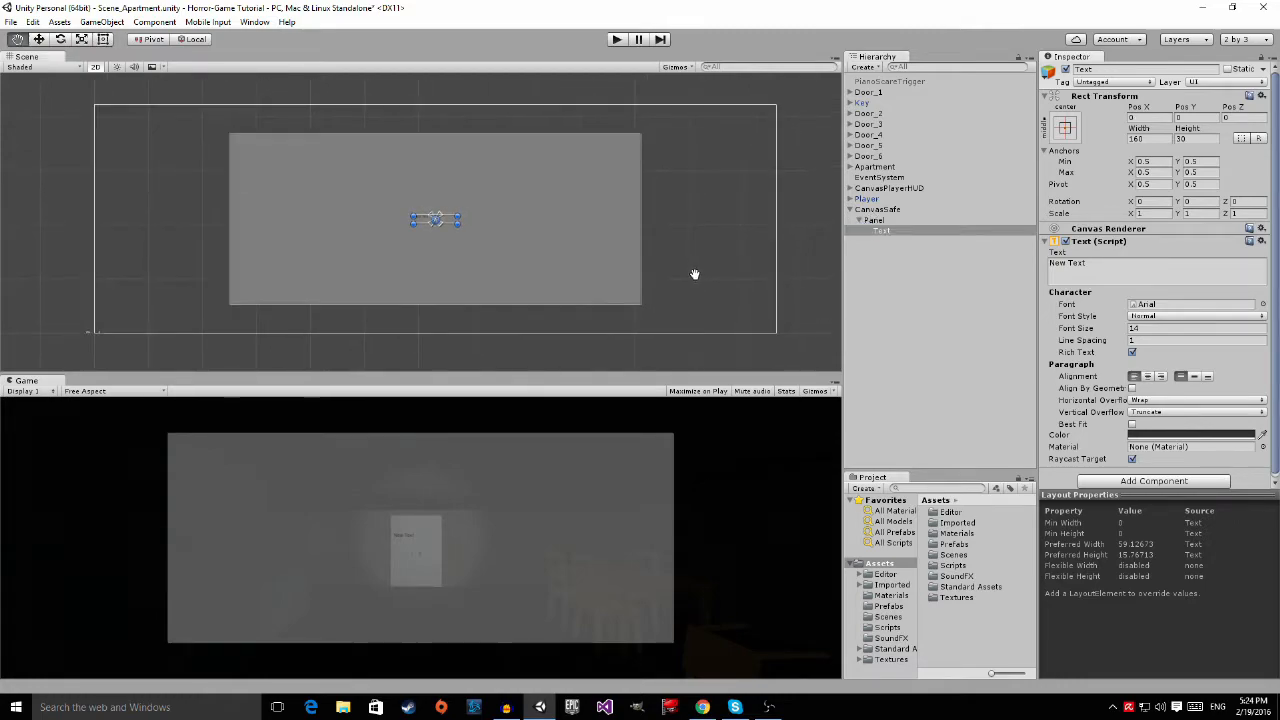
{"action": "mouse_move", "coordinate": [724, 240]}
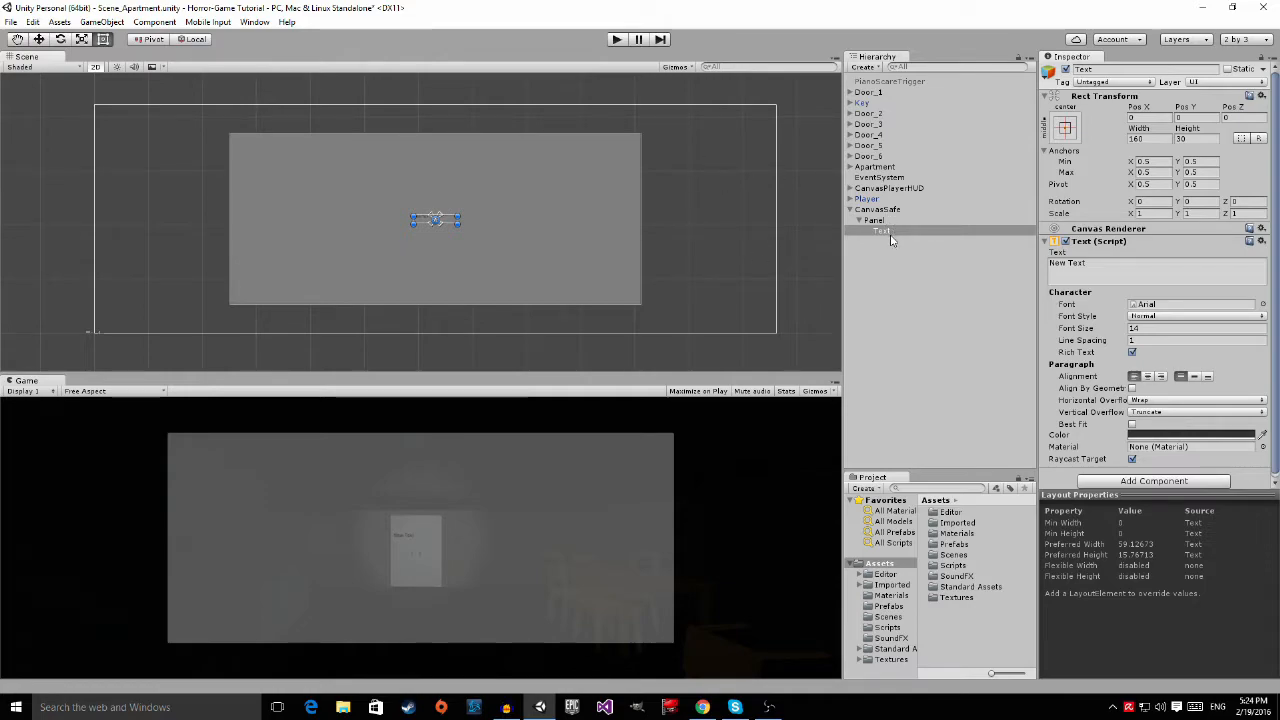
{"action": "left_click", "coordinate": [880, 230]}
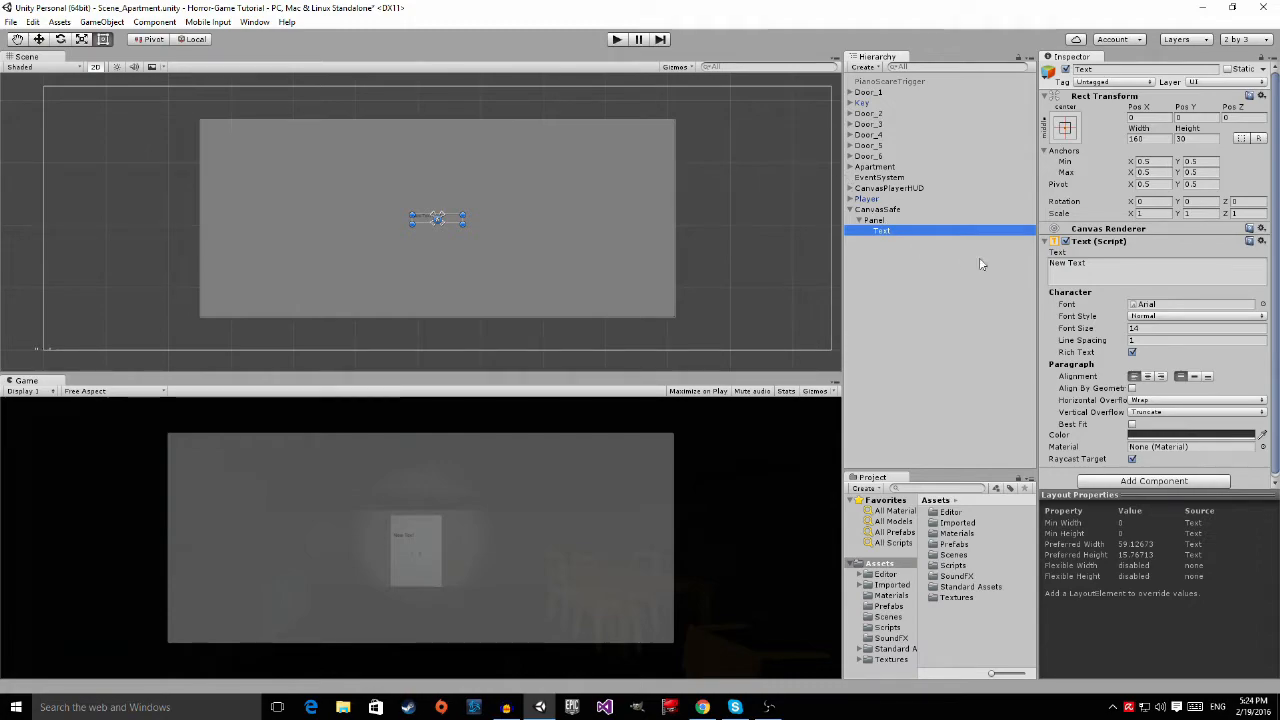
Step: Set the text's string to '0' and pick a colour from the text colour chooser
{"action": "left_click", "coordinate": [1156, 262]}
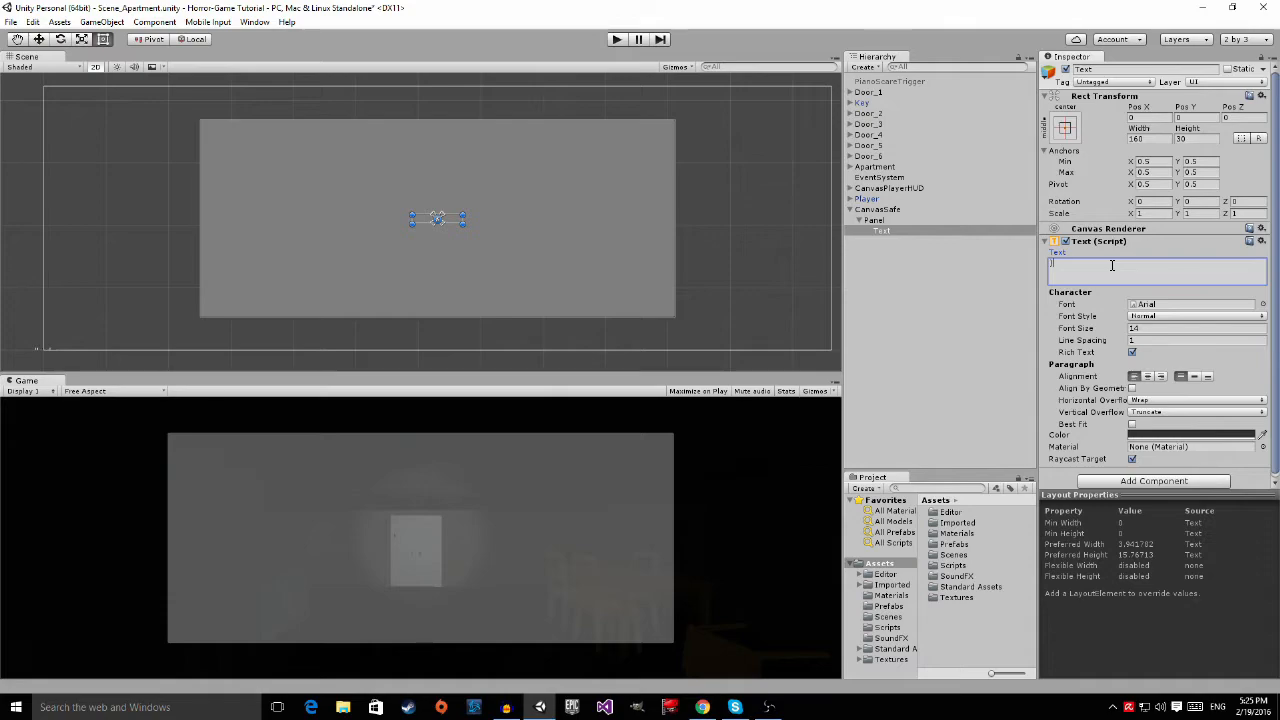
{"action": "type", "text": "0"}
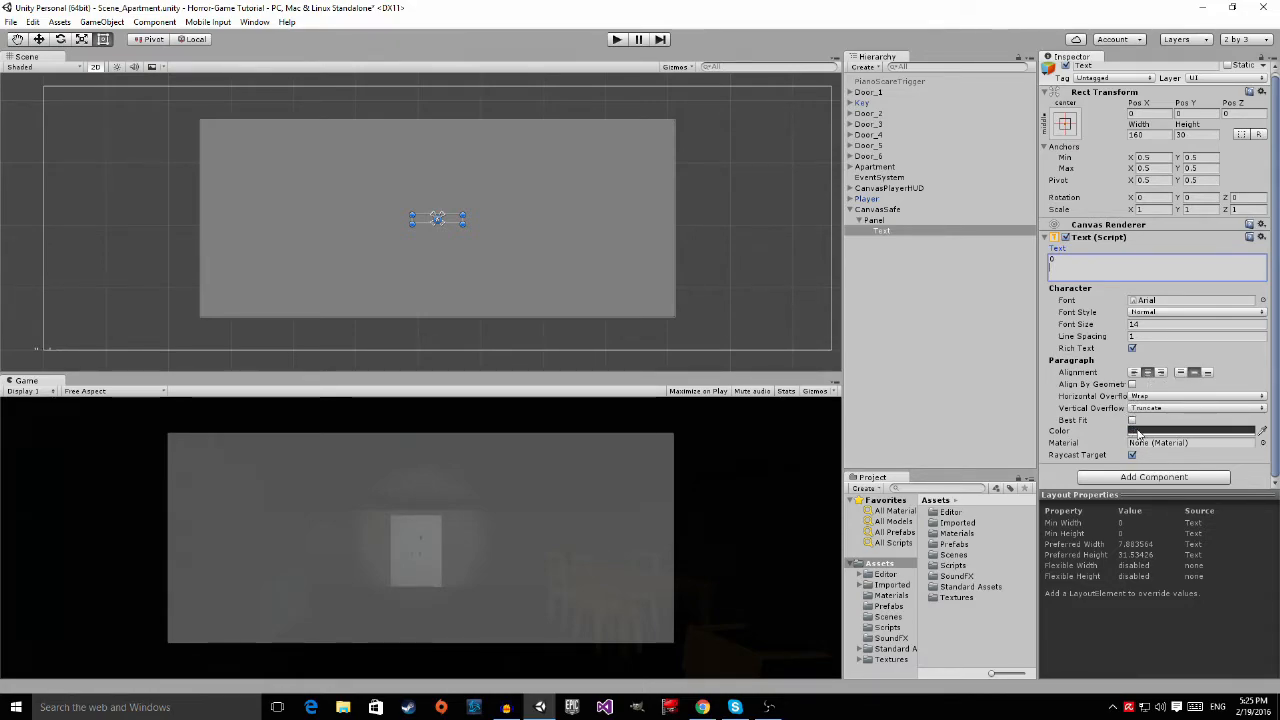
{"action": "left_click", "coordinate": [1190, 430]}
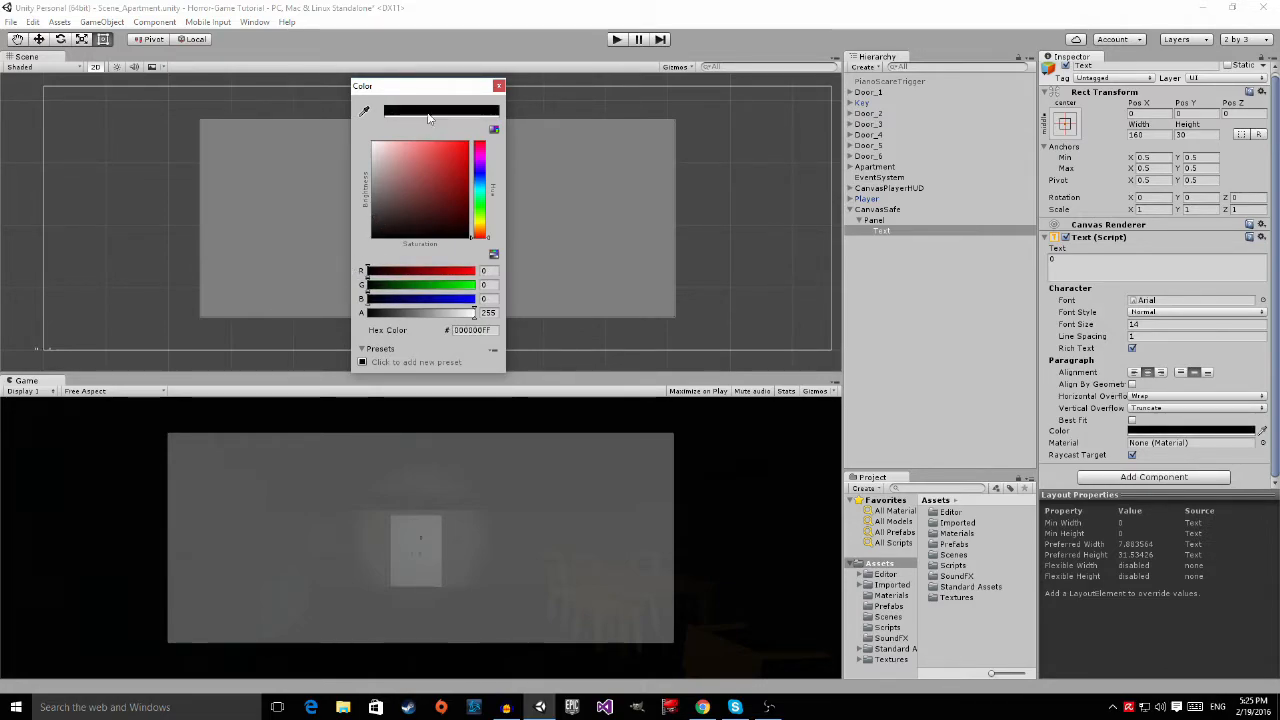
{"action": "left_click", "coordinate": [500, 84]}
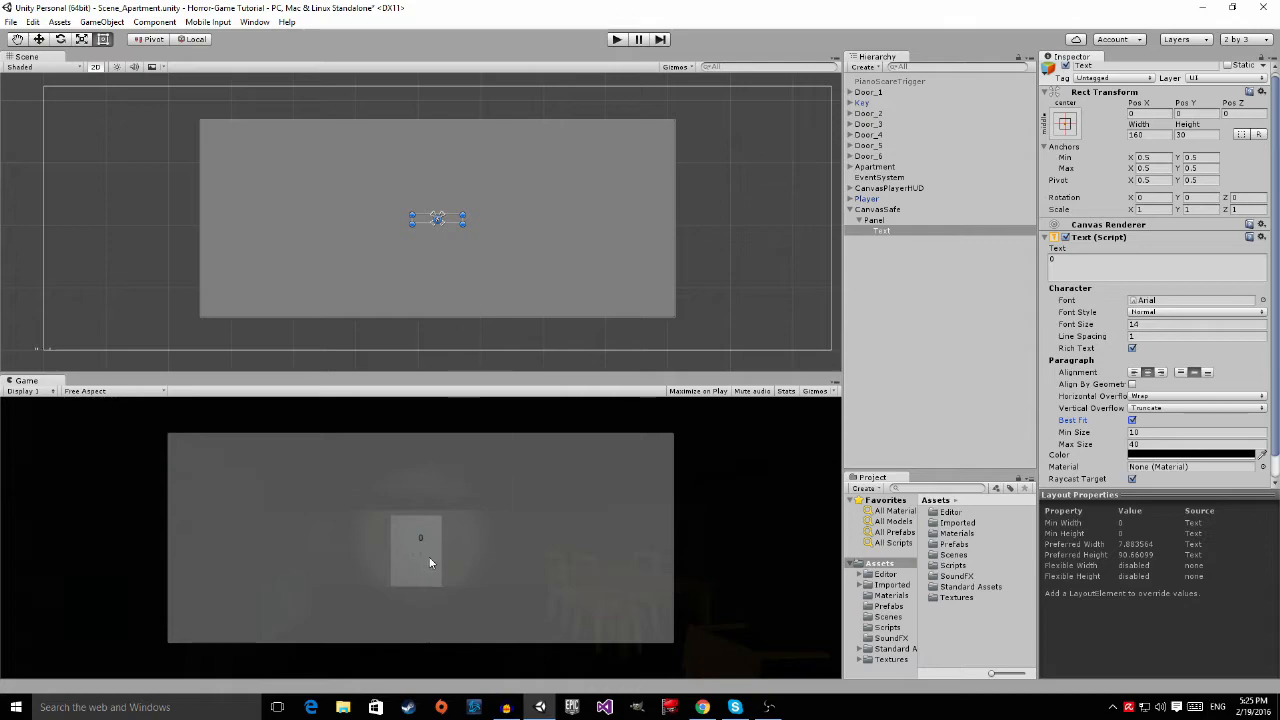
{"action": "mouse_move", "coordinate": [568, 210]}
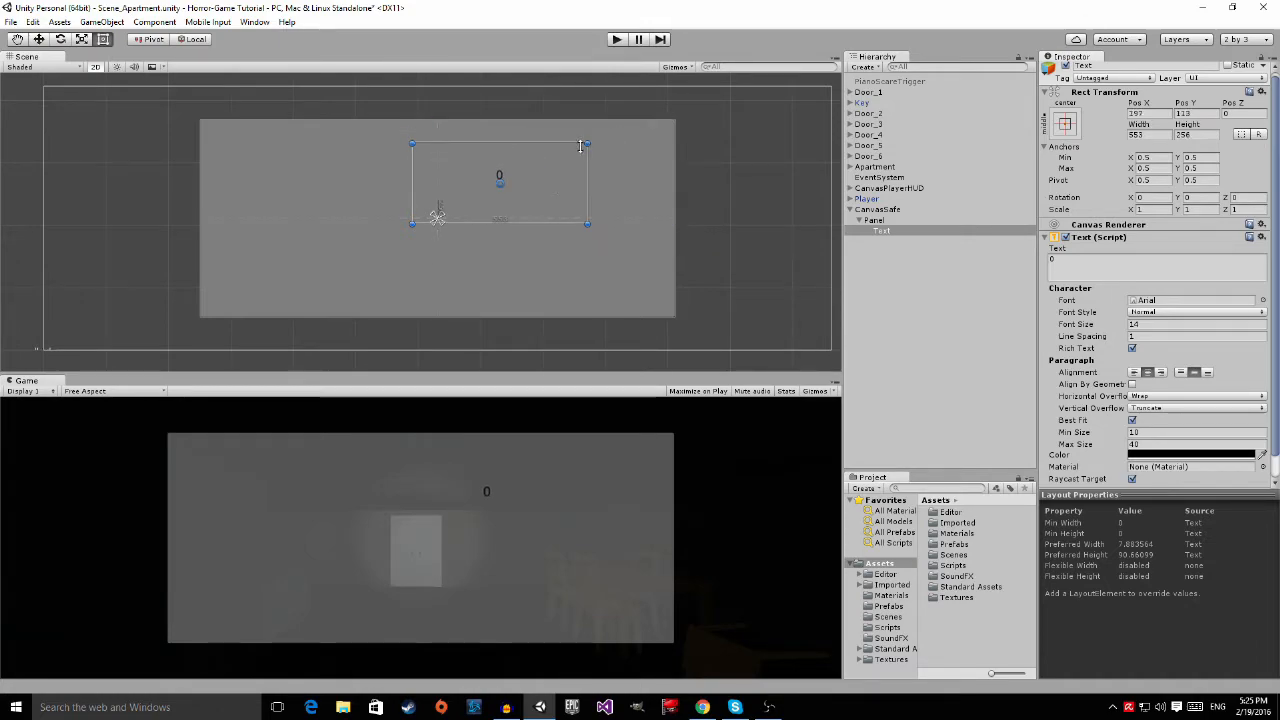
Step: Enlarge the '0' text and drag it to the left part of the panel
{"action": "left_click", "coordinate": [880, 232]}
{"action": "type", "text": "224"}
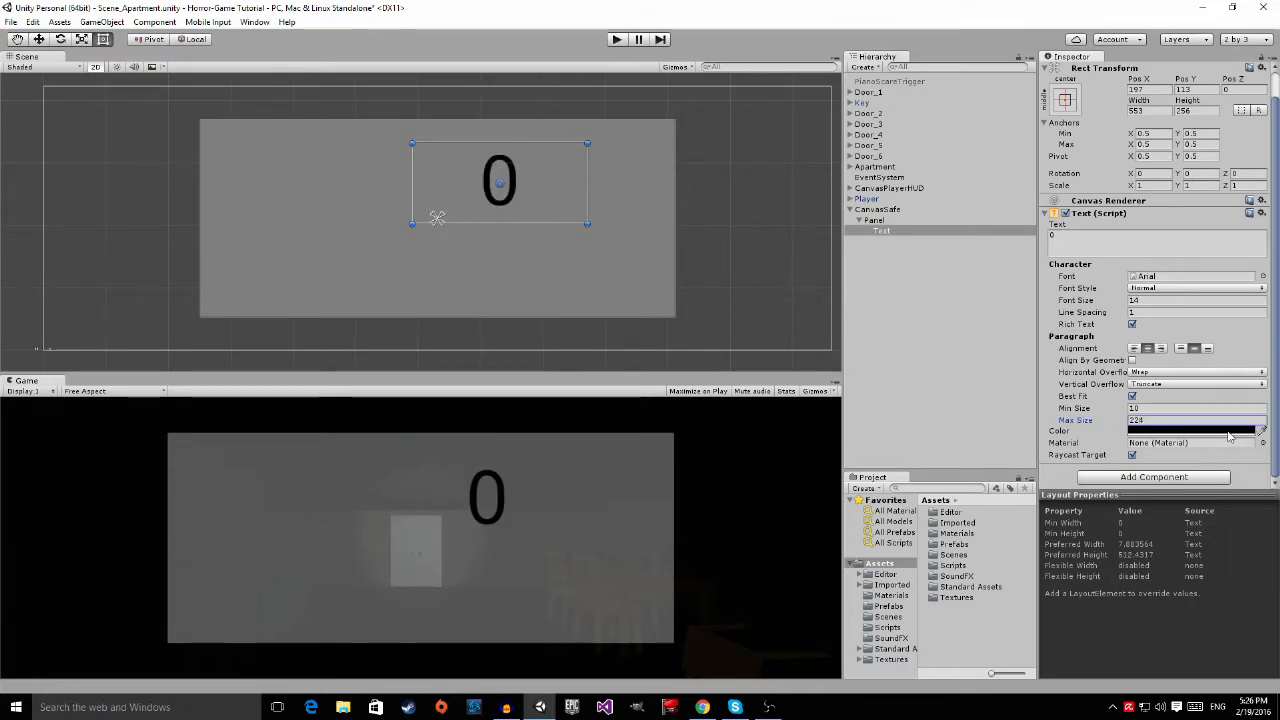
{"action": "left_click", "coordinate": [1196, 420]}
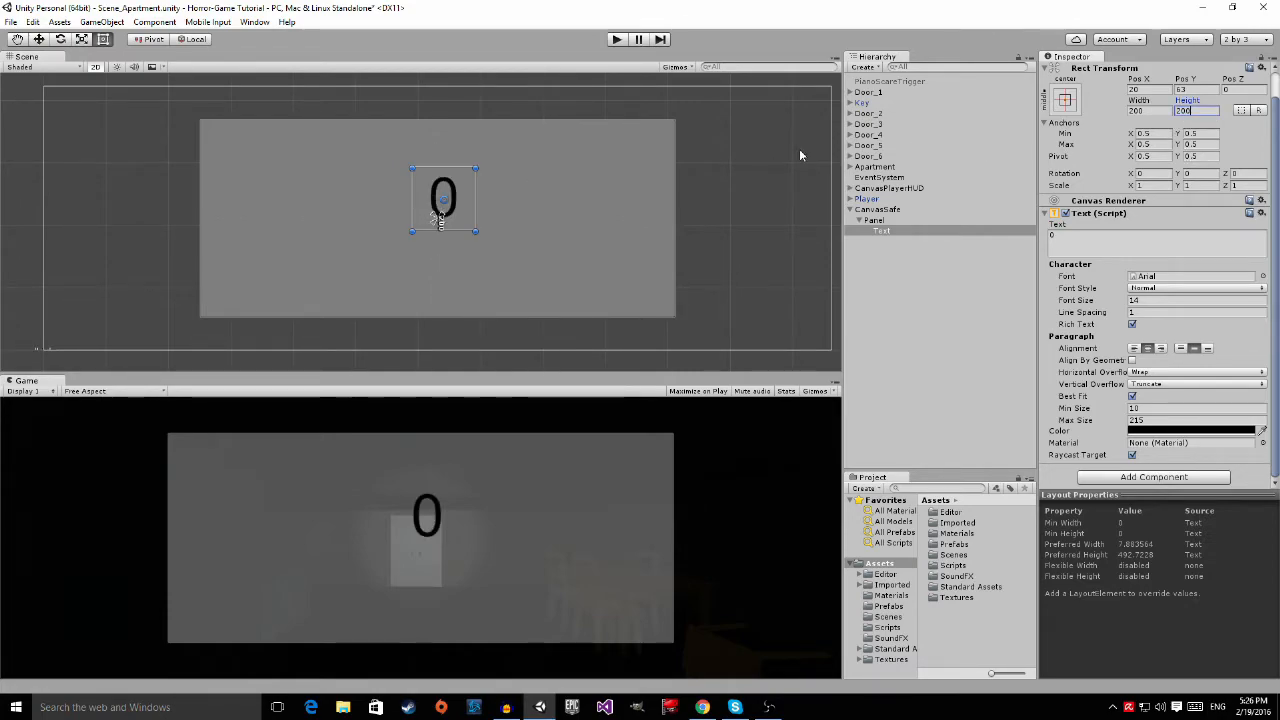
{"action": "left_click_drag", "start_coordinate": [444, 200], "coordinate": [344, 218]}
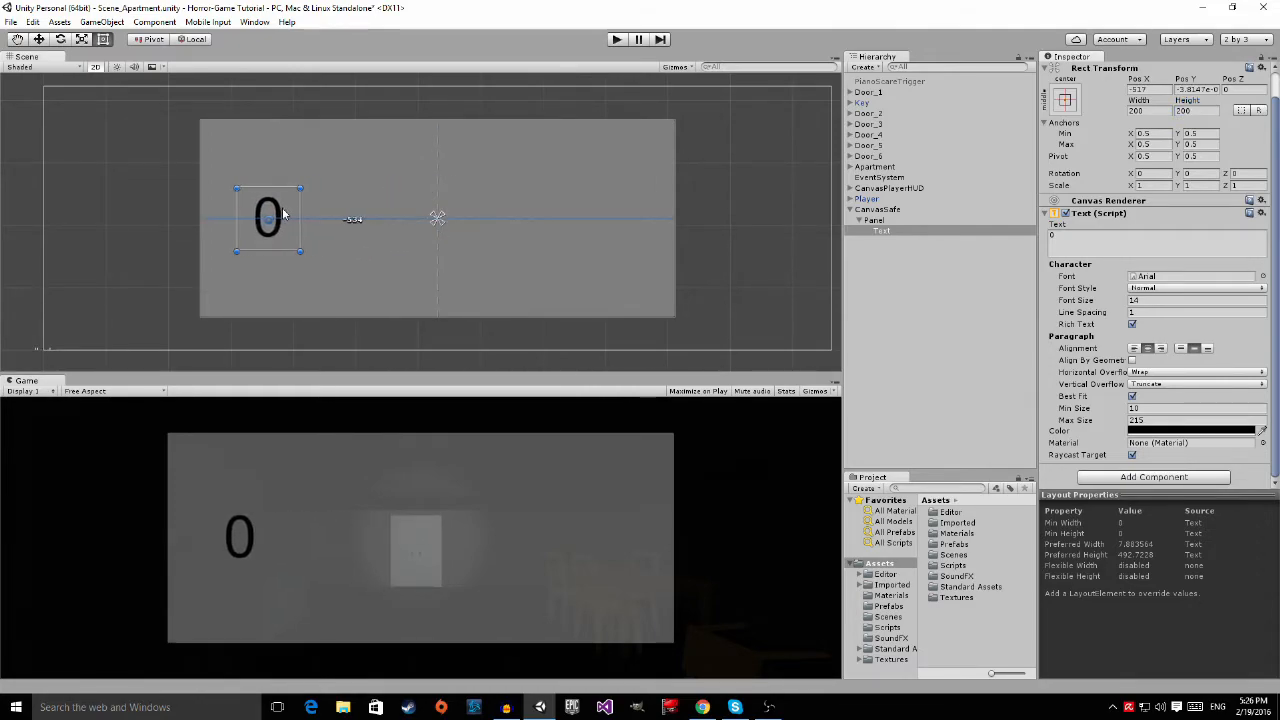
{"action": "left_click_drag", "start_coordinate": [268, 218], "coordinate": [280, 212]}
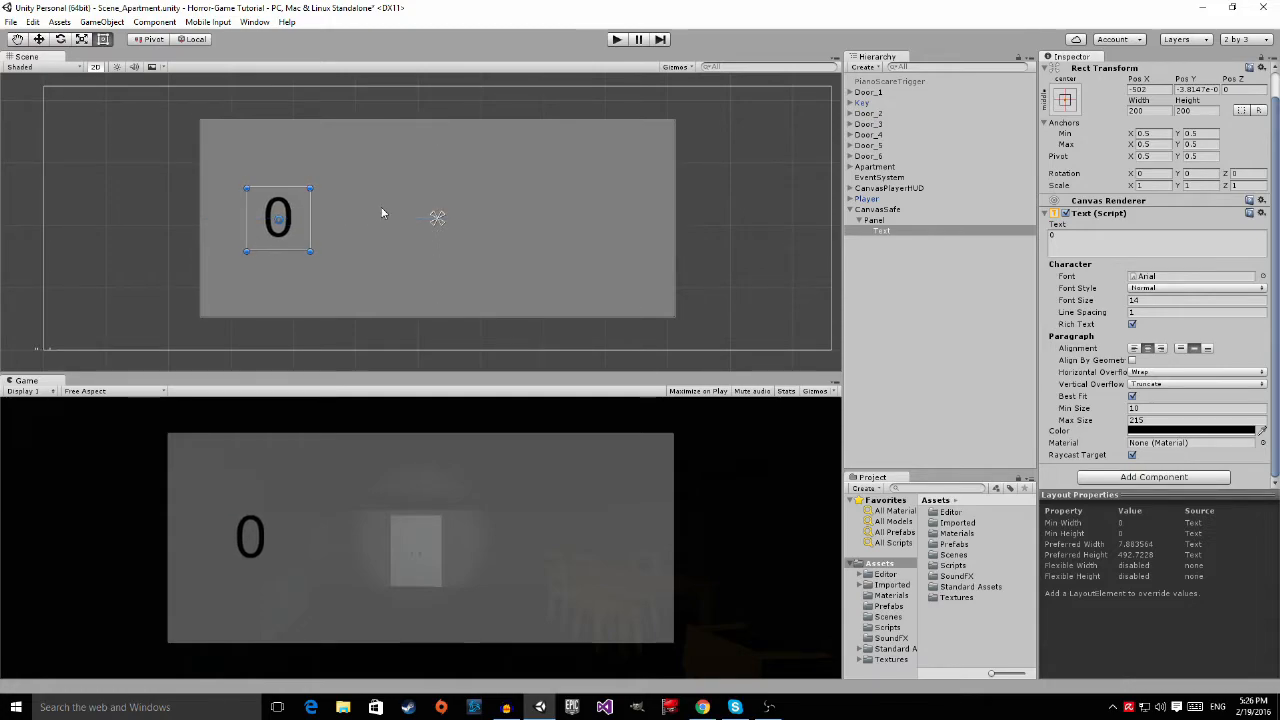
{"action": "mouse_move", "coordinate": [450, 192]}
{"action": "type", "text": "Number1"}
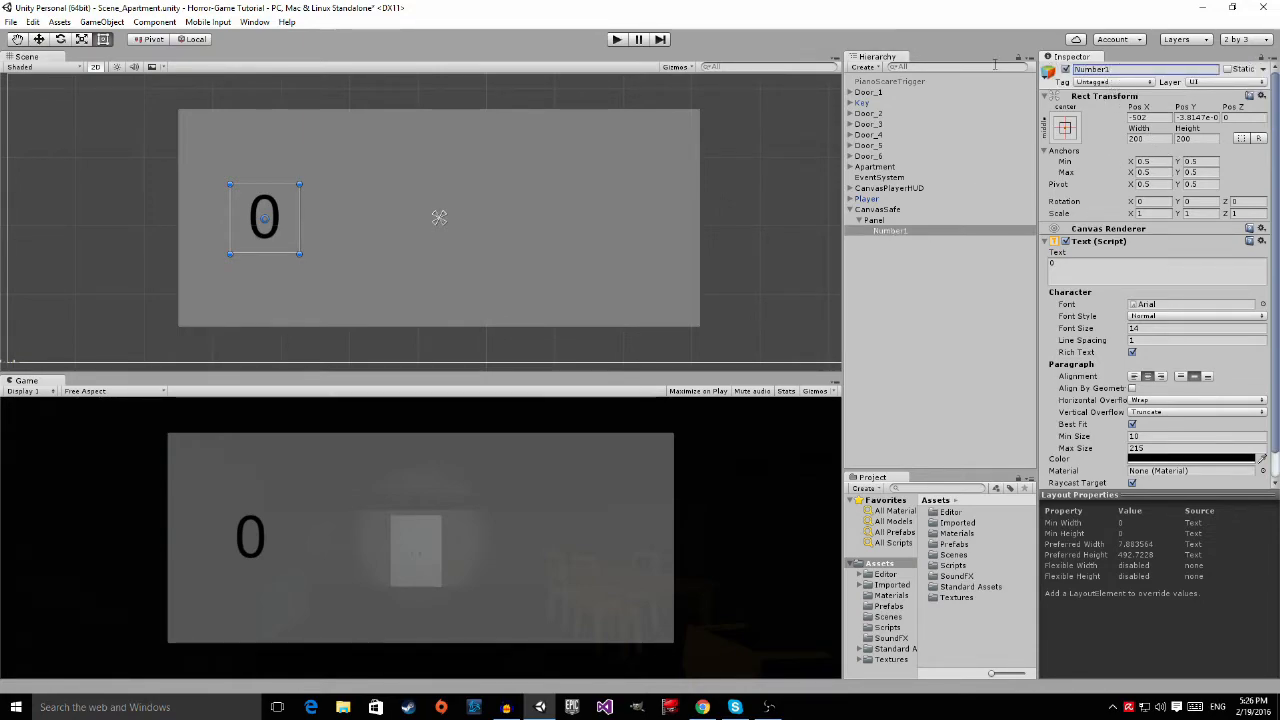
Step: Rename the duplicated digit to 'Number2' and position the copied digits to the right of each other
{"action": "left_click", "coordinate": [888, 230]}
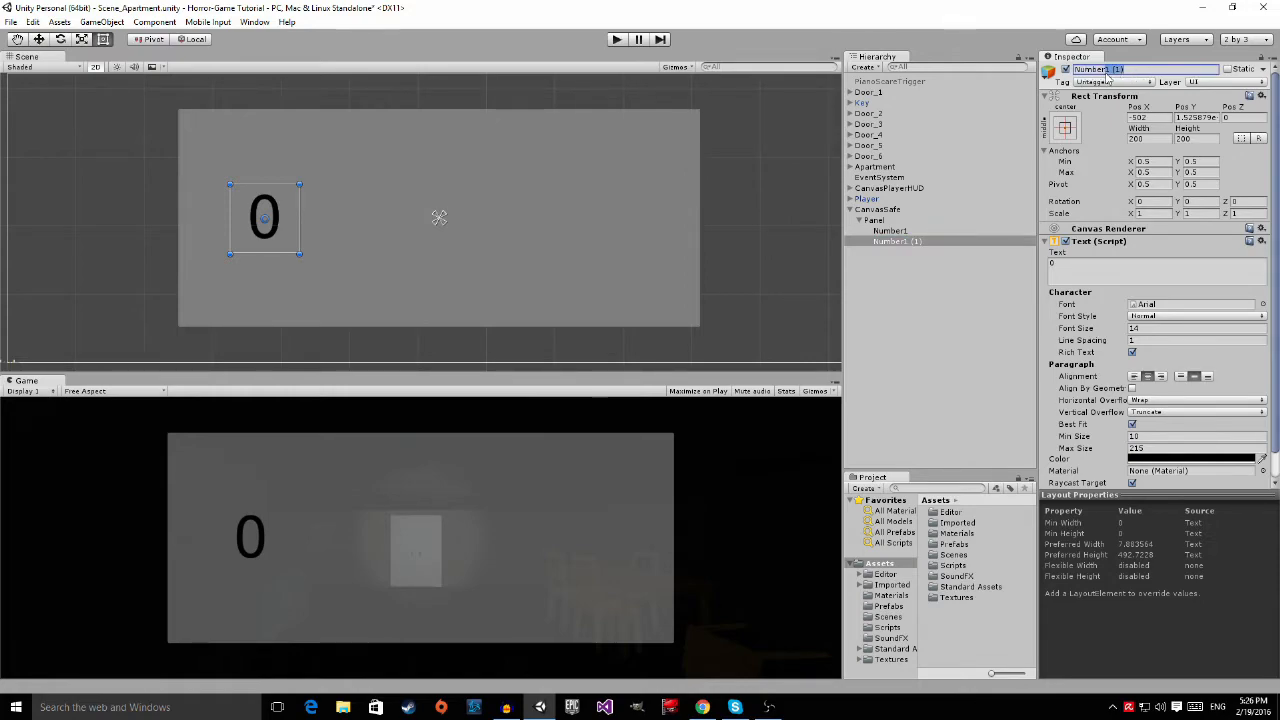
{"action": "type", "text": "Number2"}
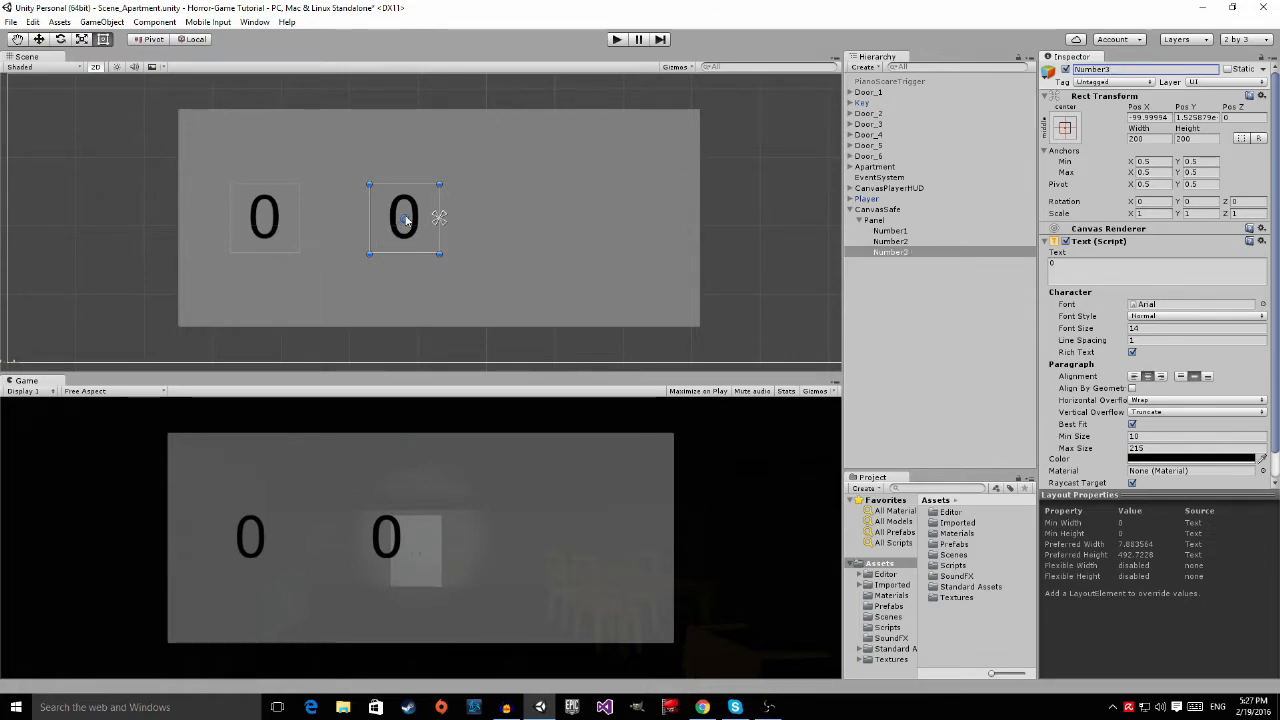
{"action": "left_click_drag", "start_coordinate": [404, 218], "coordinate": [472, 218]}
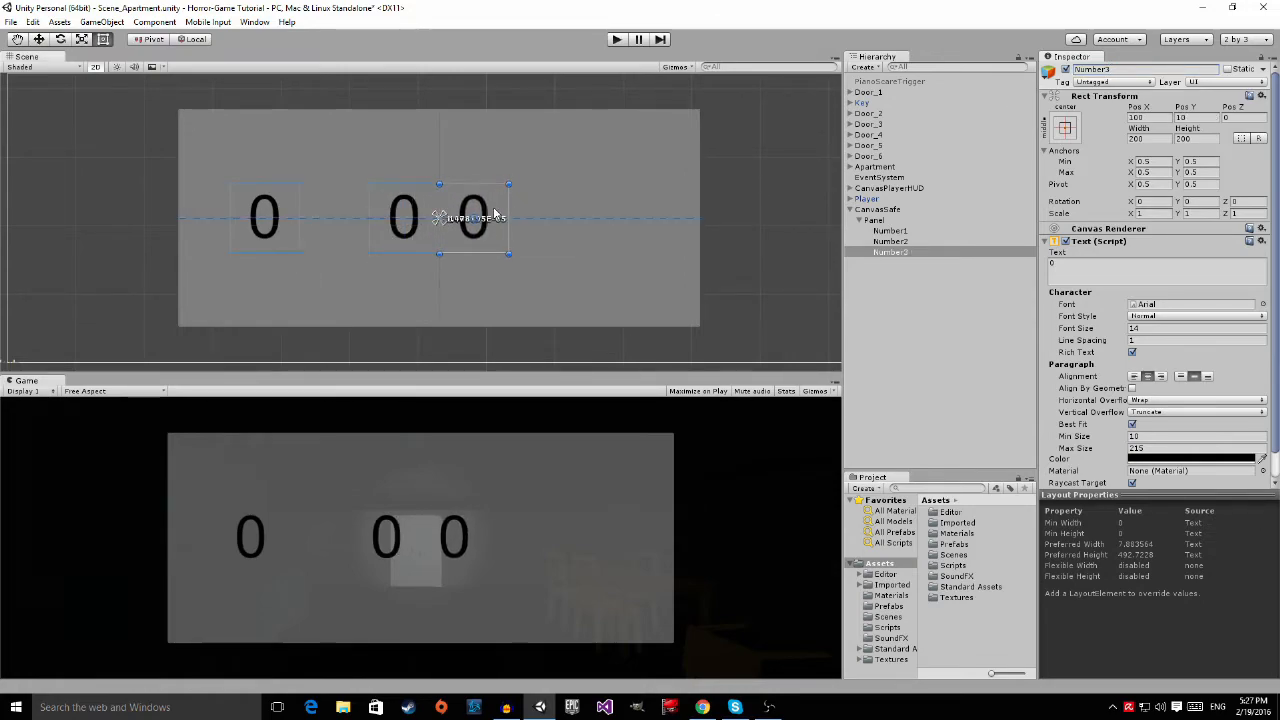
{"action": "left_click_drag", "start_coordinate": [472, 218], "coordinate": [502, 218]}
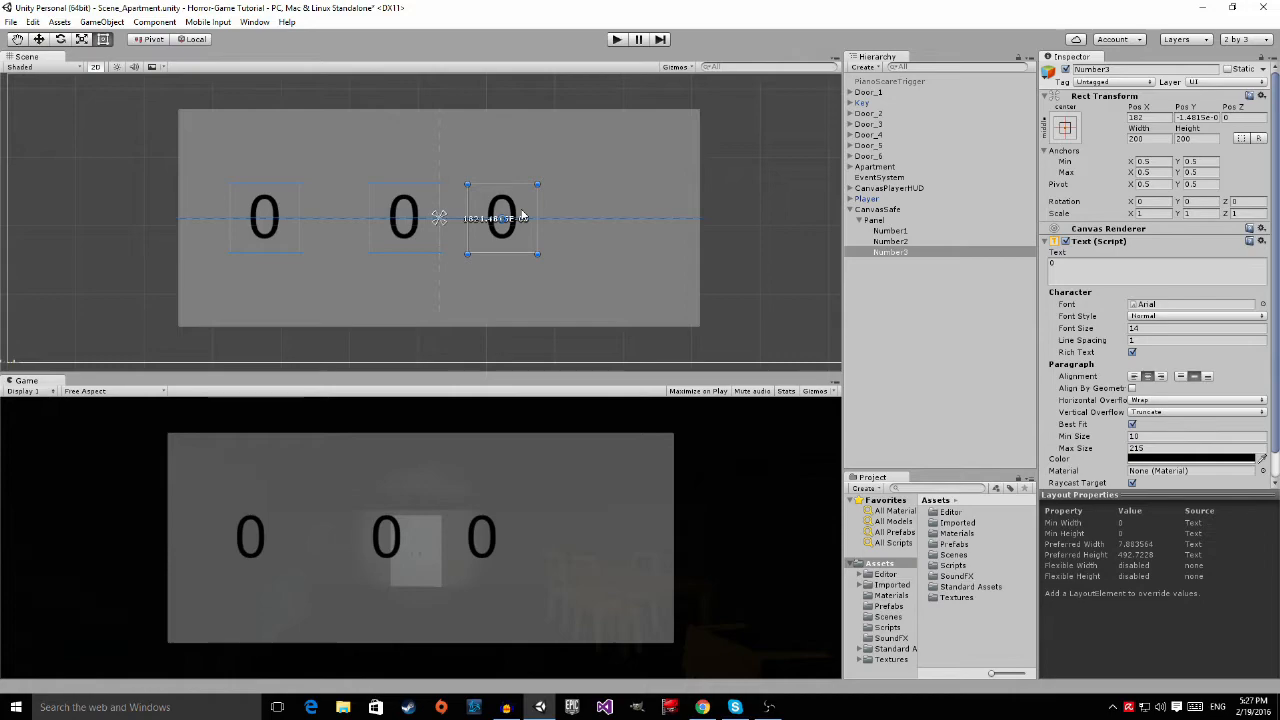
{"action": "left_click", "coordinate": [420, 206]}
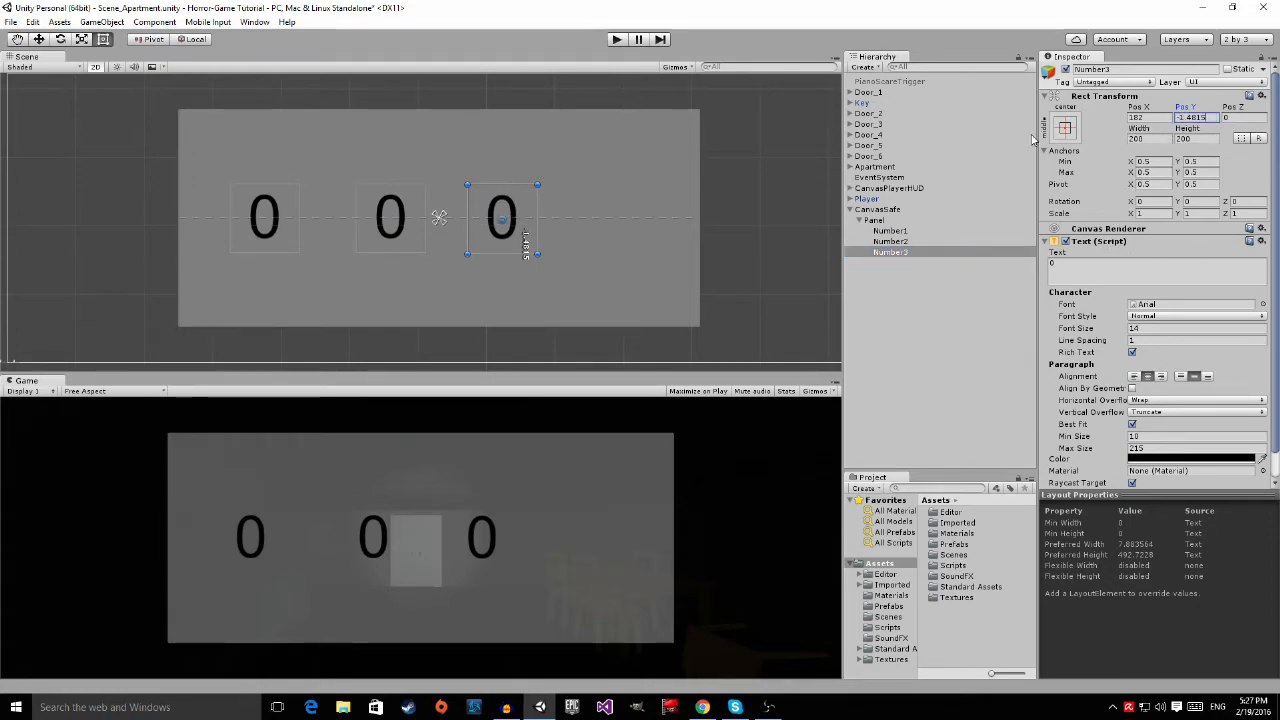
{"action": "left_click", "coordinate": [592, 244]}
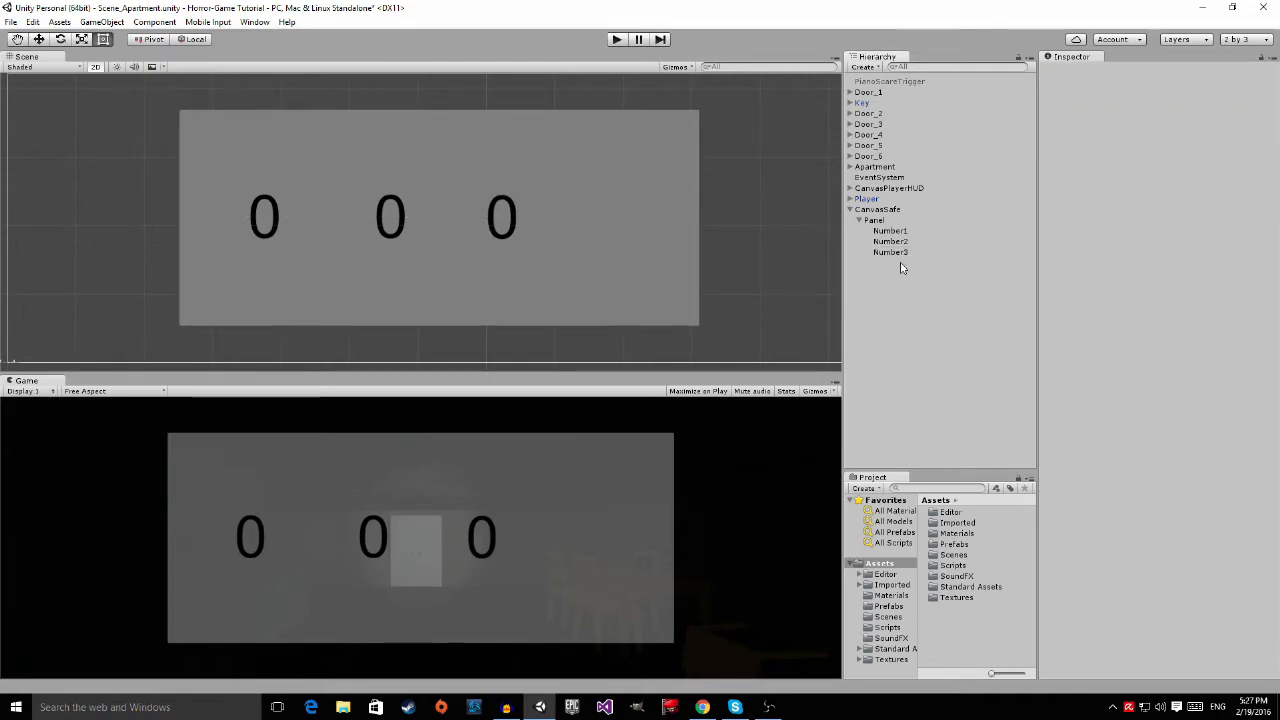
{"action": "left_click", "coordinate": [872, 218]}
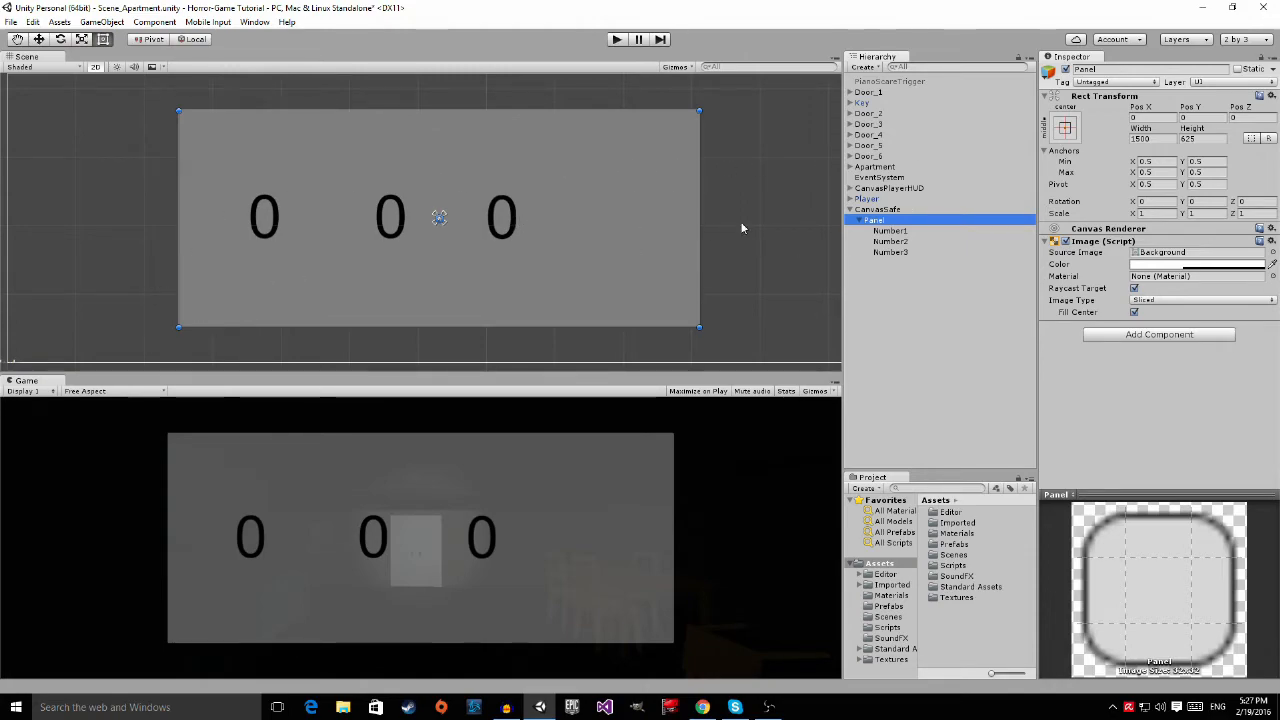
{"action": "mouse_move", "coordinate": [490, 130]}
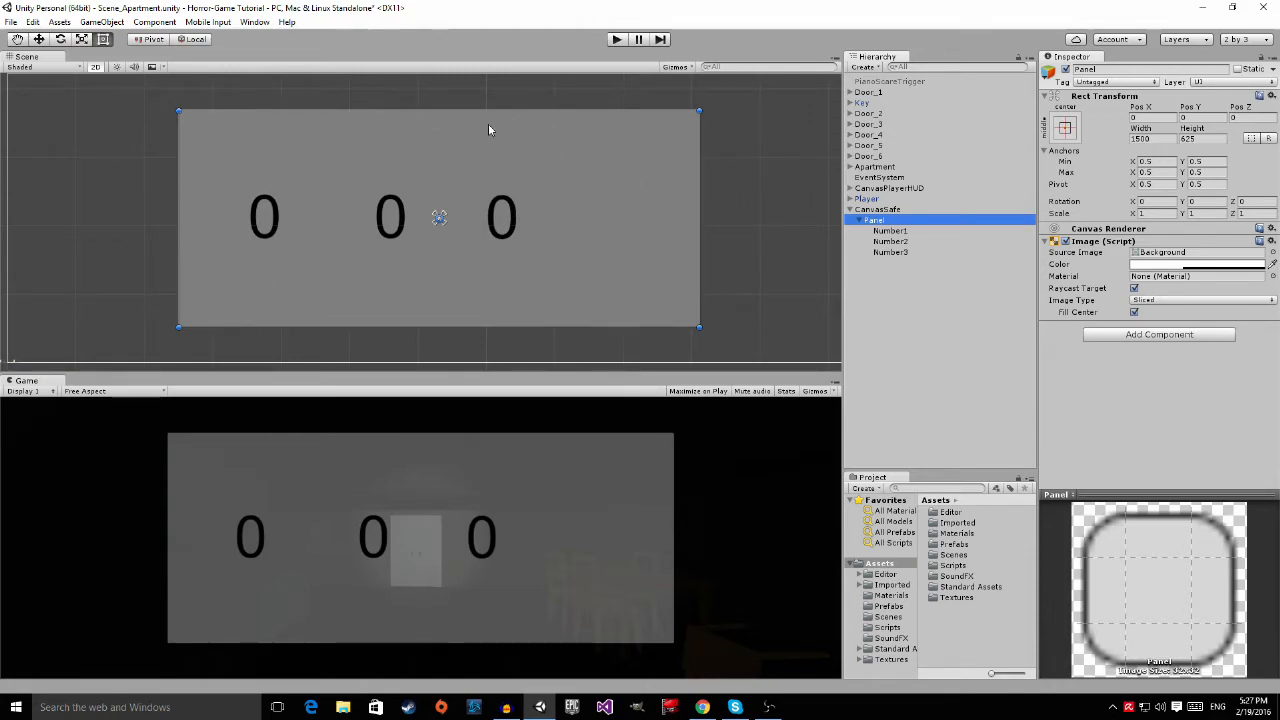
{"action": "mouse_move", "coordinate": [684, 112]}
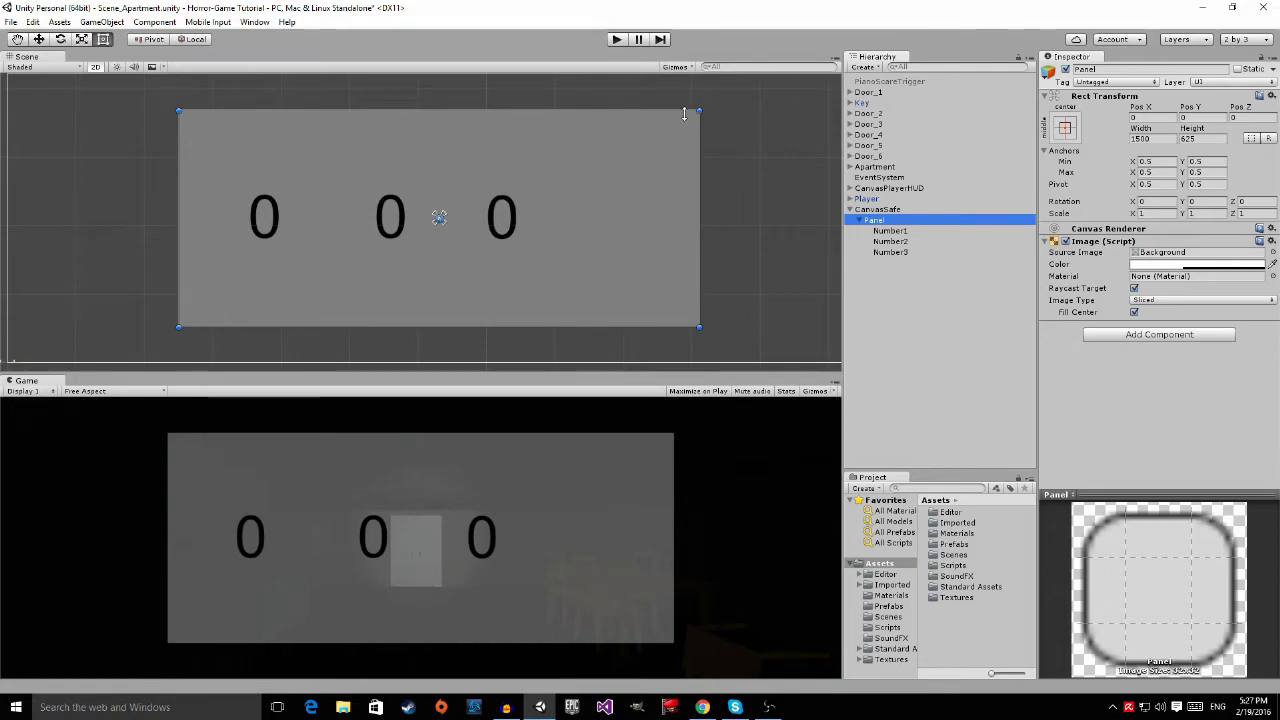
{"action": "mouse_move", "coordinate": [510, 228]}
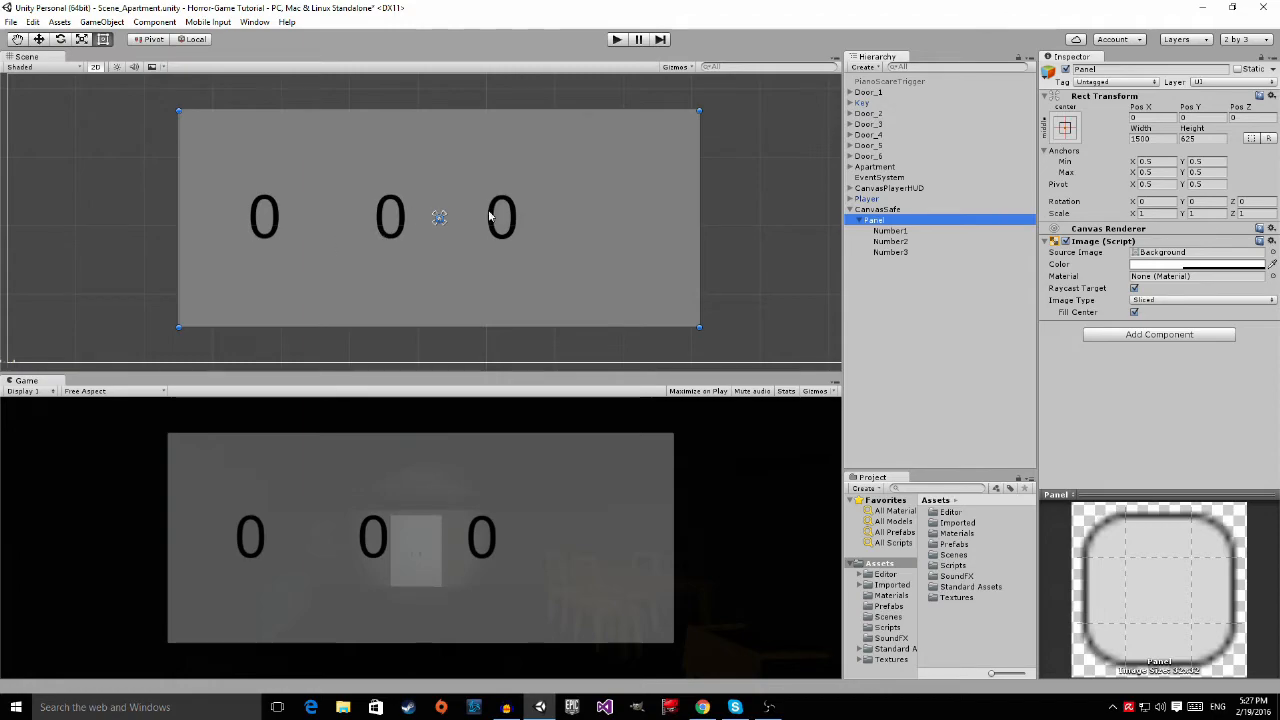
{"action": "mouse_move", "coordinate": [922, 250]}
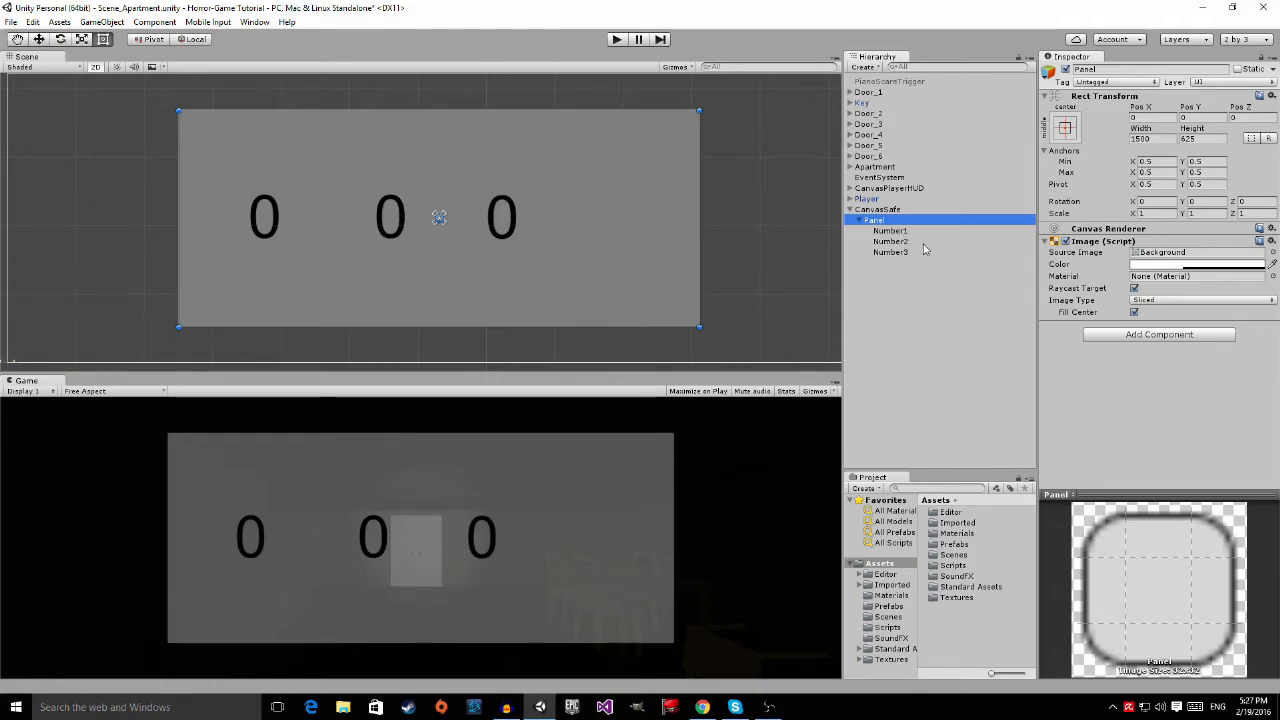
Step: Duplicate the third digit and move the fourth '0' to the far right of the panel
{"action": "left_click", "coordinate": [890, 252]}
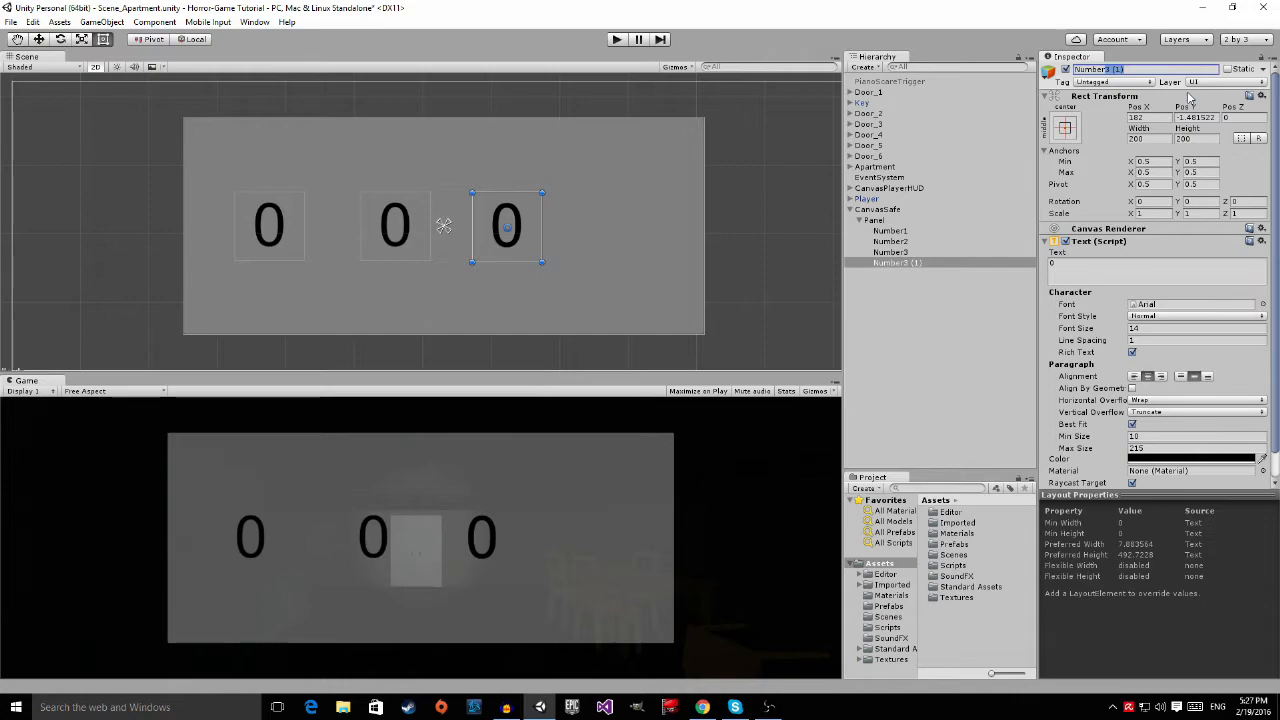
{"action": "left_click", "coordinate": [890, 262]}
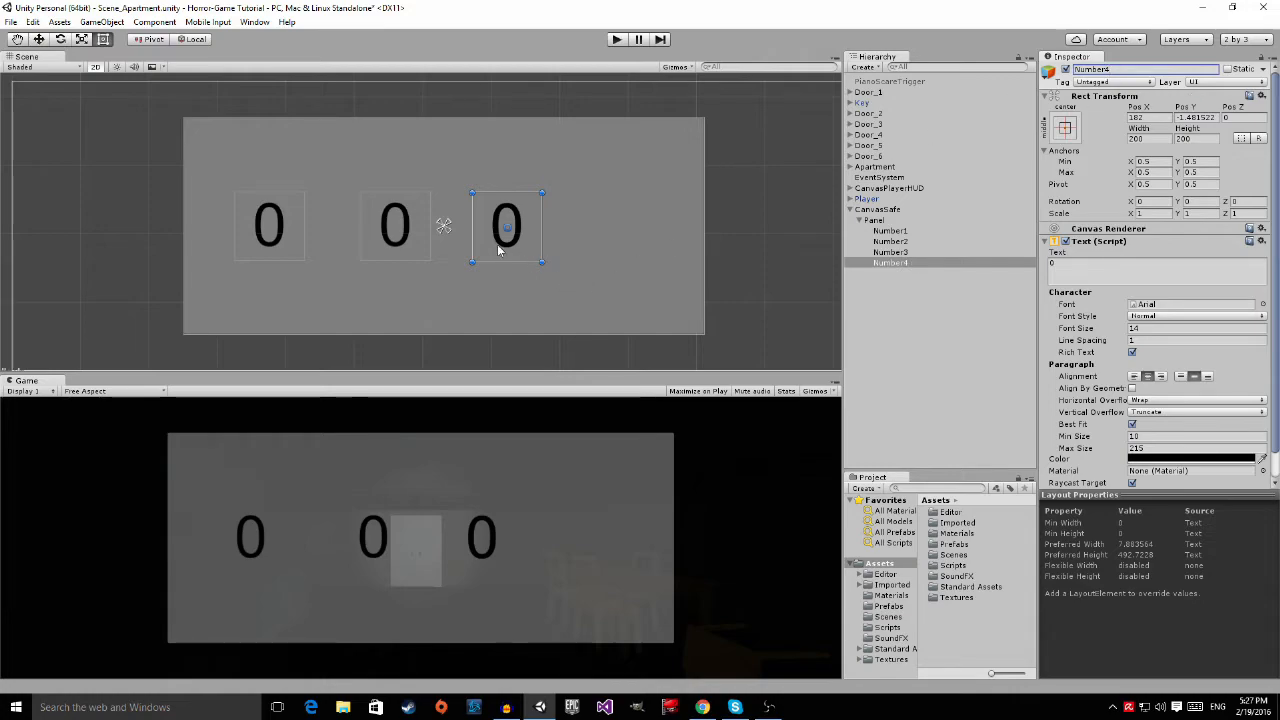
{"action": "left_click_drag", "start_coordinate": [504, 224], "coordinate": [624, 224]}
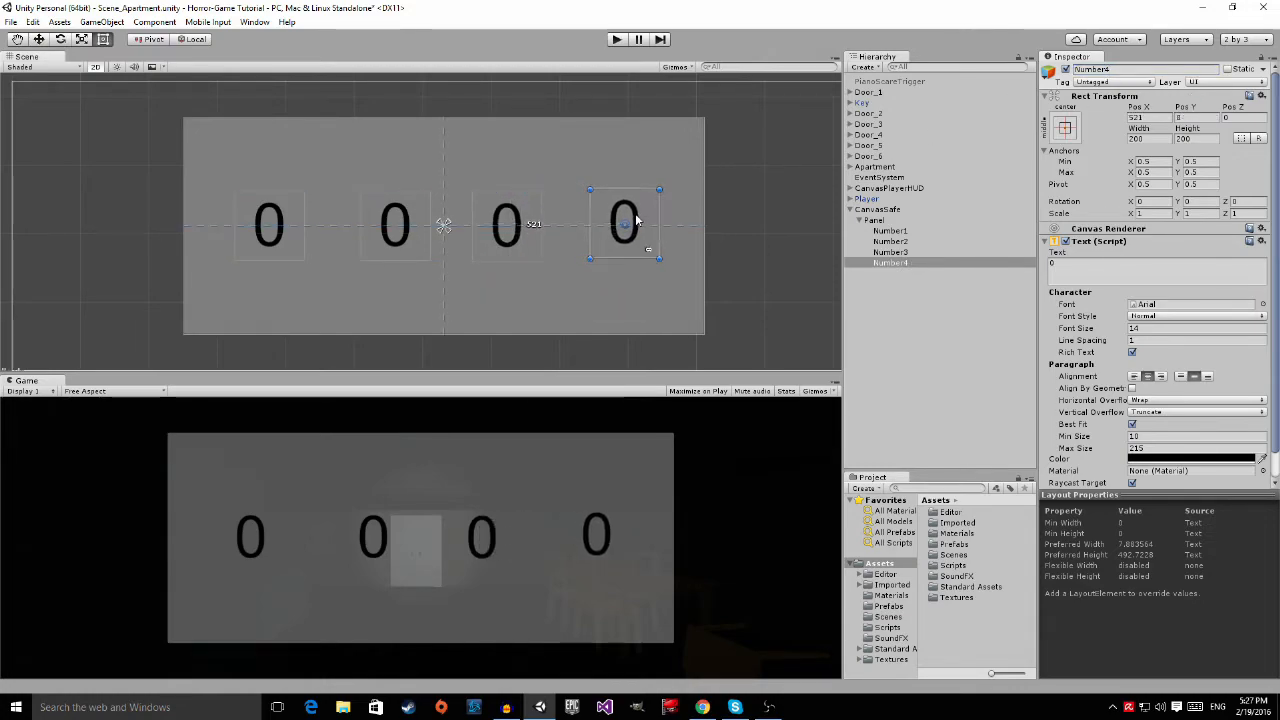
{"action": "left_click_drag", "start_coordinate": [624, 222], "coordinate": [624, 228]}
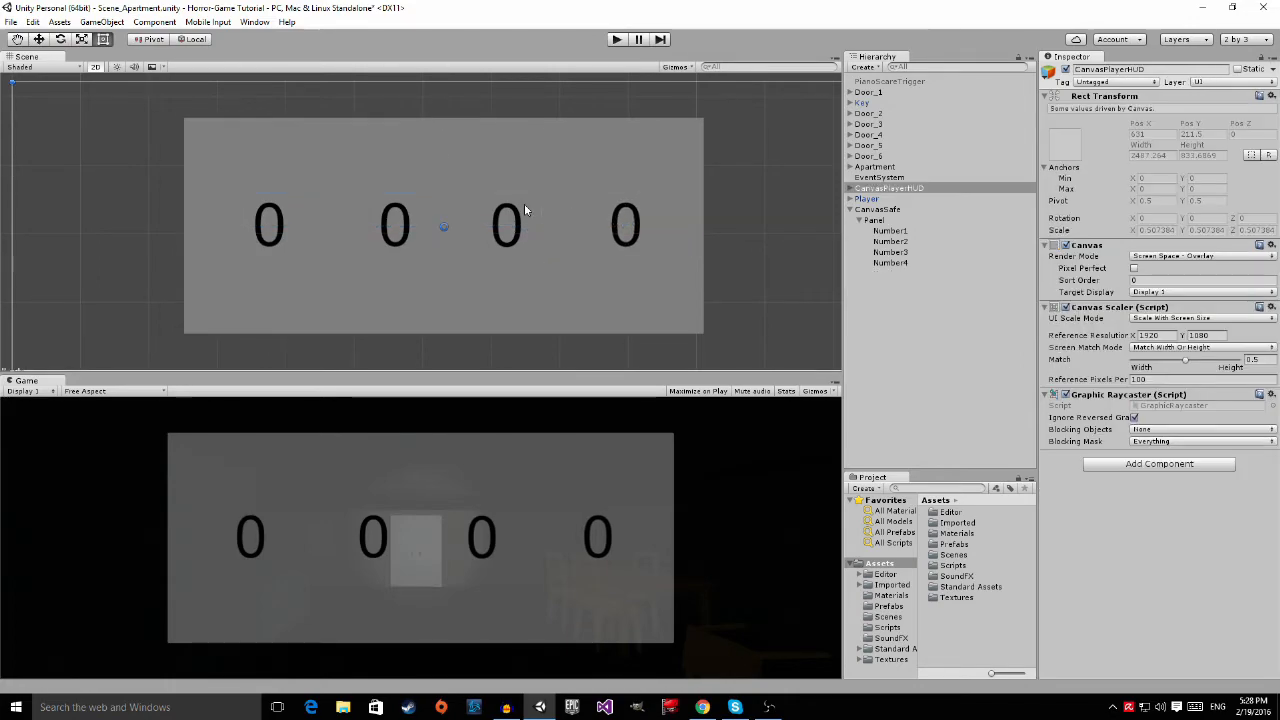
{"action": "left_click", "coordinate": [890, 252]}
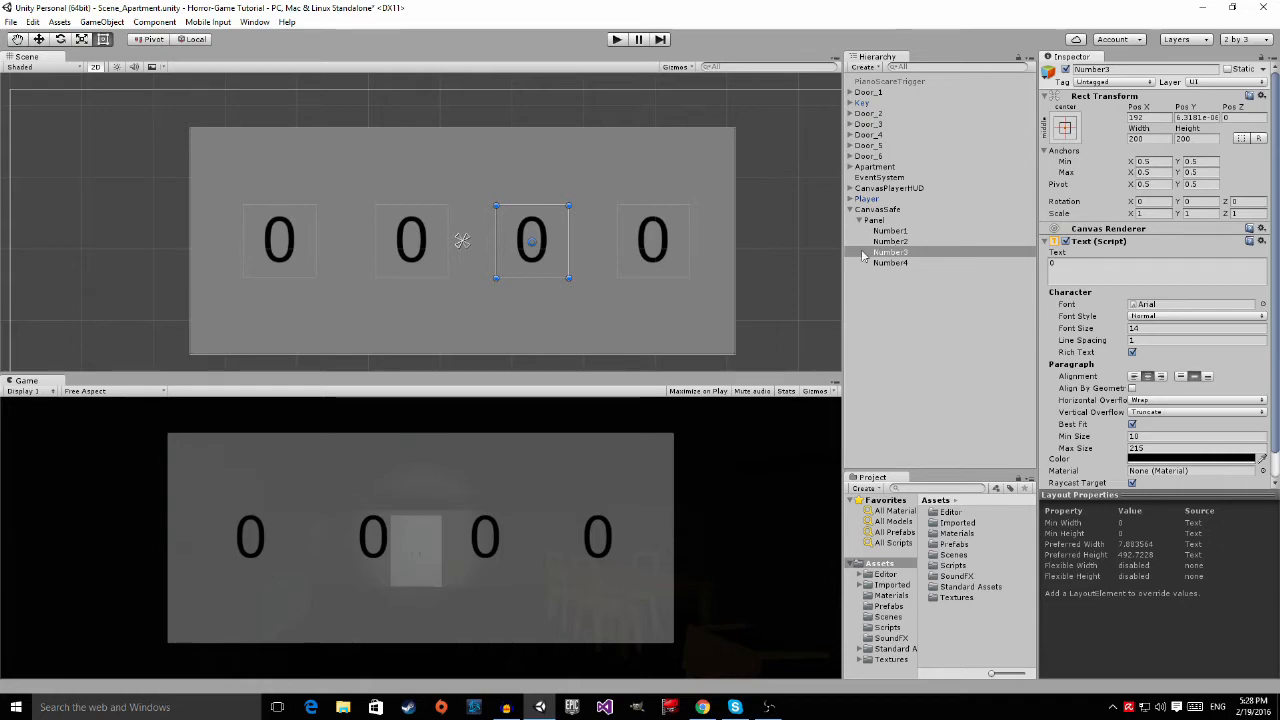
Step: Add a UI Button under the panel and place it above the first digit
{"action": "left_click", "coordinate": [874, 220]}
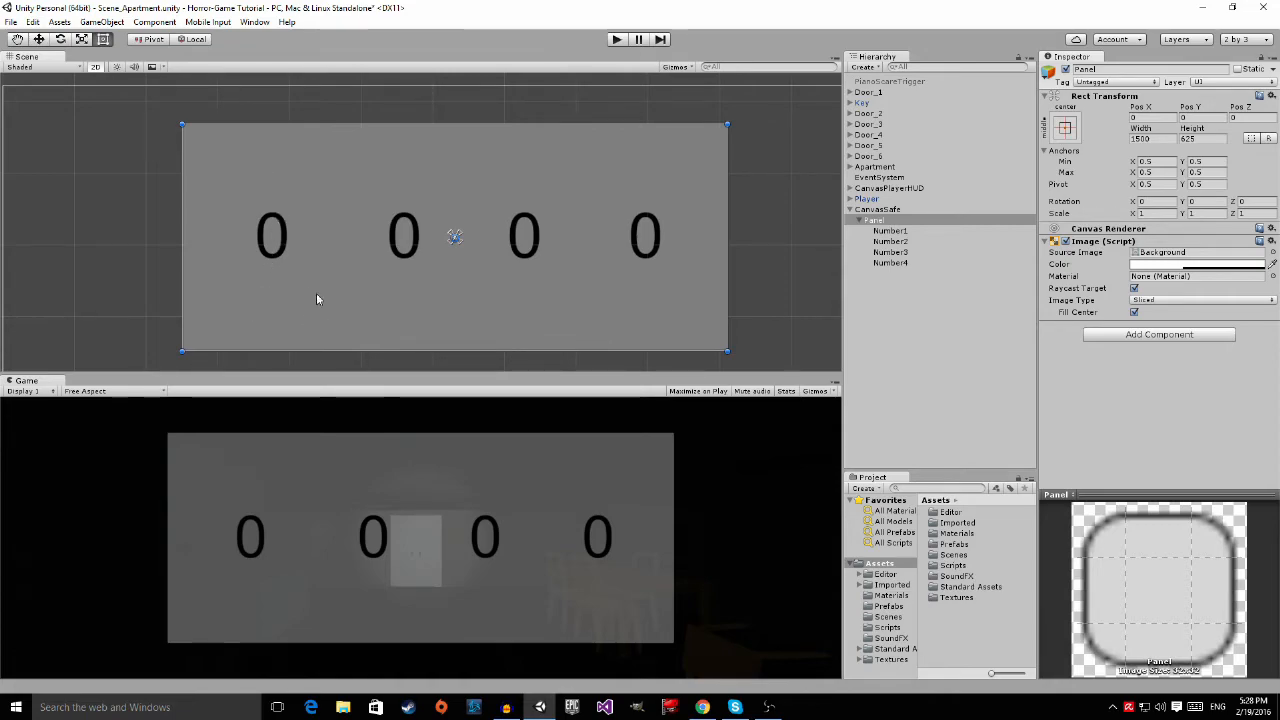
{"action": "right_click", "coordinate": [872, 218]}
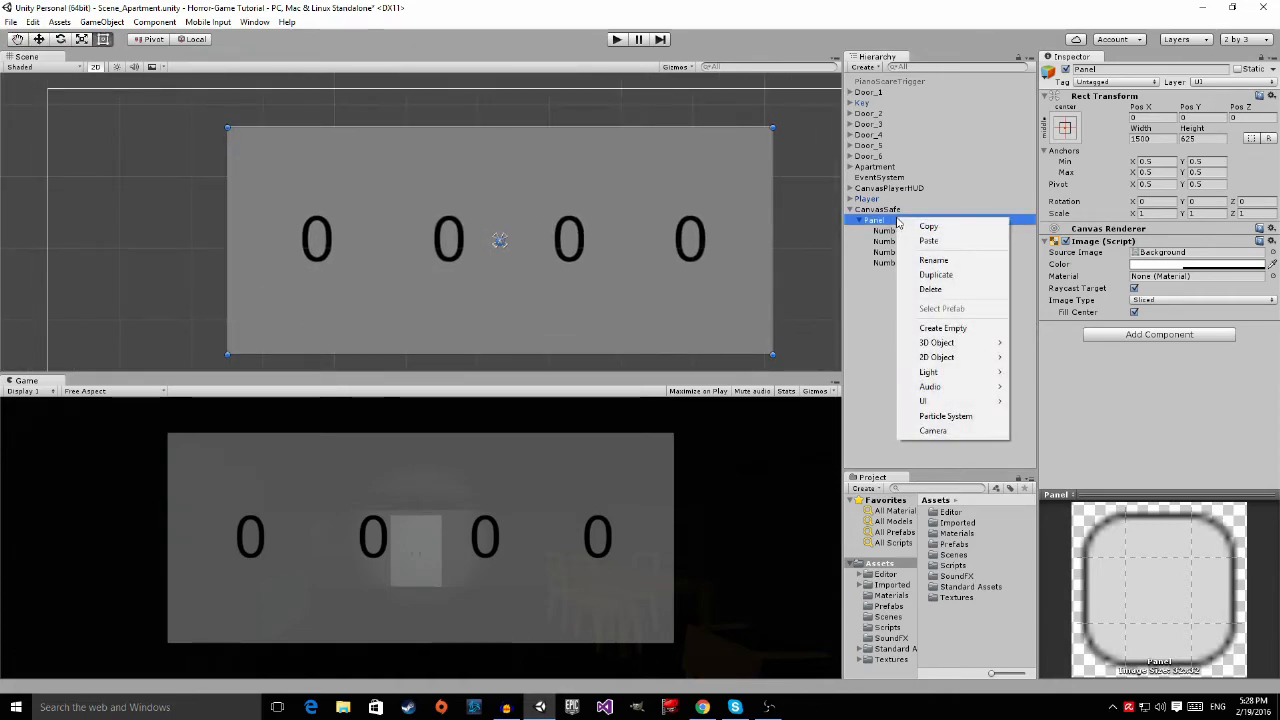
{"action": "mouse_move", "coordinate": [924, 400]}
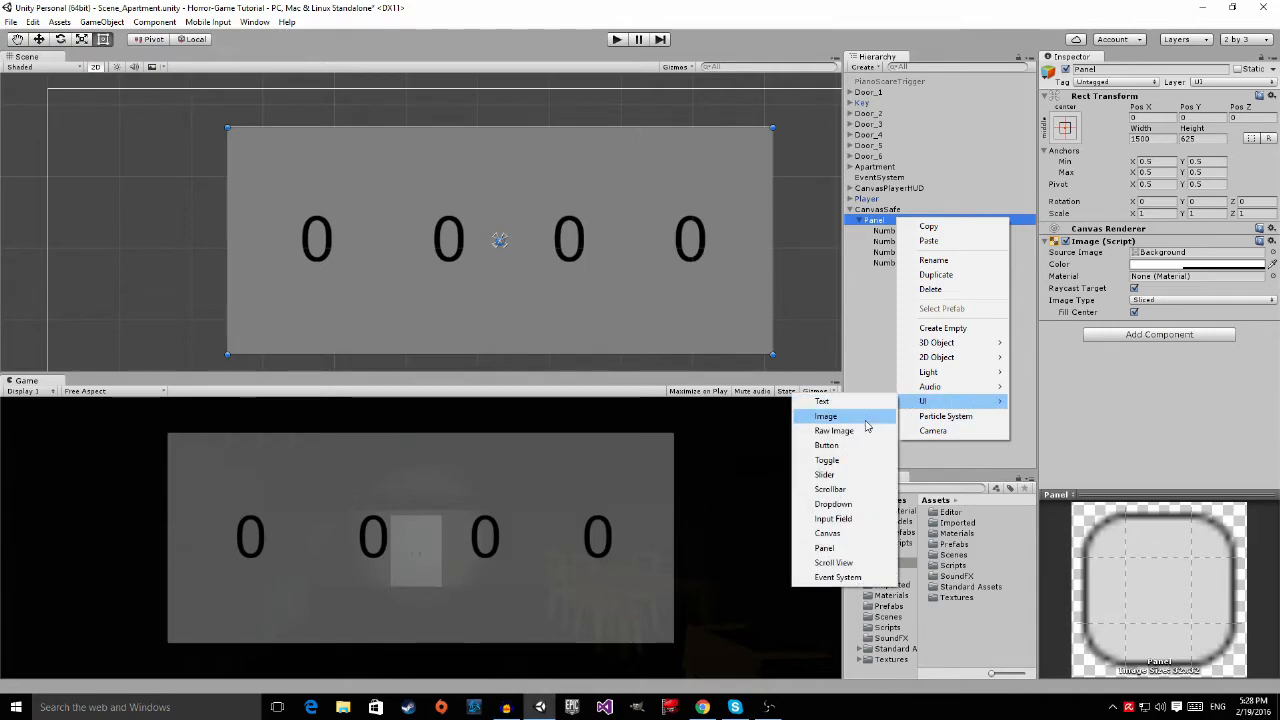
{"action": "mouse_move", "coordinate": [832, 562]}
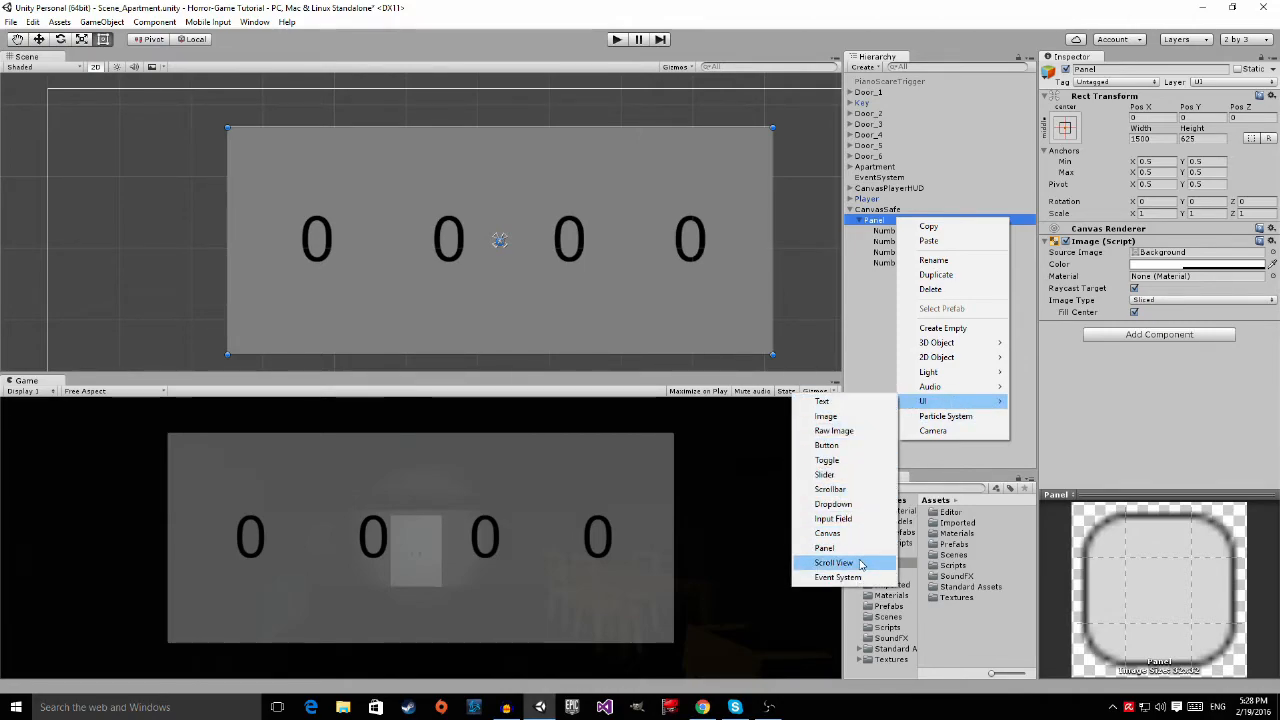
{"action": "left_click", "coordinate": [826, 444]}
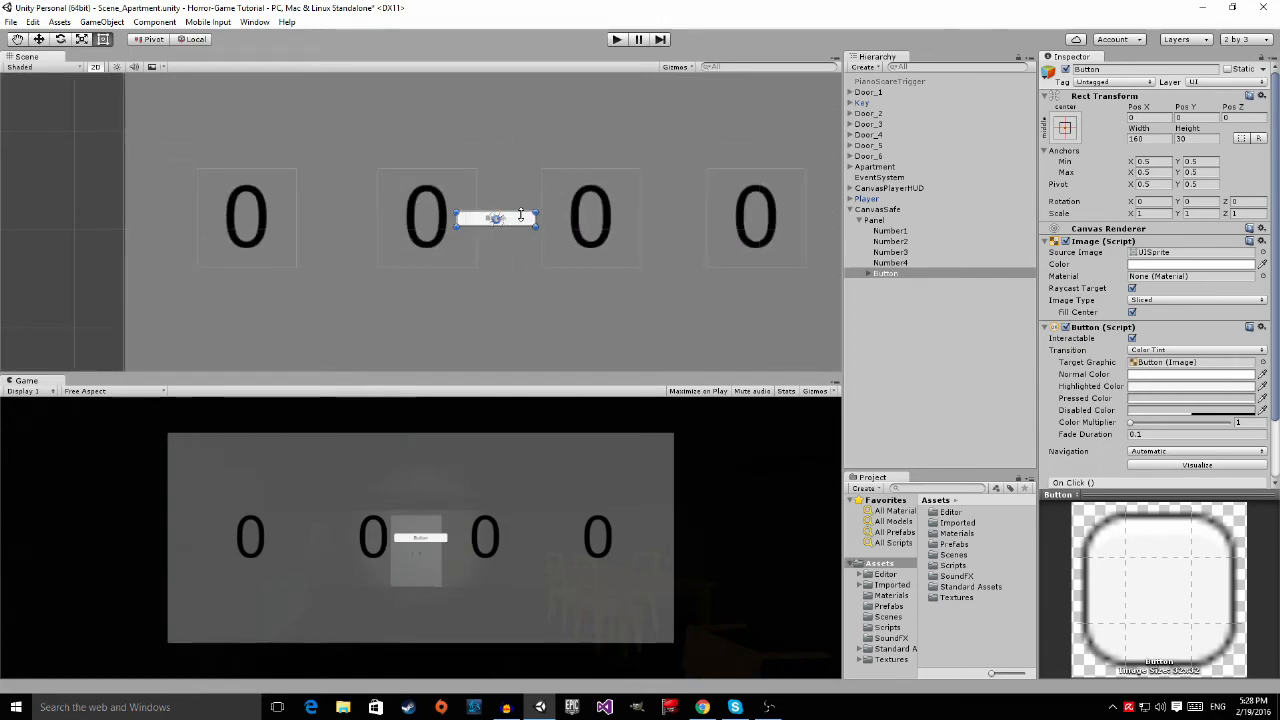
{"action": "left_click_drag", "start_coordinate": [496, 218], "coordinate": [270, 176]}
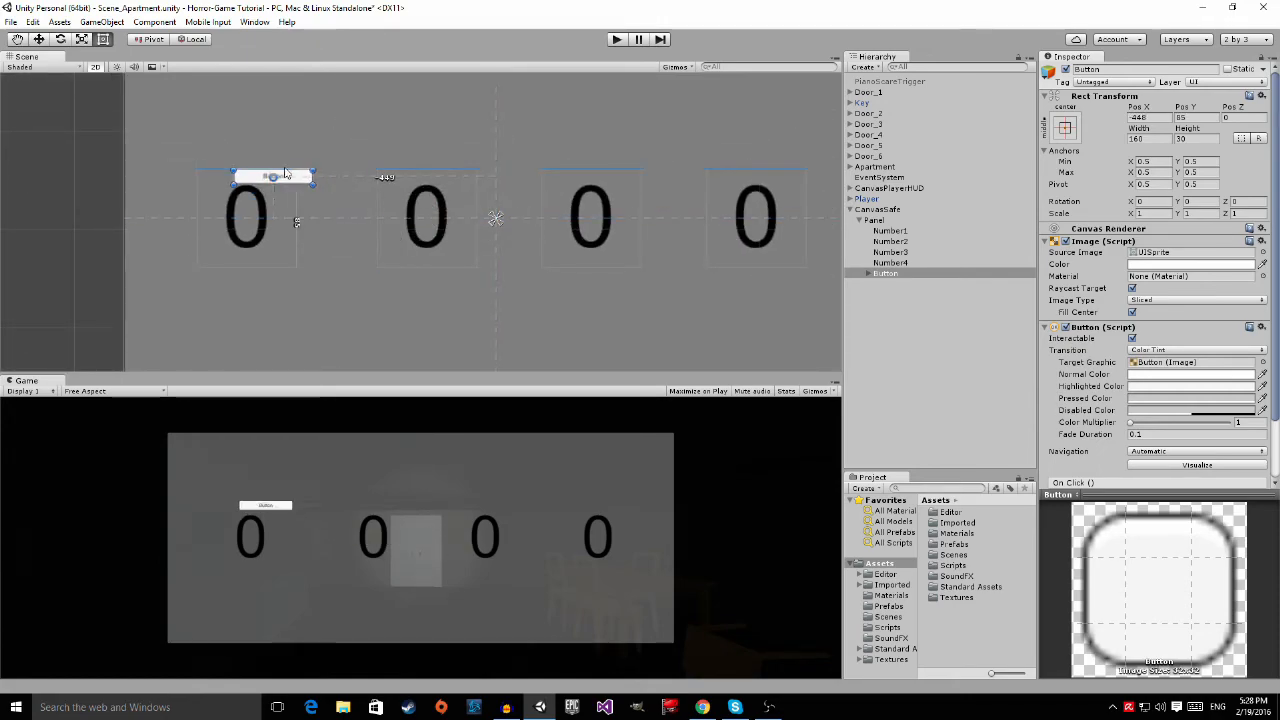
{"action": "left_click_drag", "start_coordinate": [272, 176], "coordinate": [246, 158]}
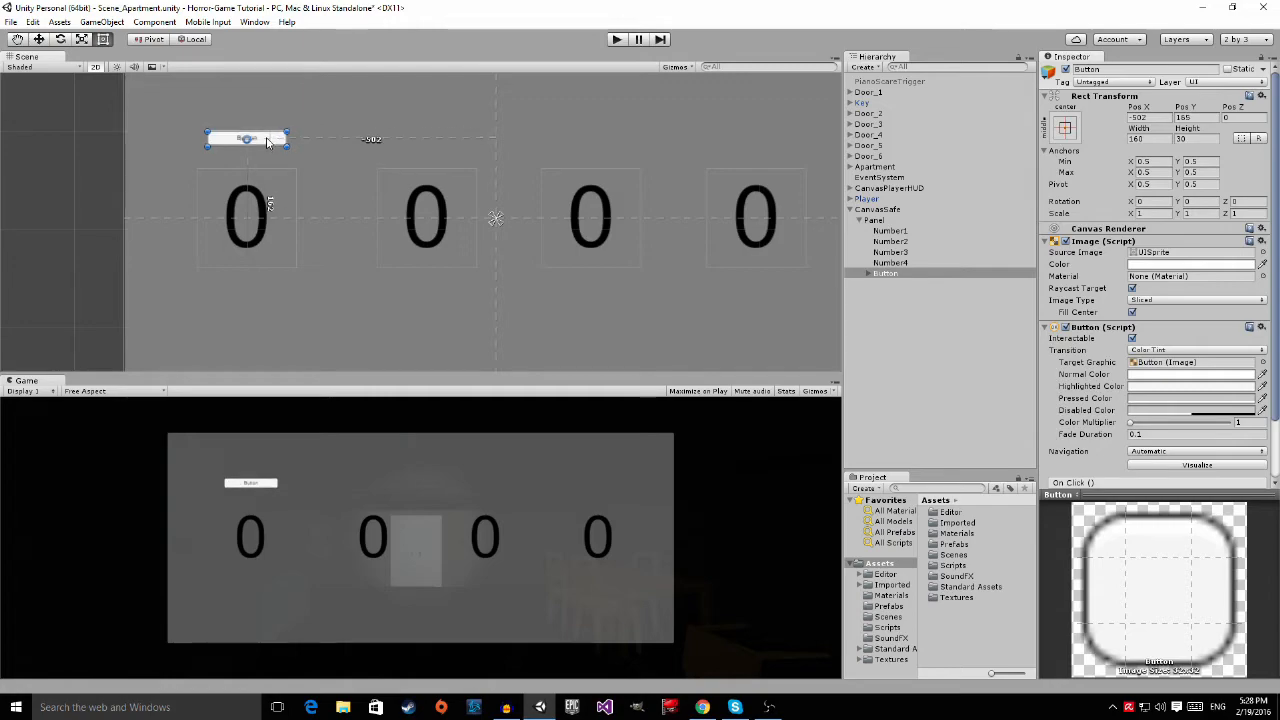
{"action": "left_click_drag", "start_coordinate": [248, 138], "coordinate": [344, 190]}
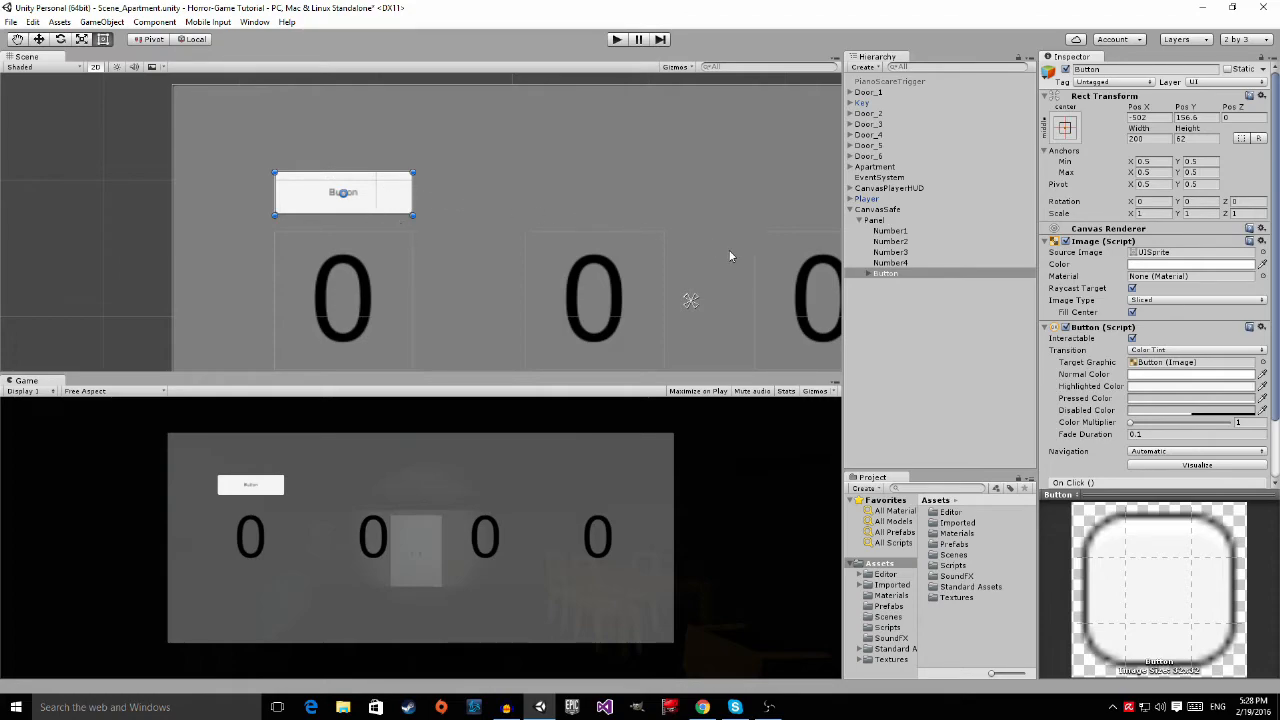
Step: Label the button's text 'Increase' and select the button for copying
{"action": "left_click", "coordinate": [890, 284]}
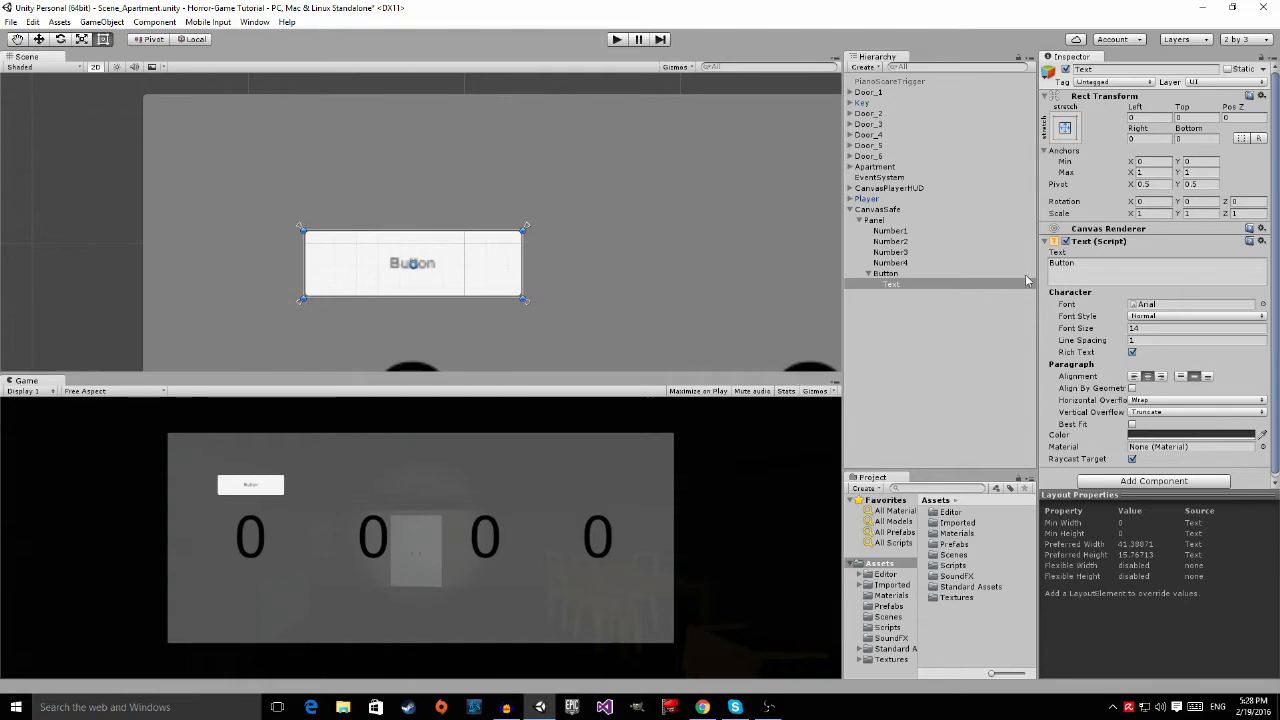
{"action": "left_click", "coordinate": [1156, 262]}
{"action": "type", "text": "Increase"}
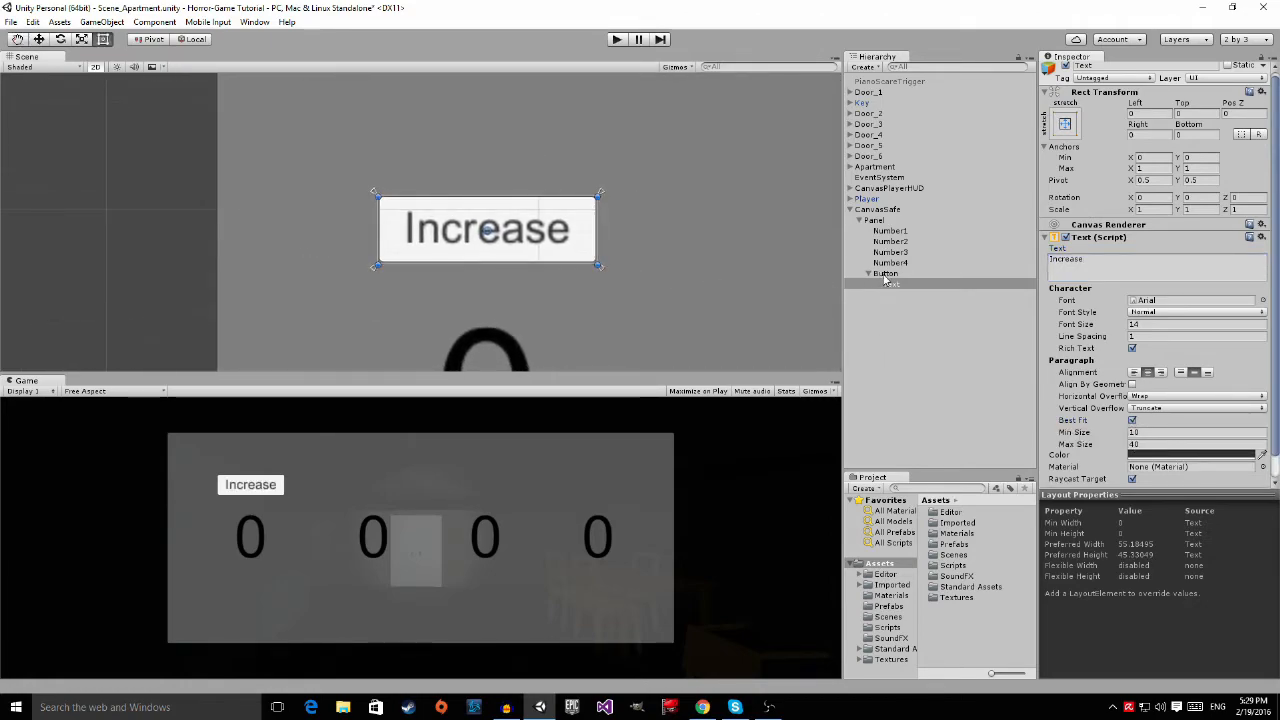
{"action": "left_click", "coordinate": [886, 272]}
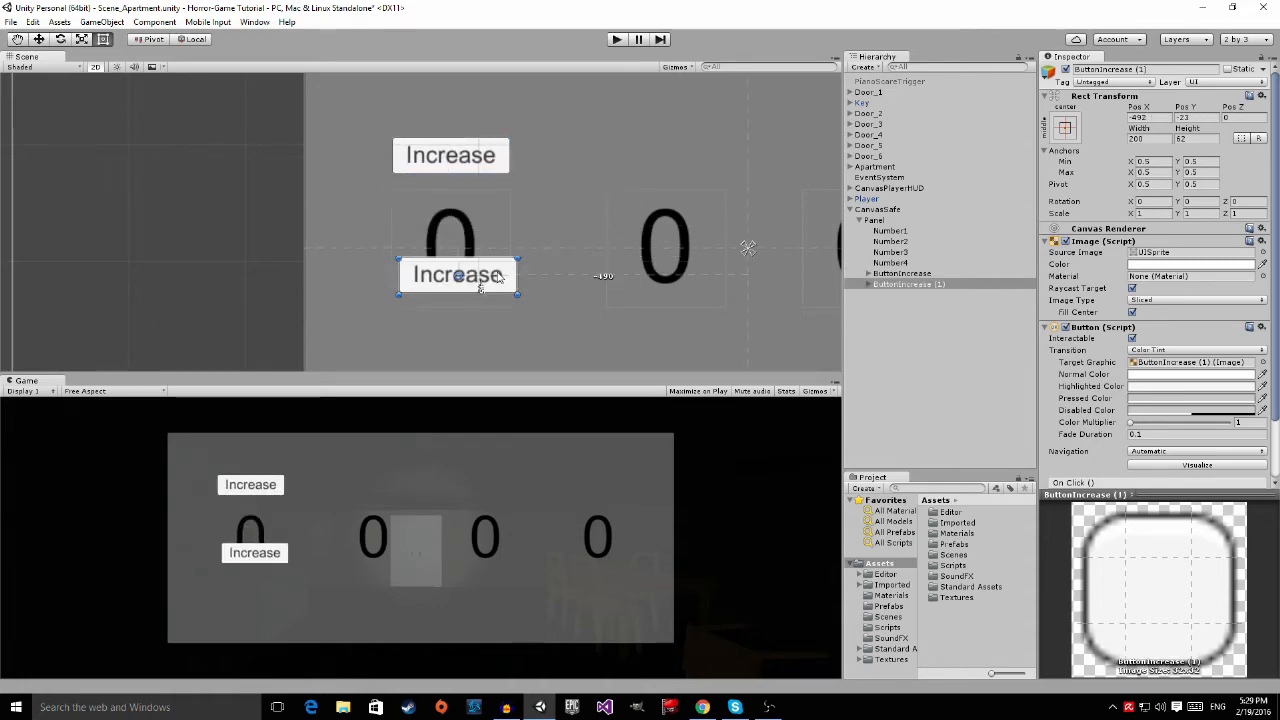
Step: Move the duplicated button below the first digit and relabel it 'Decrease'
{"action": "left_click_drag", "start_coordinate": [456, 276], "coordinate": [450, 346]}
{"action": "type", "text": "De"}
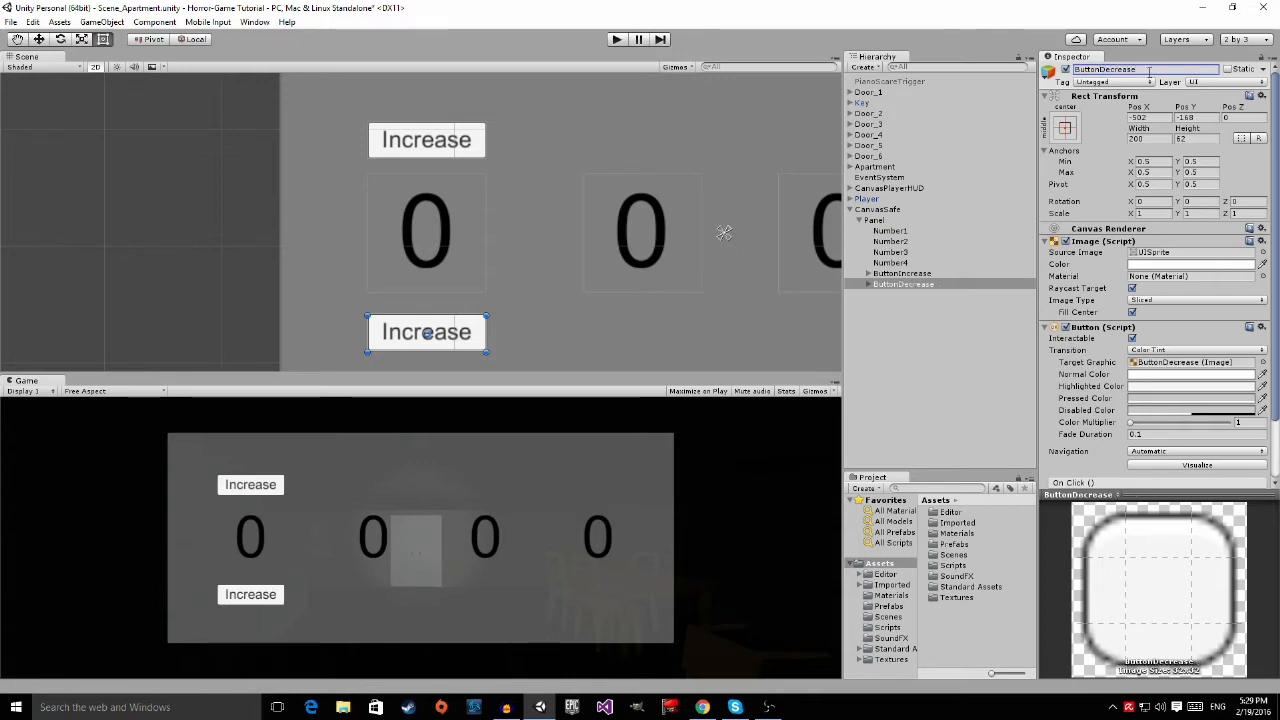
{"action": "left_click", "coordinate": [868, 272]}
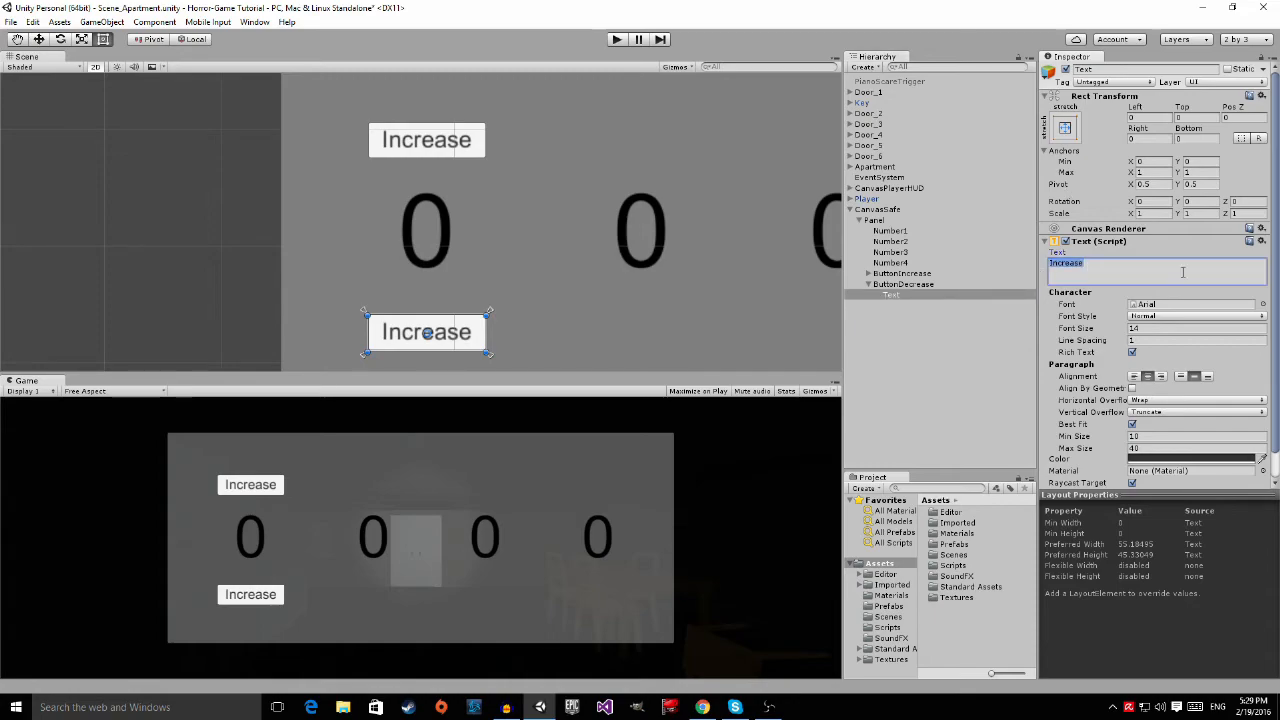
{"action": "type", "text": "Decrease"}
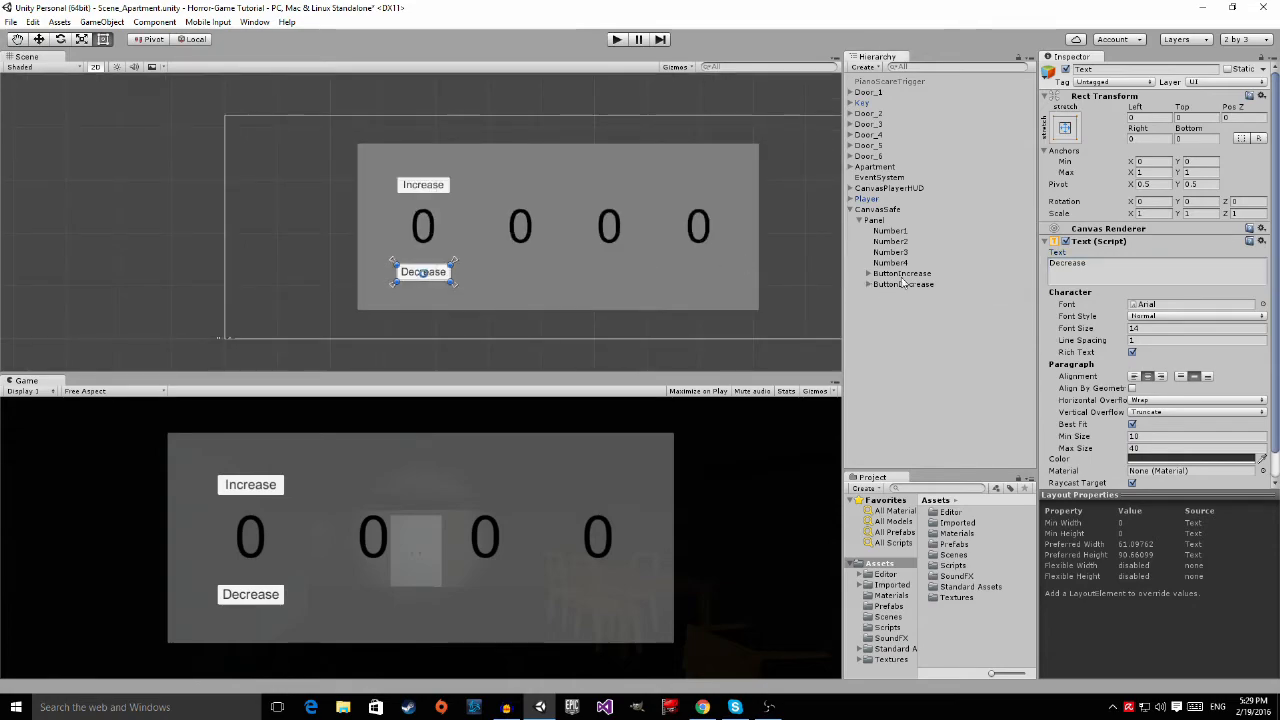
Step: Duplicate the Increase button above each digit and select a Decrease button copy
{"action": "left_click", "coordinate": [902, 272]}
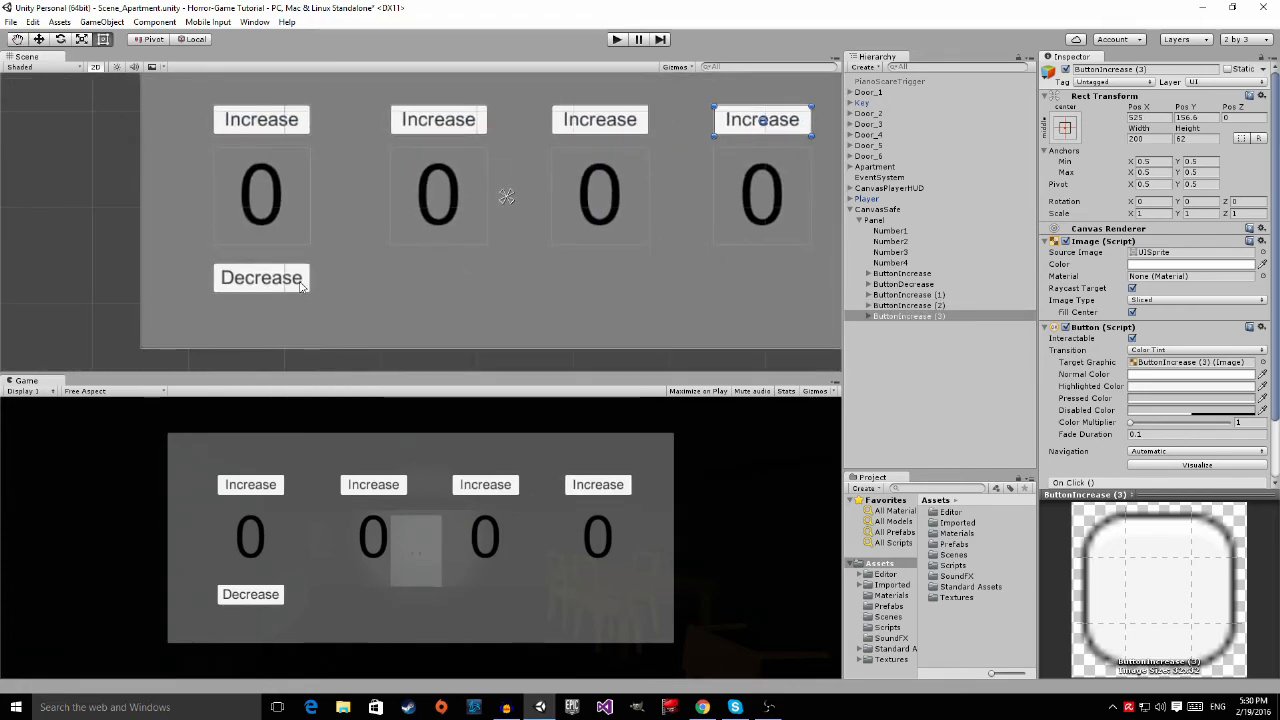
{"action": "left_click", "coordinate": [888, 188]}
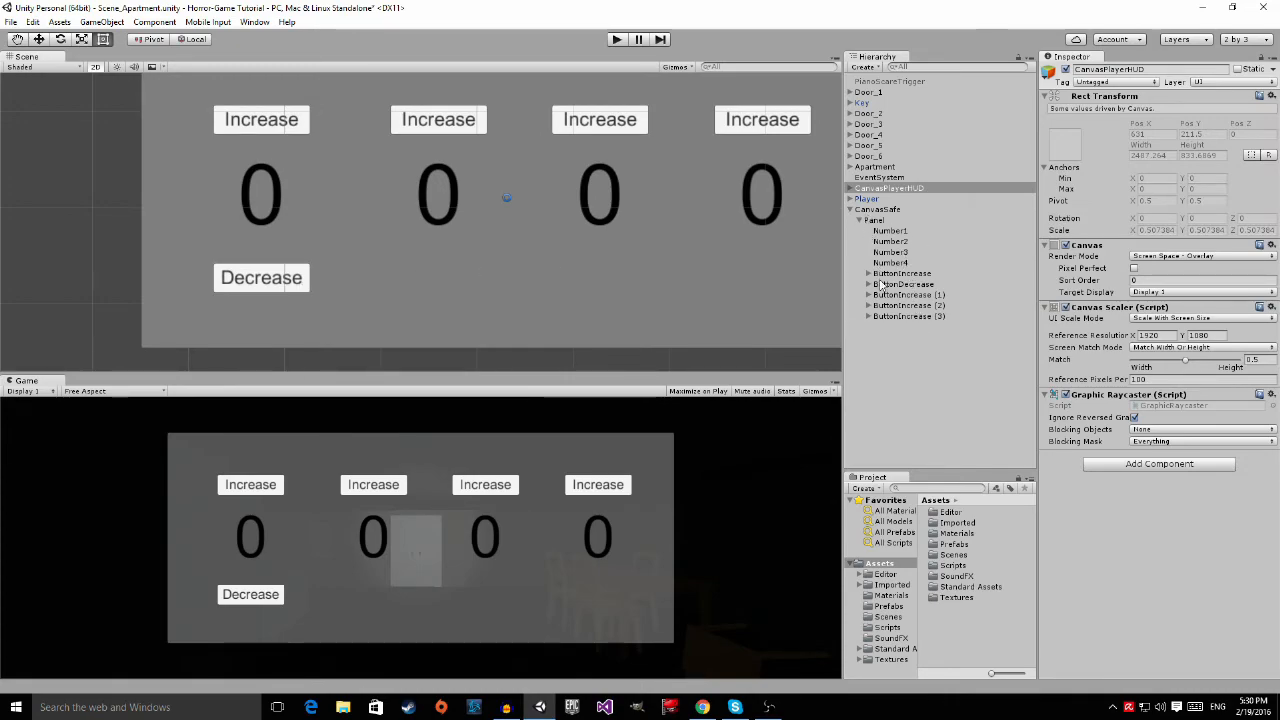
{"action": "left_click", "coordinate": [260, 276]}
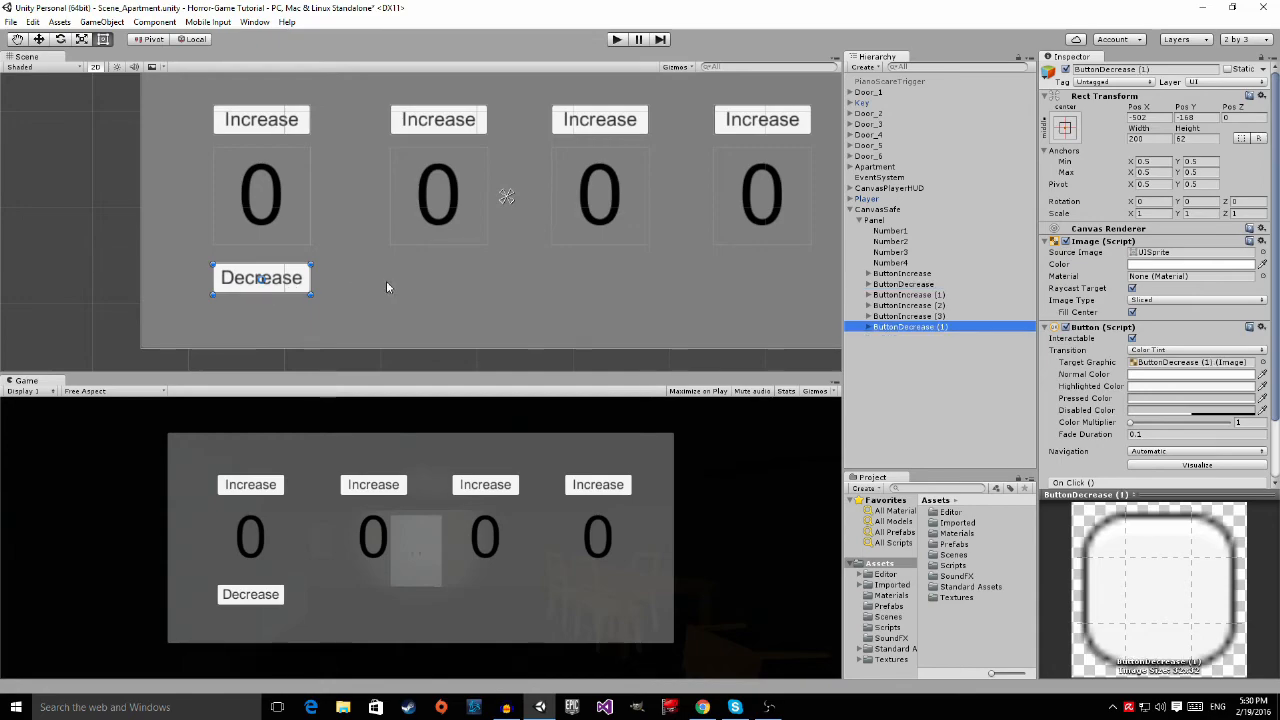